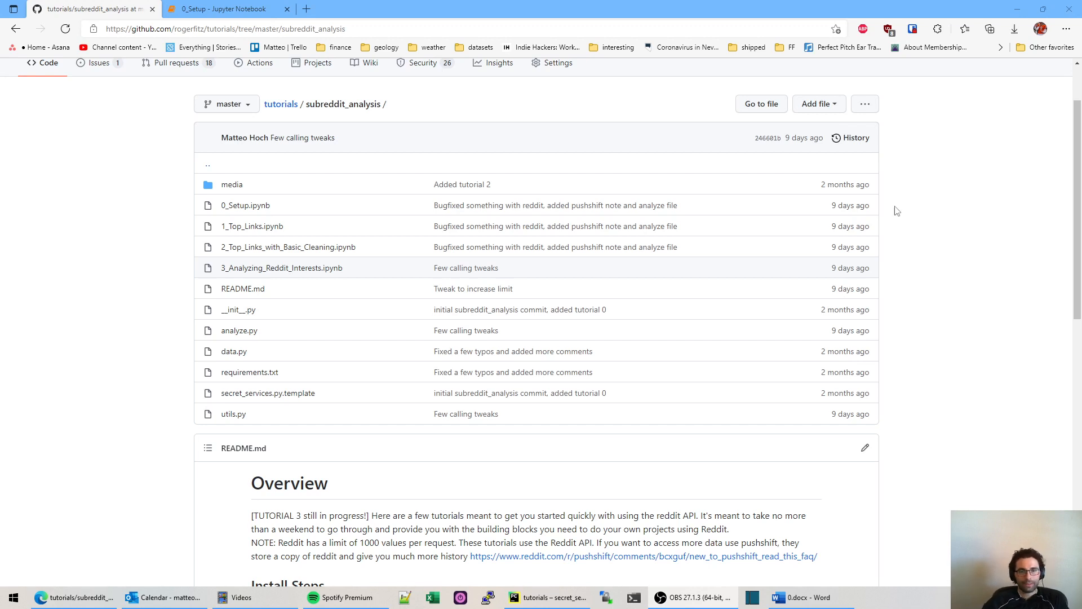
{"action": "mouse_move", "coordinate": [716, 187]}
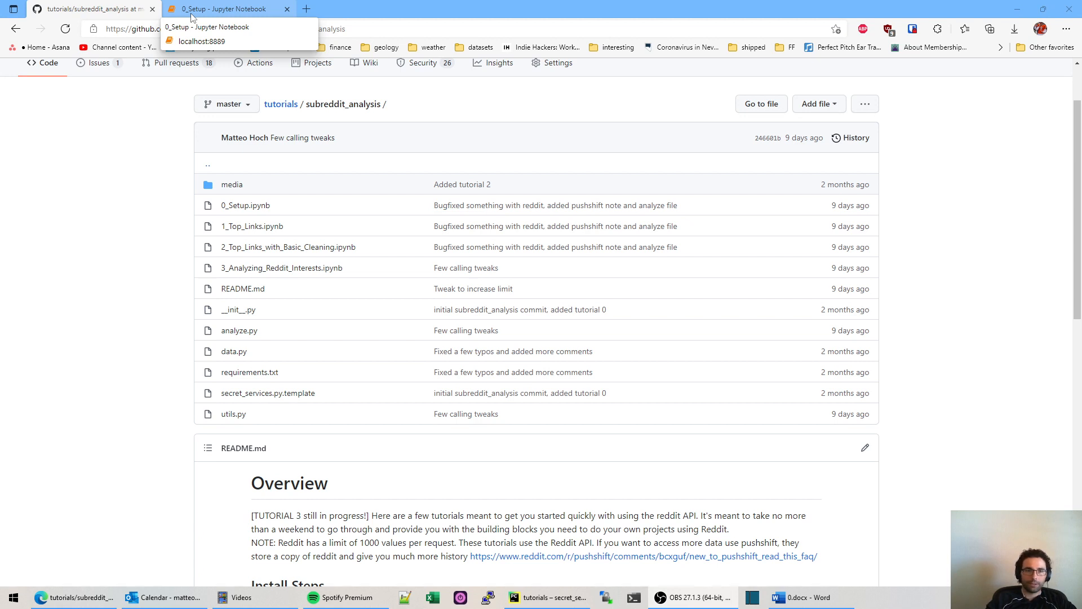
{"action": "mouse_move", "coordinate": [288, 246]}
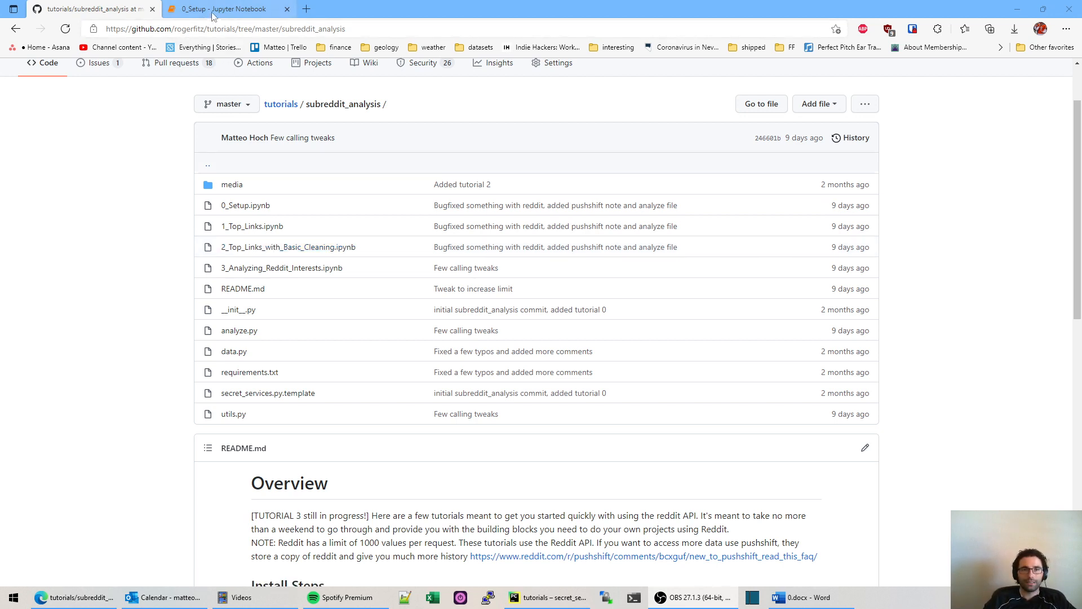
- Select the conda create, conda activate and pip install commands under the README's Install Steps
{"action": "left_click", "coordinate": [223, 9]}
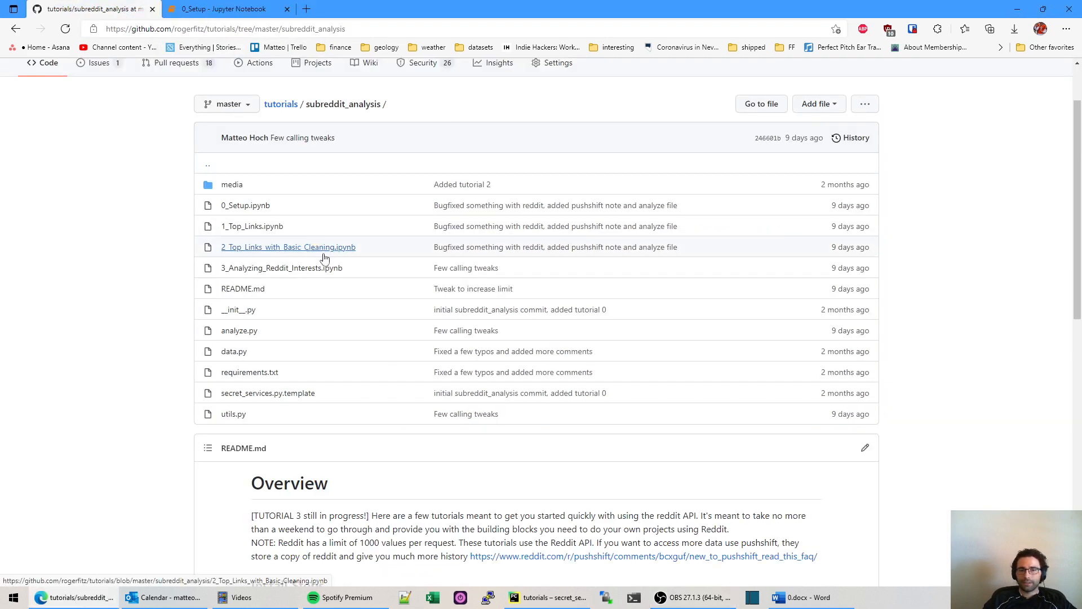
{"action": "scroll", "scroll_direction": "down", "scroll_amount": 3}
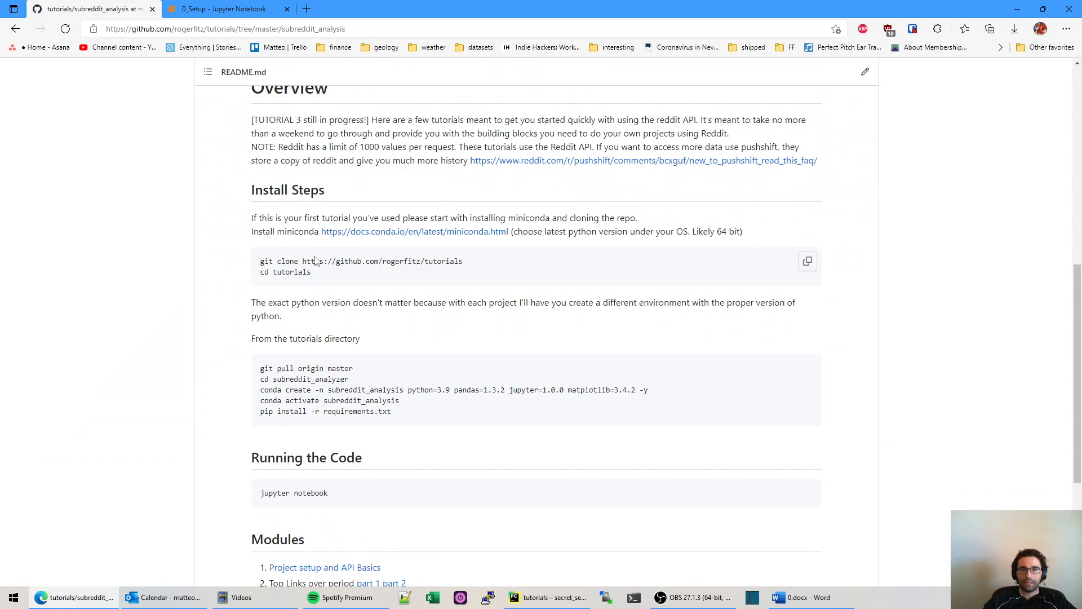
{"action": "scroll", "scroll_direction": "up", "scroll_amount": 3}
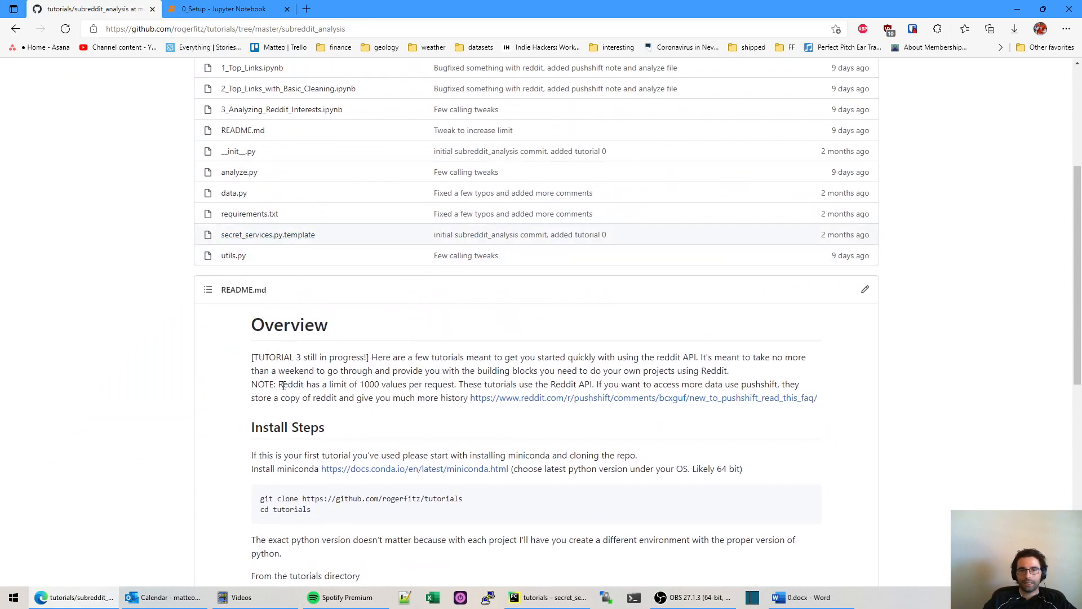
{"action": "scroll", "scroll_direction": "up", "scroll_amount": 3}
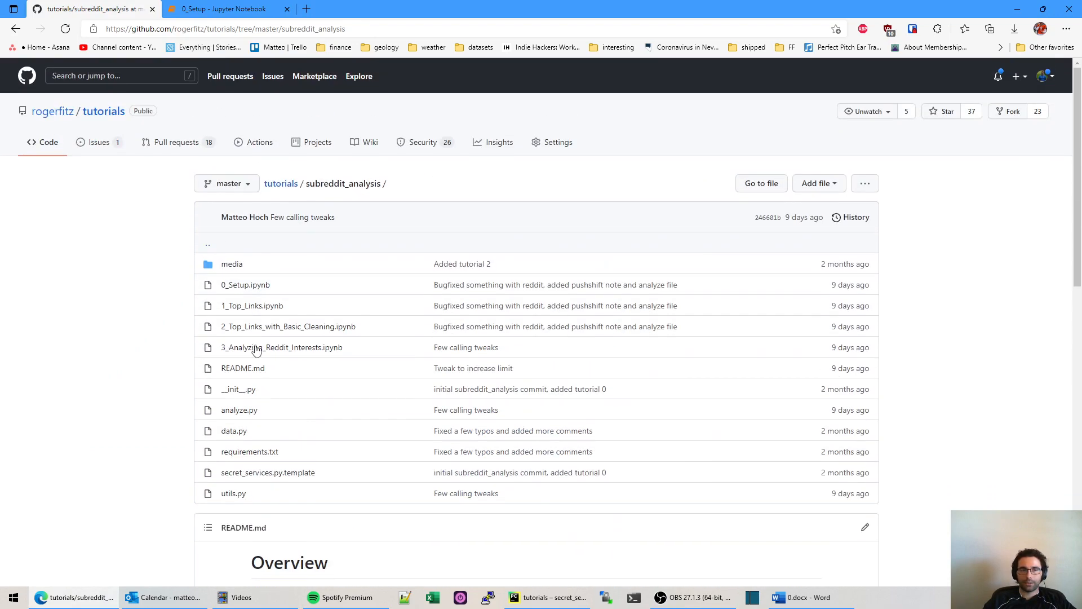
{"action": "scroll", "scroll_direction": "down", "scroll_amount": 3}
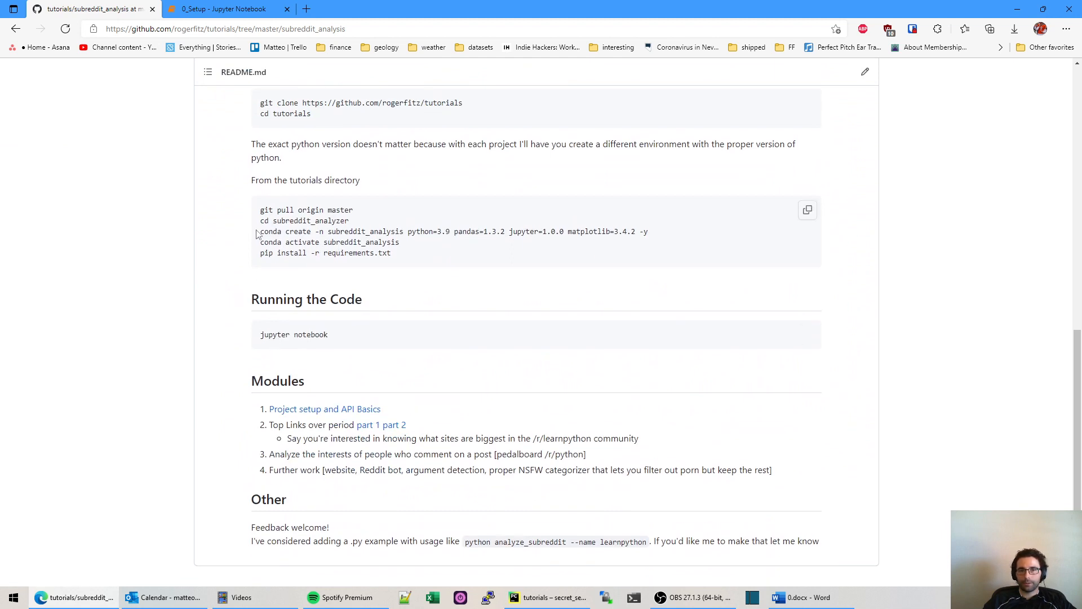
{"action": "left_click_drag", "start_coordinate": [260, 231], "coordinate": [390, 253]}
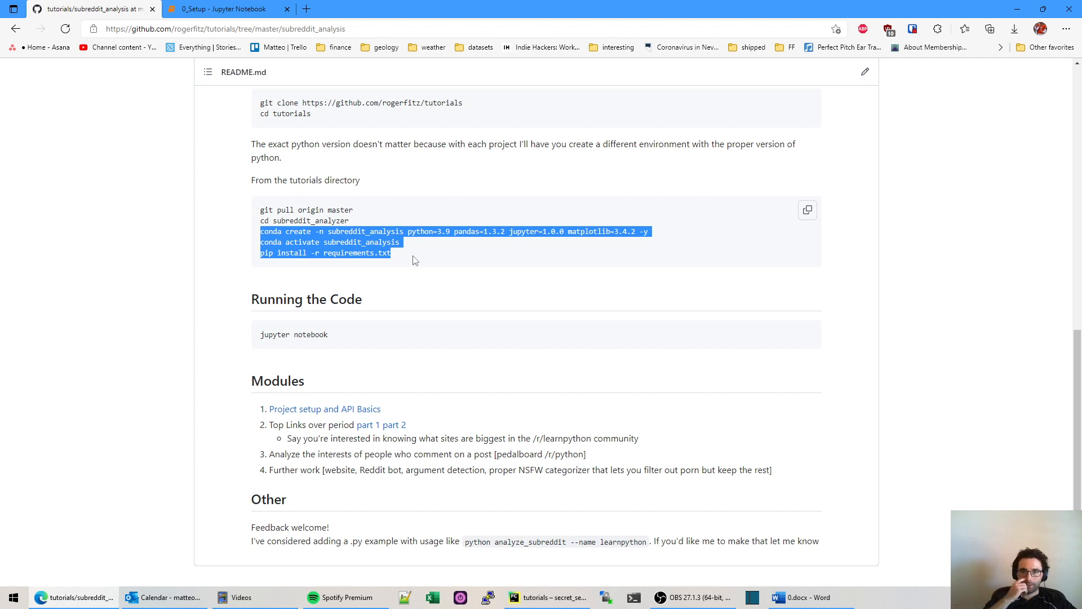
{"action": "mouse_move", "coordinate": [390, 338]}
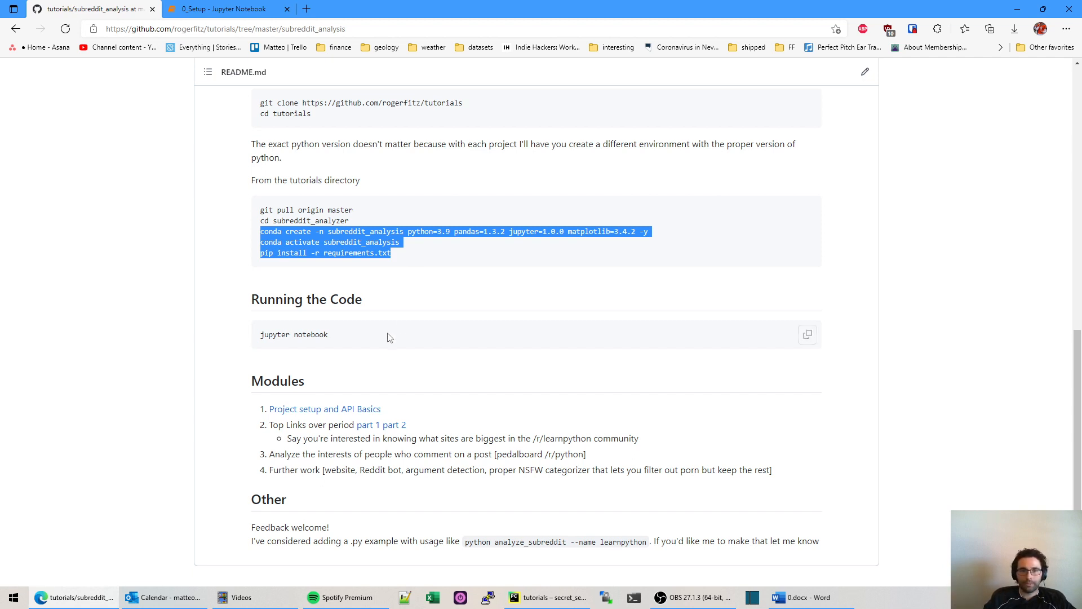
{"action": "mouse_move", "coordinate": [280, 140]}
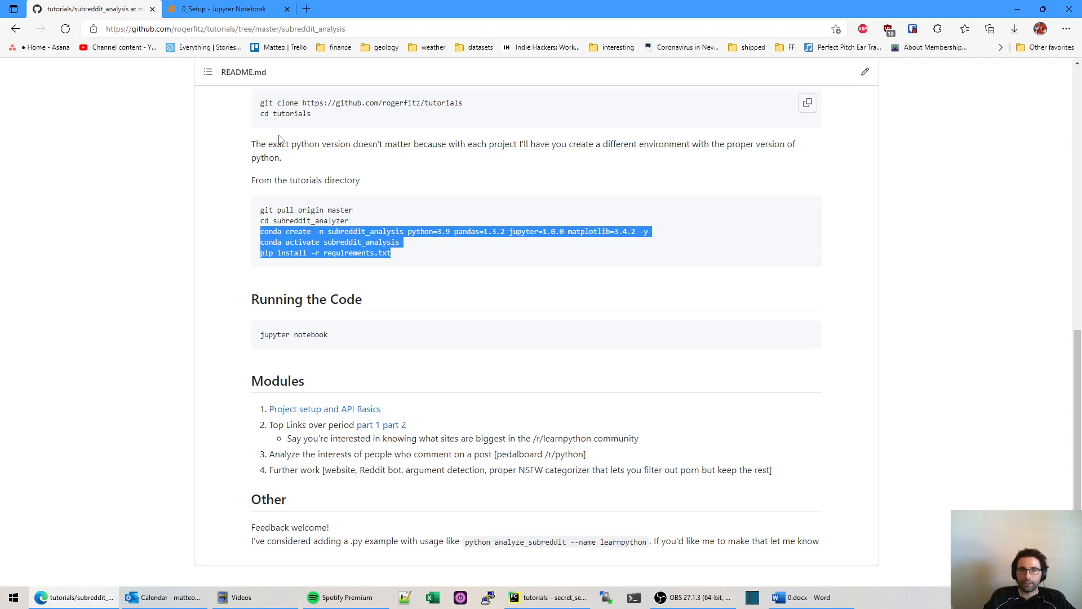
- Bring up the 0_Setup notebook at its Setup section on creating a Reddit script app
{"action": "left_click", "coordinate": [219, 9]}
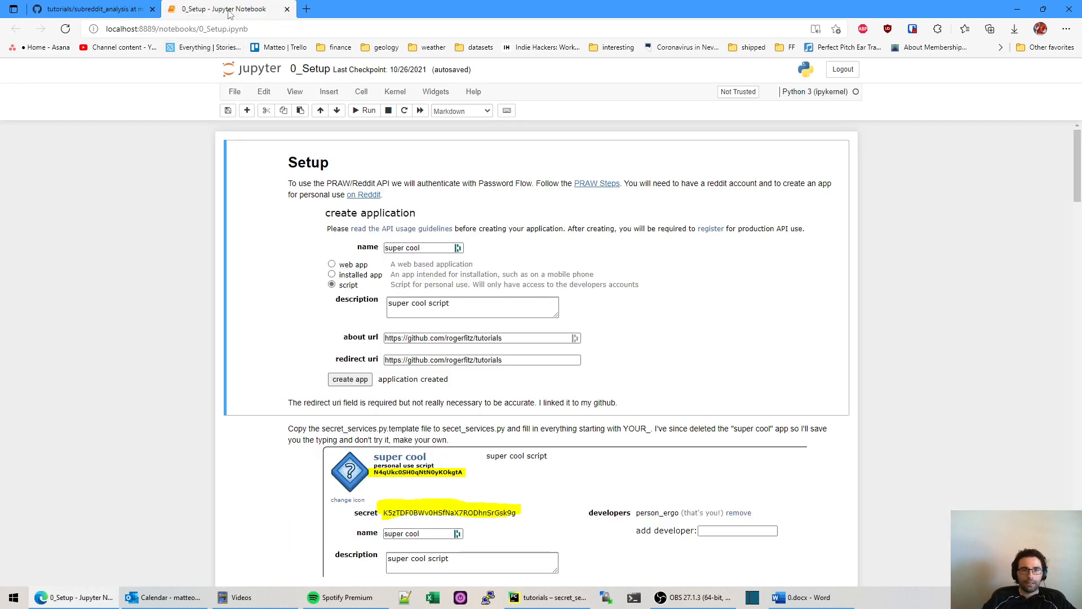
{"action": "mouse_move", "coordinate": [464, 229]}
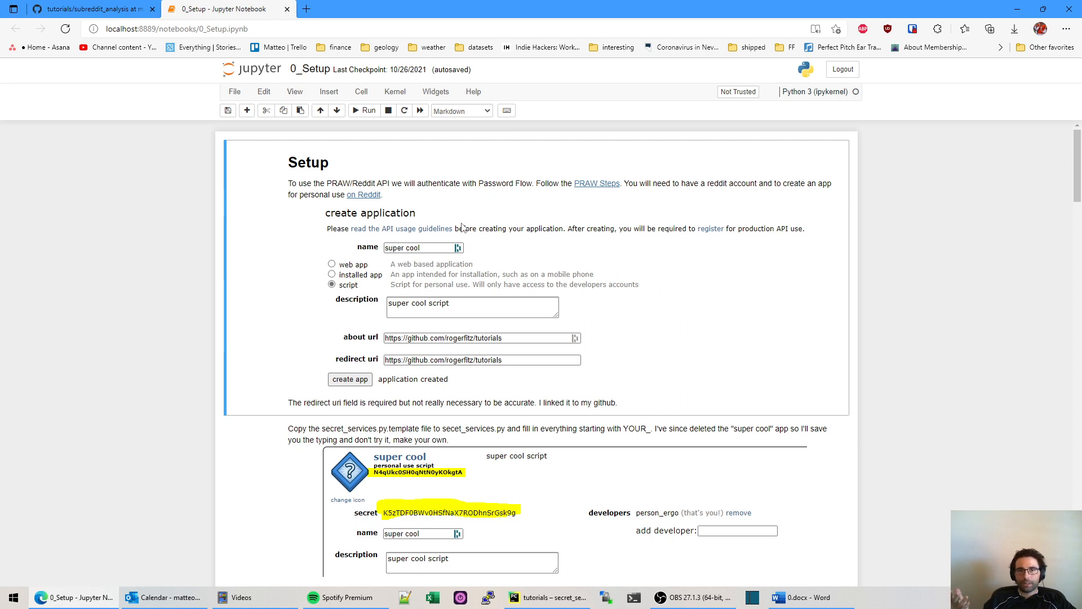
{"action": "mouse_move", "coordinate": [392, 197]}
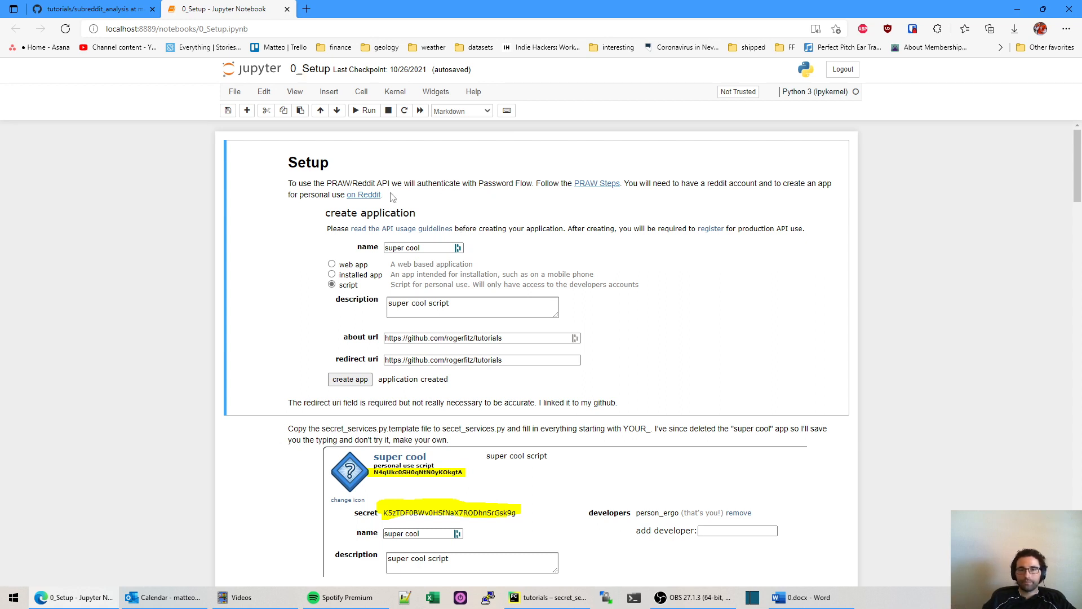
{"action": "mouse_move", "coordinate": [431, 219]}
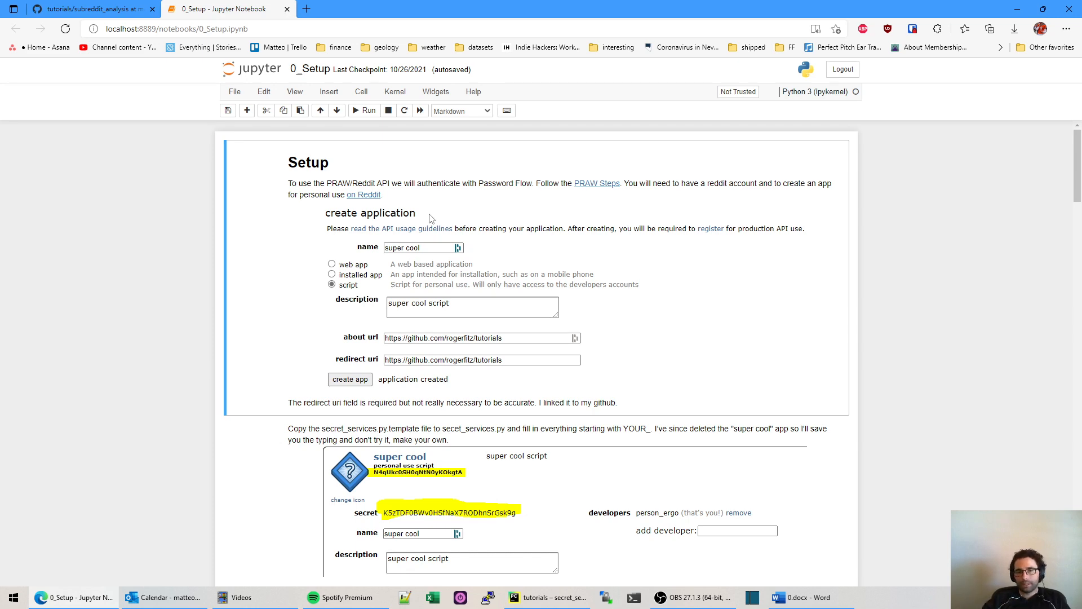
{"action": "mouse_move", "coordinate": [441, 234]}
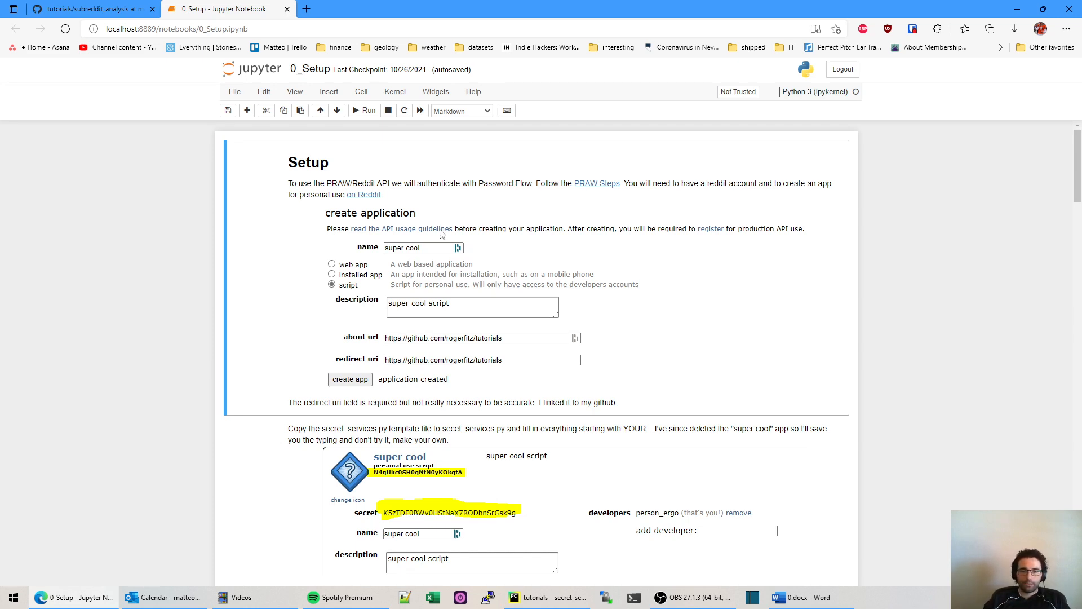
{"action": "scroll", "scroll_direction": "down", "scroll_amount": 3}
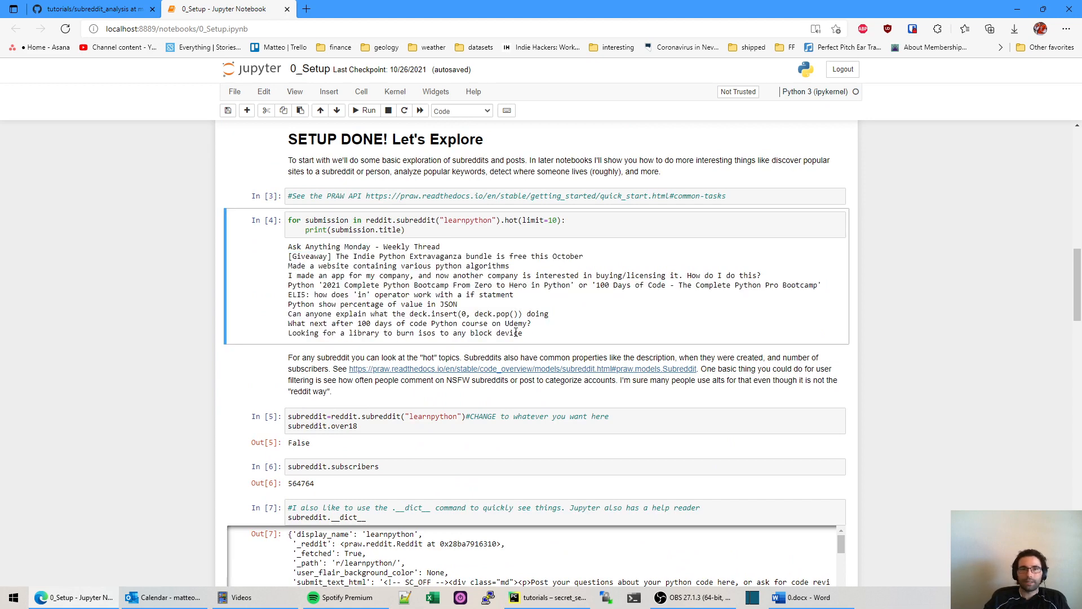
{"action": "scroll", "scroll_direction": "up", "scroll_amount": 3}
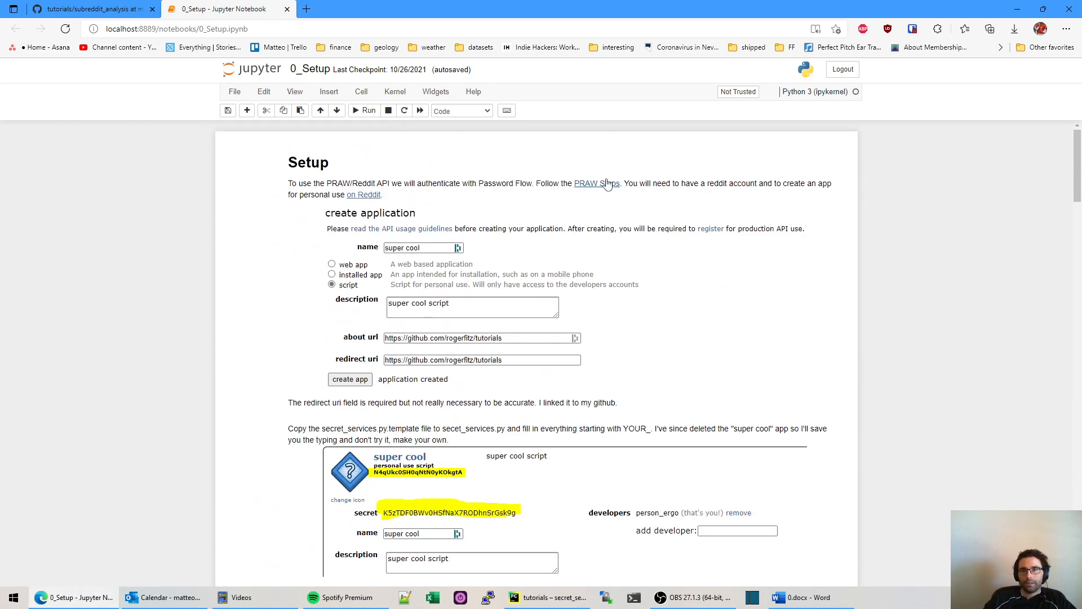
{"action": "mouse_move", "coordinate": [470, 179]}
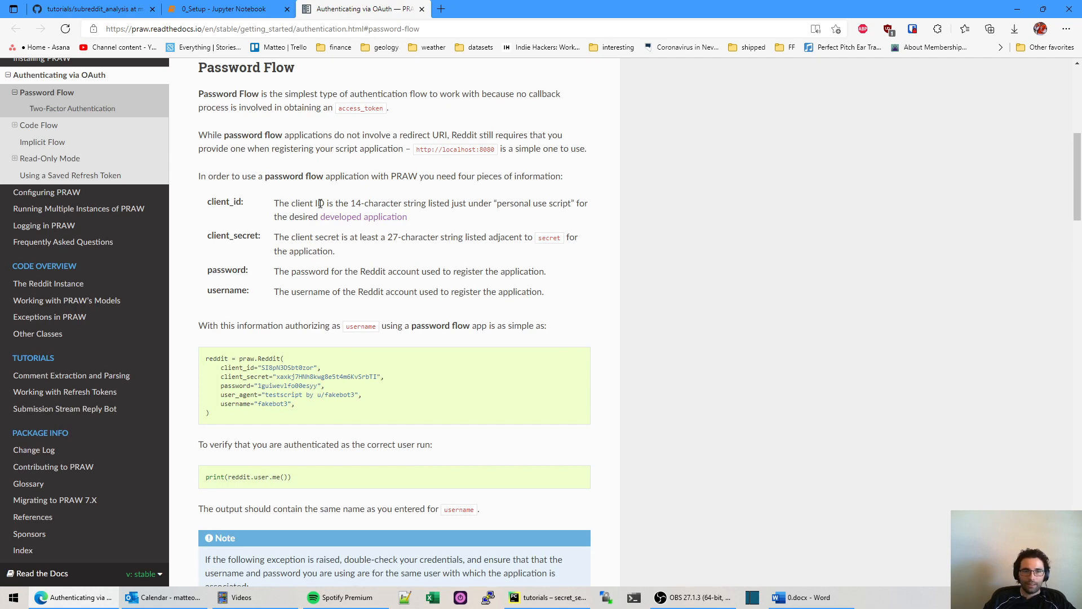
- Read the PRAW Password Flow example, briefly highlighting the client_id and client_secret lines
{"action": "scroll", "scroll_direction": "up", "scroll_amount": 3}
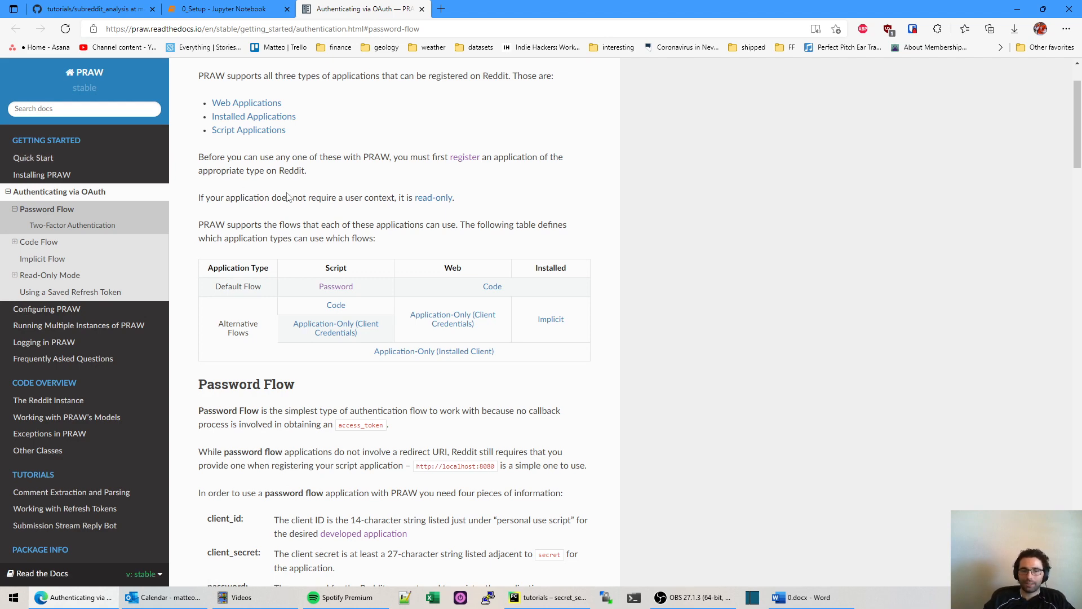
{"action": "mouse_move", "coordinate": [320, 261]}
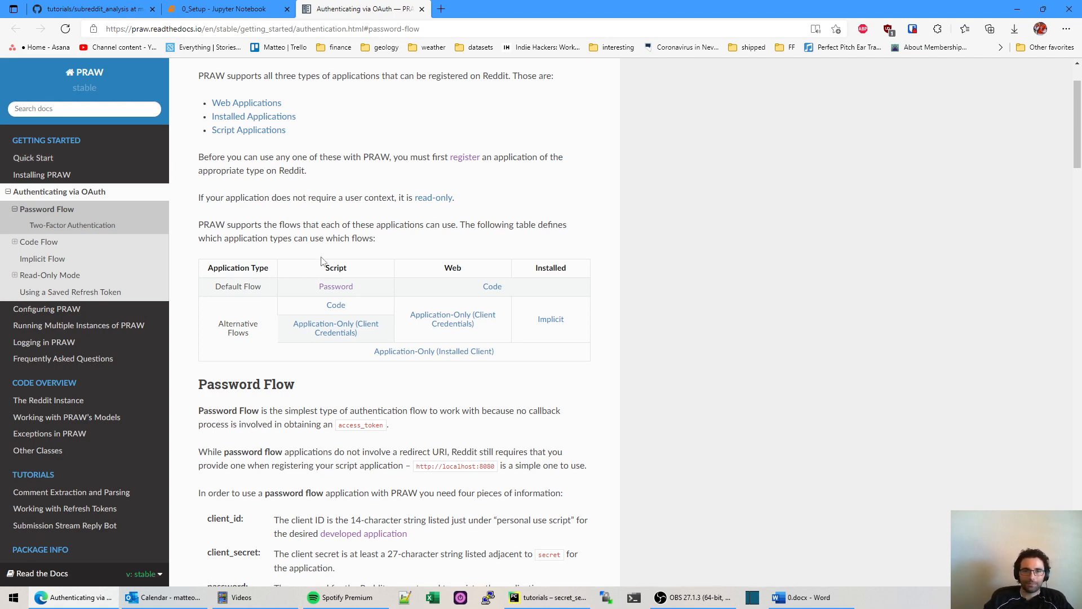
{"action": "scroll", "scroll_direction": "down", "scroll_amount": 3}
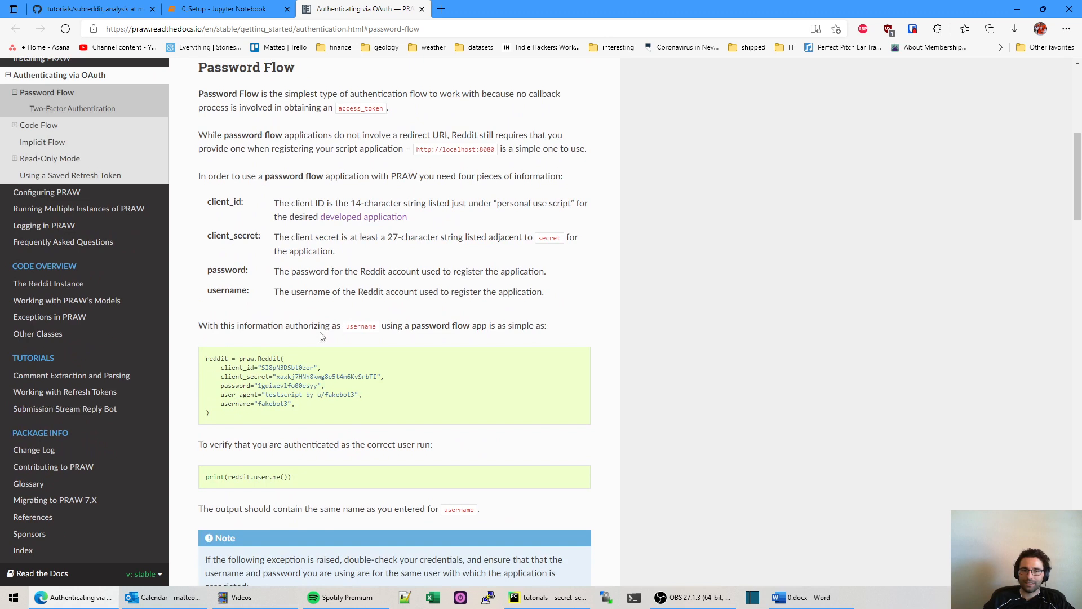
{"action": "mouse_move", "coordinate": [318, 289]}
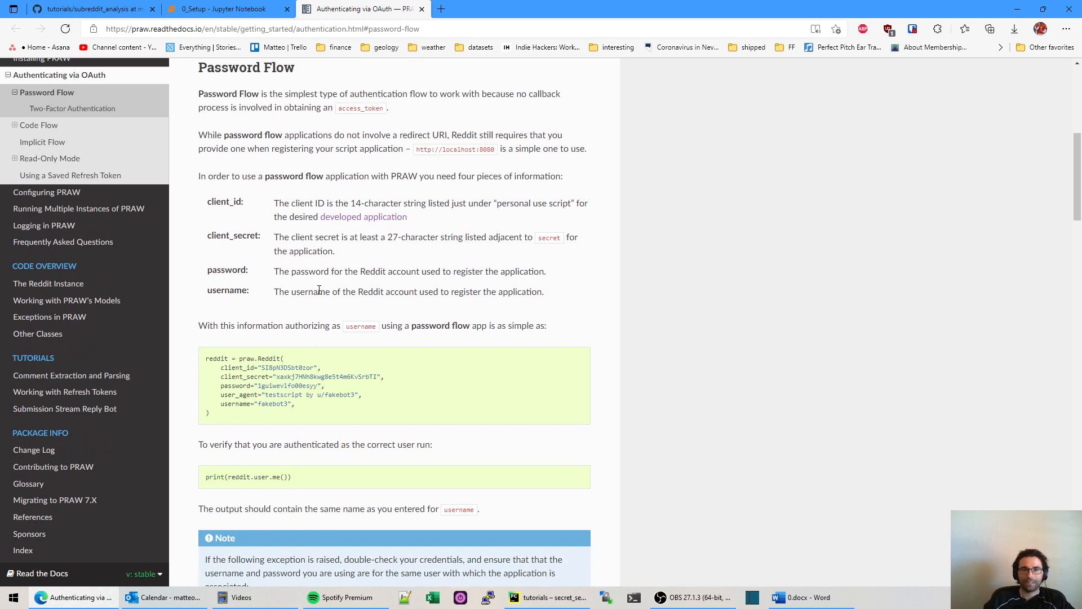
{"action": "mouse_move", "coordinate": [314, 187]}
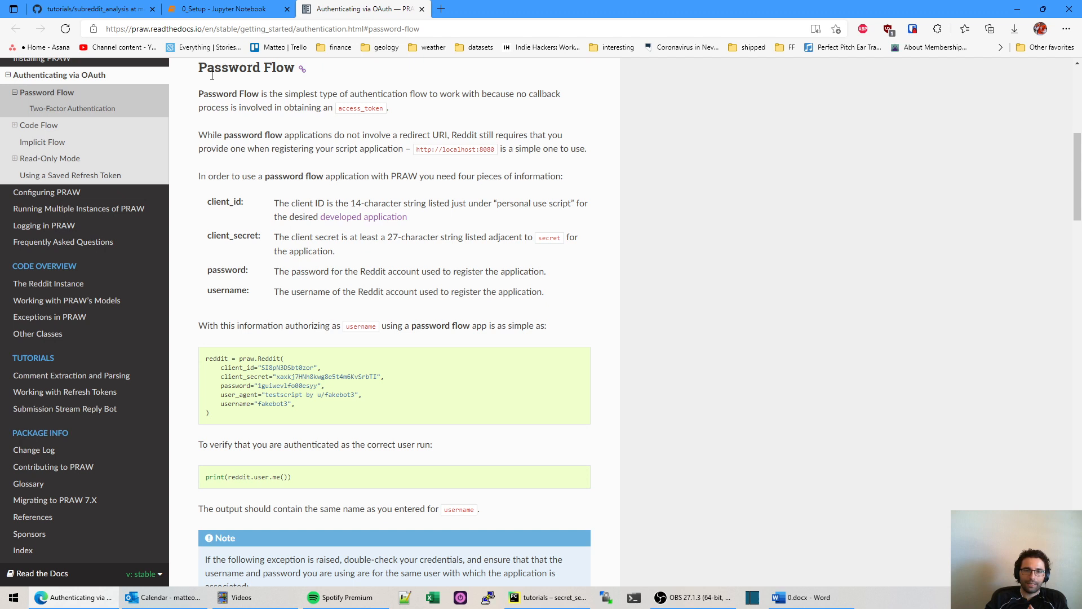
{"action": "mouse_move", "coordinate": [310, 193]}
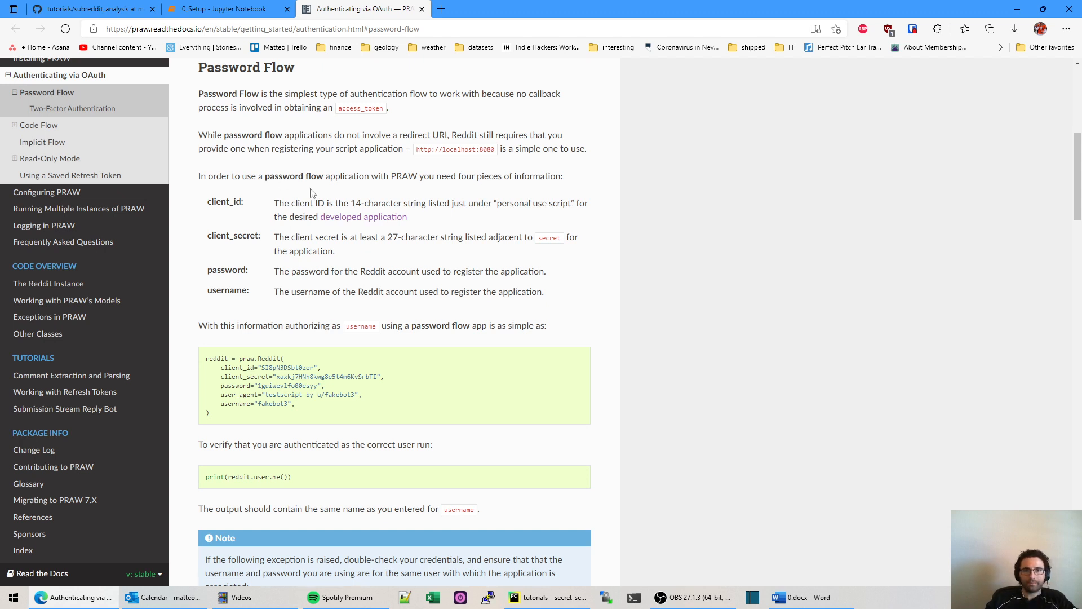
{"action": "mouse_move", "coordinate": [202, 91]}
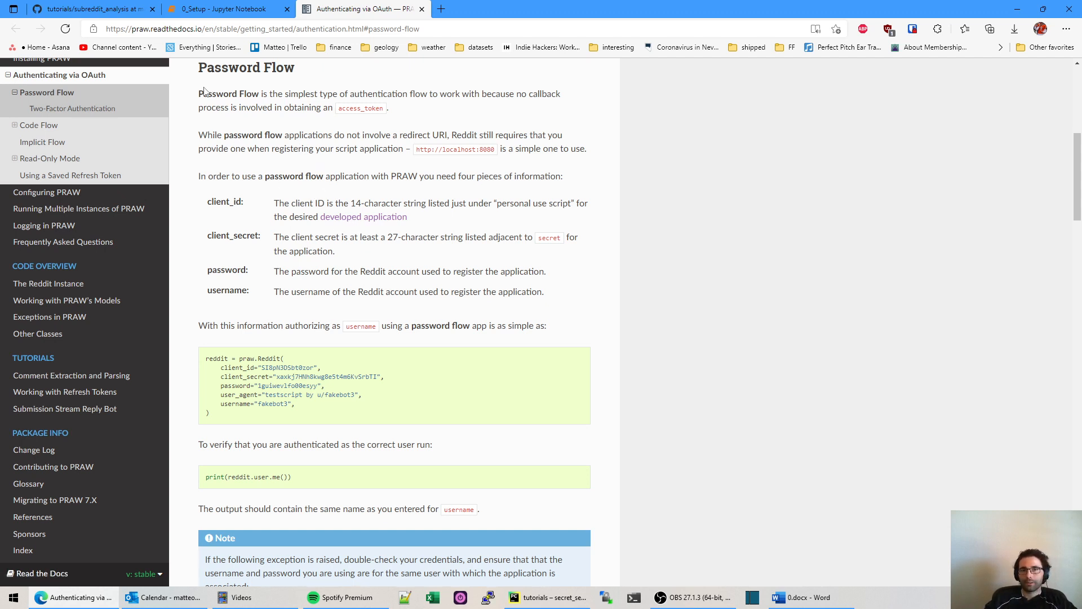
{"action": "left_click_drag", "start_coordinate": [199, 93], "coordinate": [373, 134]}
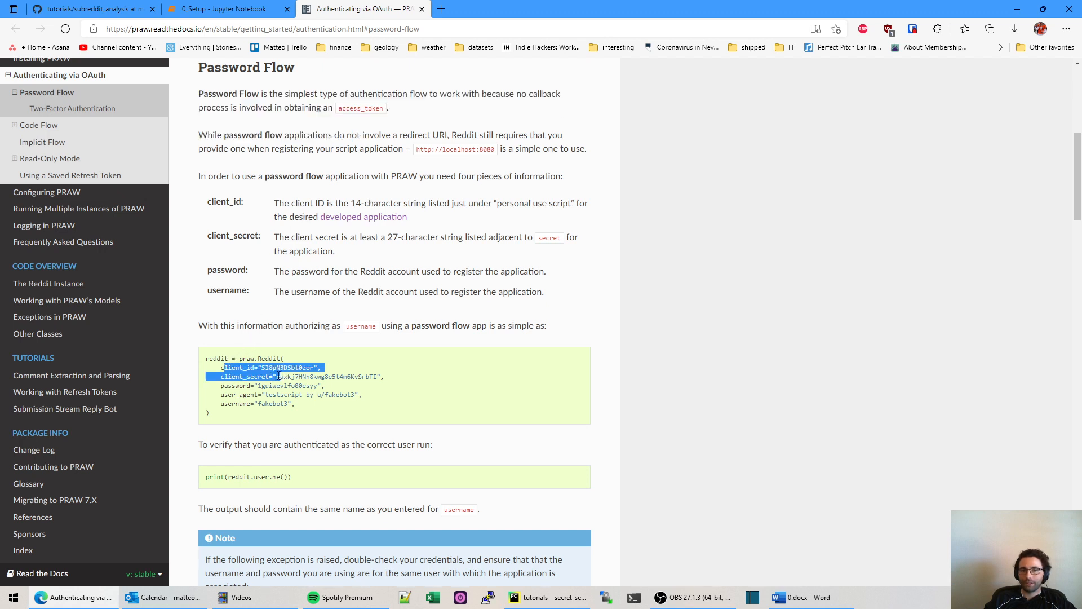
{"action": "left_click", "coordinate": [238, 403]}
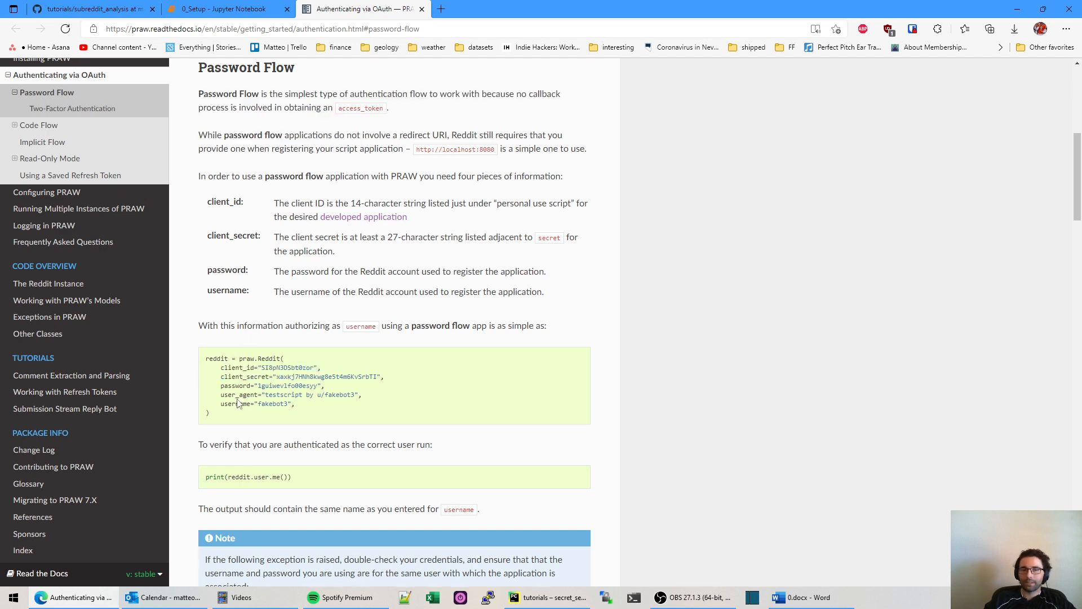
{"action": "mouse_move", "coordinate": [345, 222]}
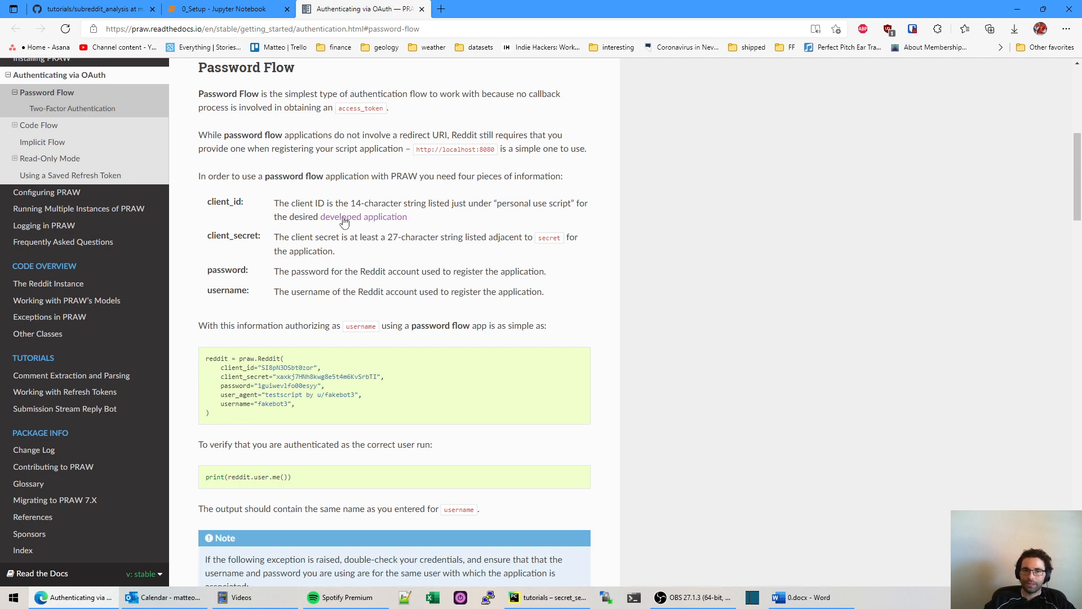
- Go to Reddit's app preferences page and start a new app form
{"action": "left_click", "coordinate": [363, 216]}
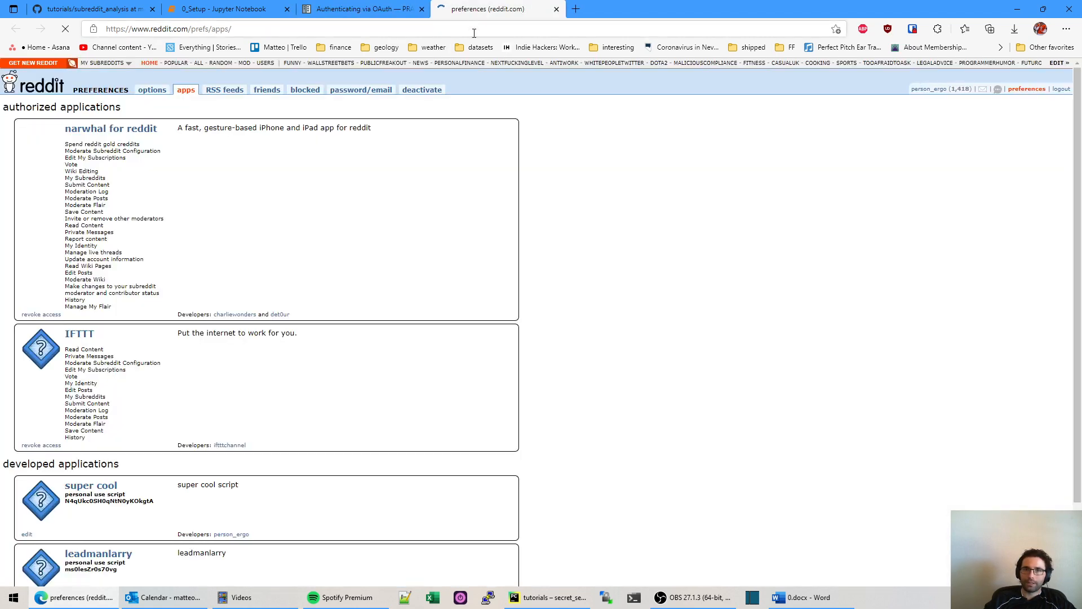
{"action": "mouse_move", "coordinate": [996, 90]}
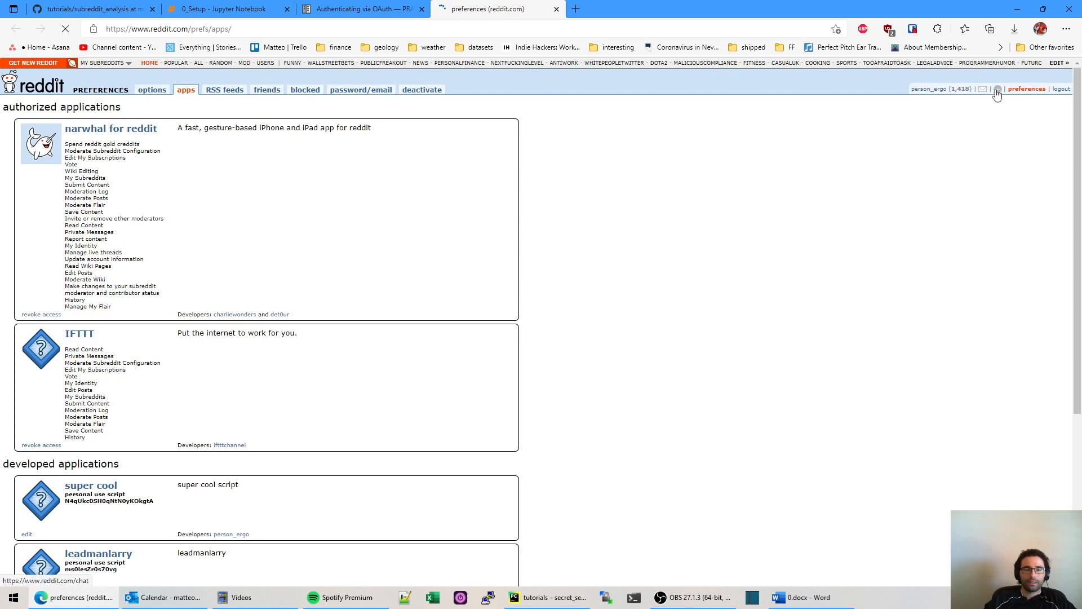
{"action": "left_click", "coordinate": [359, 9]}
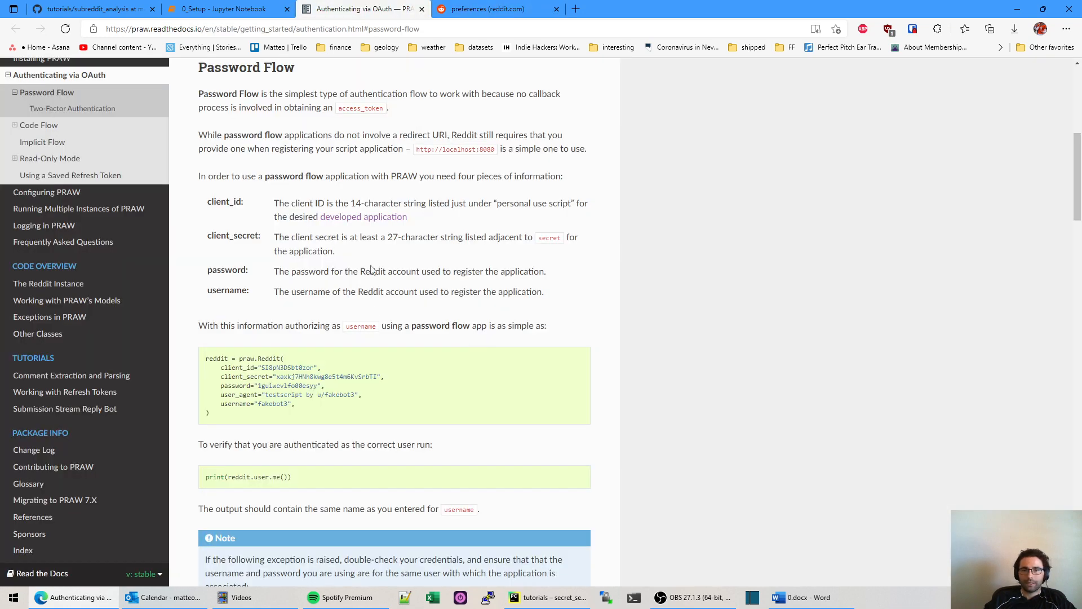
{"action": "mouse_move", "coordinate": [447, 70]}
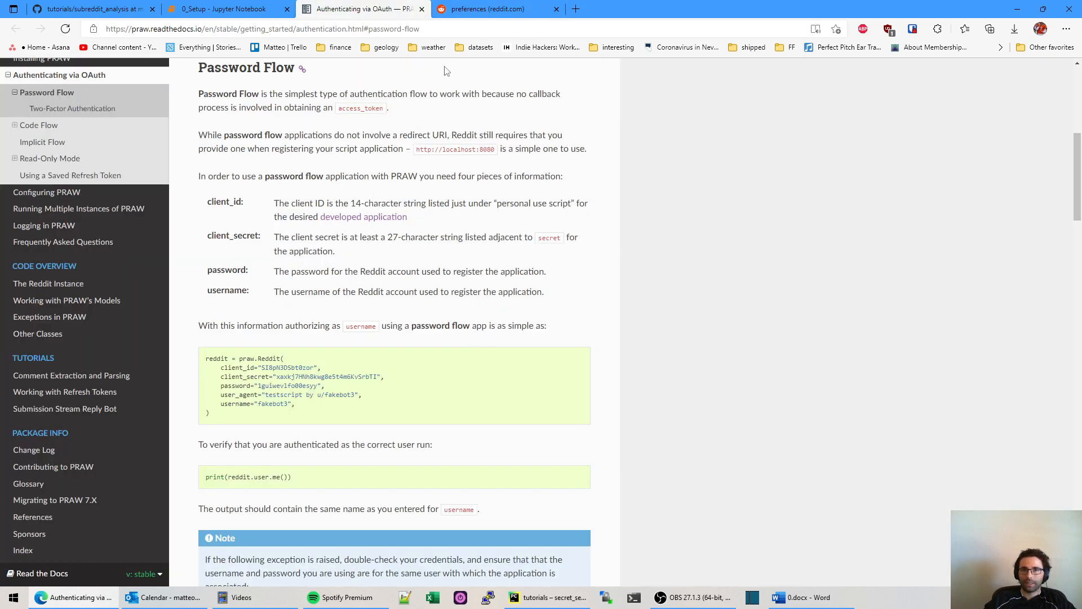
{"action": "left_click", "coordinate": [486, 9]}
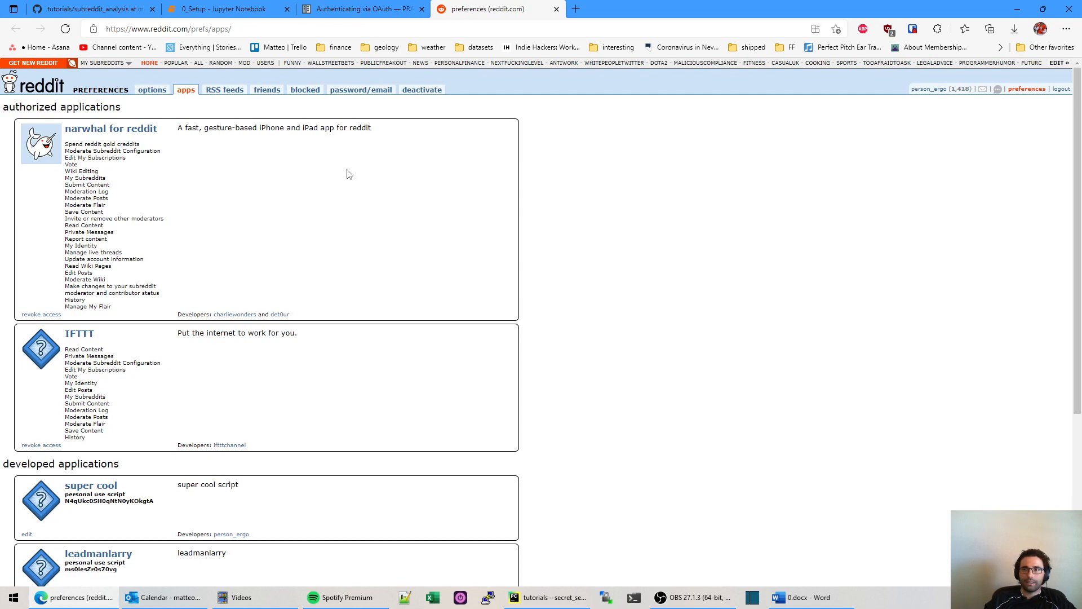
{"action": "scroll", "scroll_direction": "down", "scroll_amount": 3}
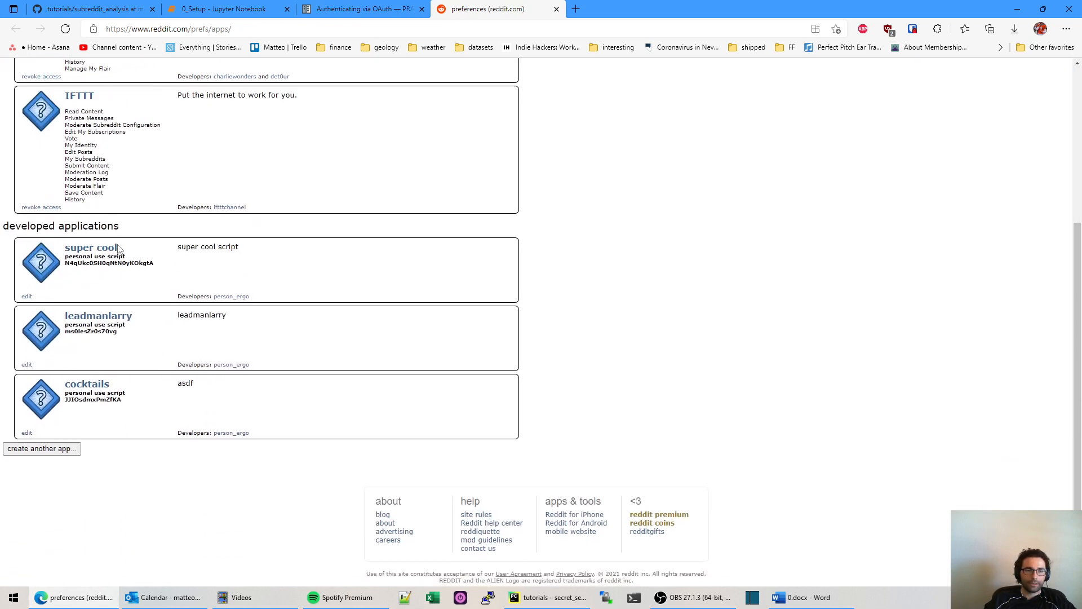
{"action": "scroll", "scroll_direction": "up", "scroll_amount": 3}
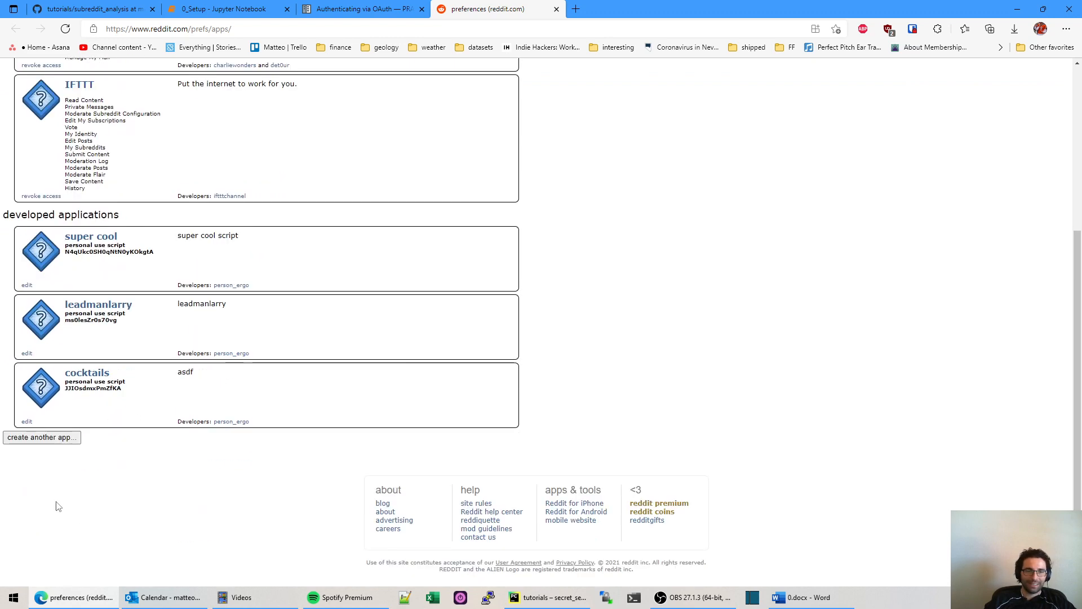
{"action": "left_click", "coordinate": [40, 437]}
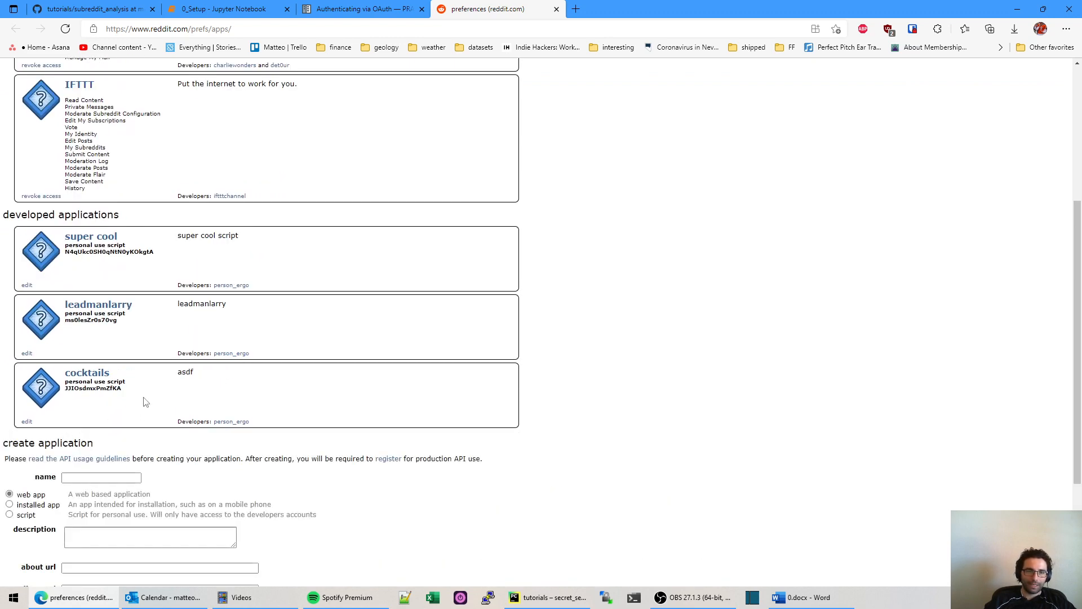
{"action": "scroll", "scroll_direction": "down", "scroll_amount": 3}
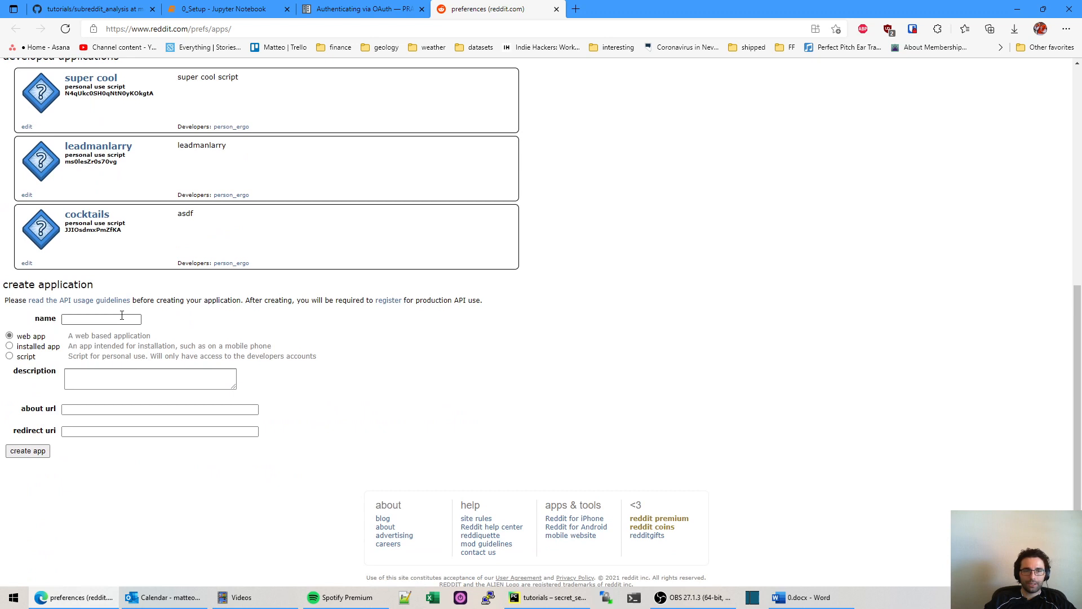
{"action": "mouse_move", "coordinate": [112, 335]}
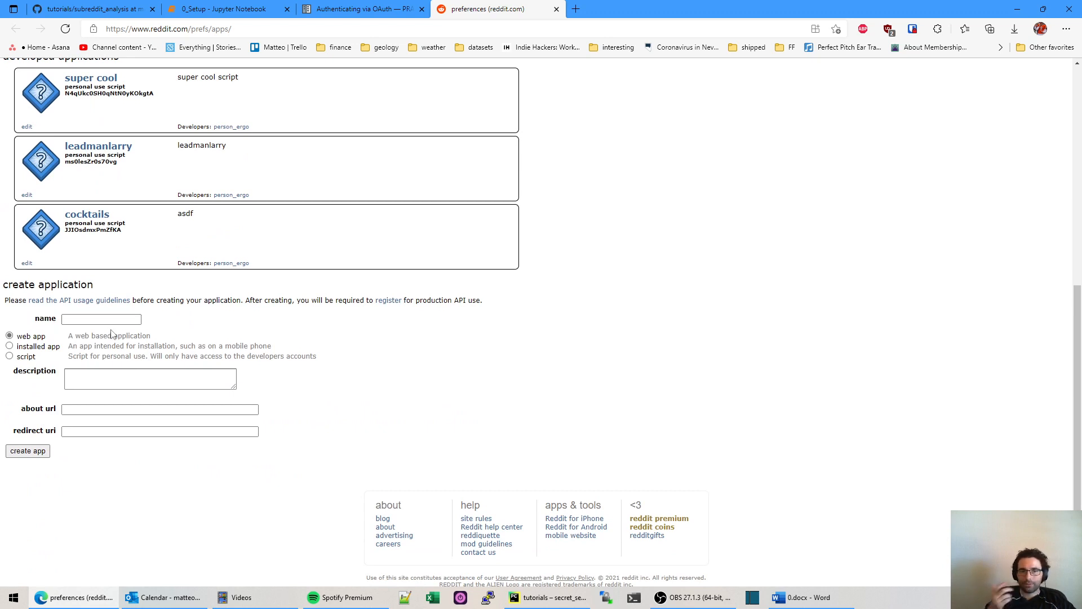
{"action": "mouse_move", "coordinate": [89, 305]}
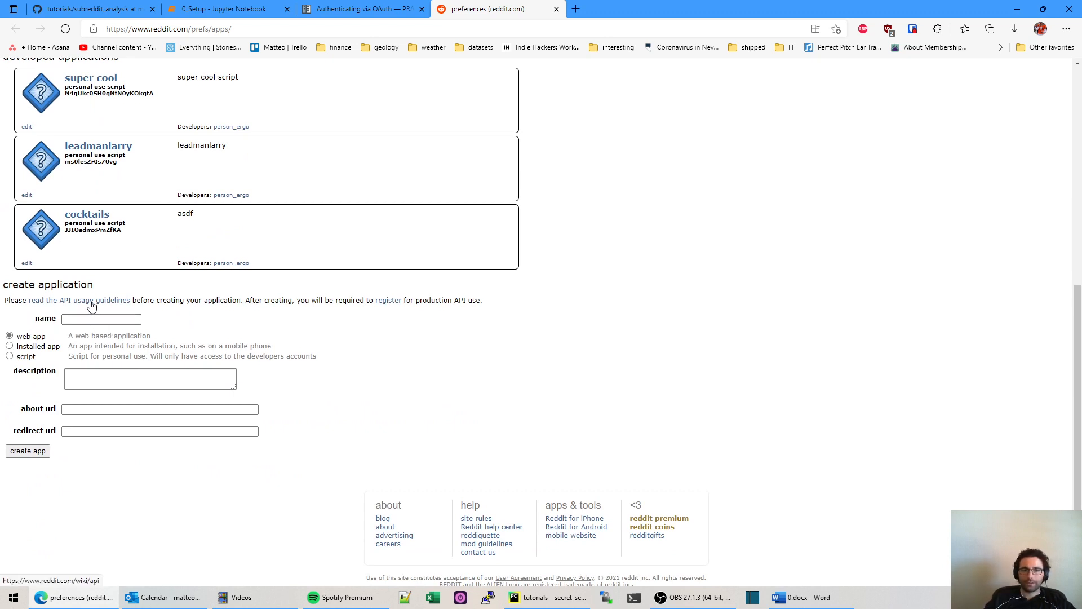
{"action": "mouse_move", "coordinate": [52, 351]}
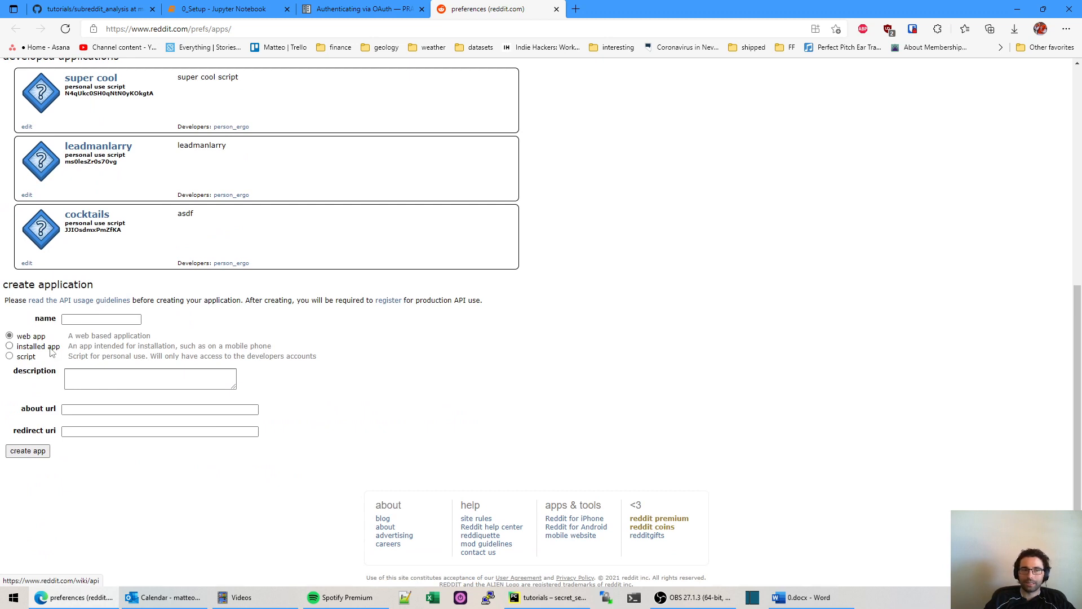
- Create script app 'video_live_tutorial', described 'something descriptive', with the GitHub subreddit_analysis redirect URI
{"action": "left_click", "coordinate": [9, 356]}
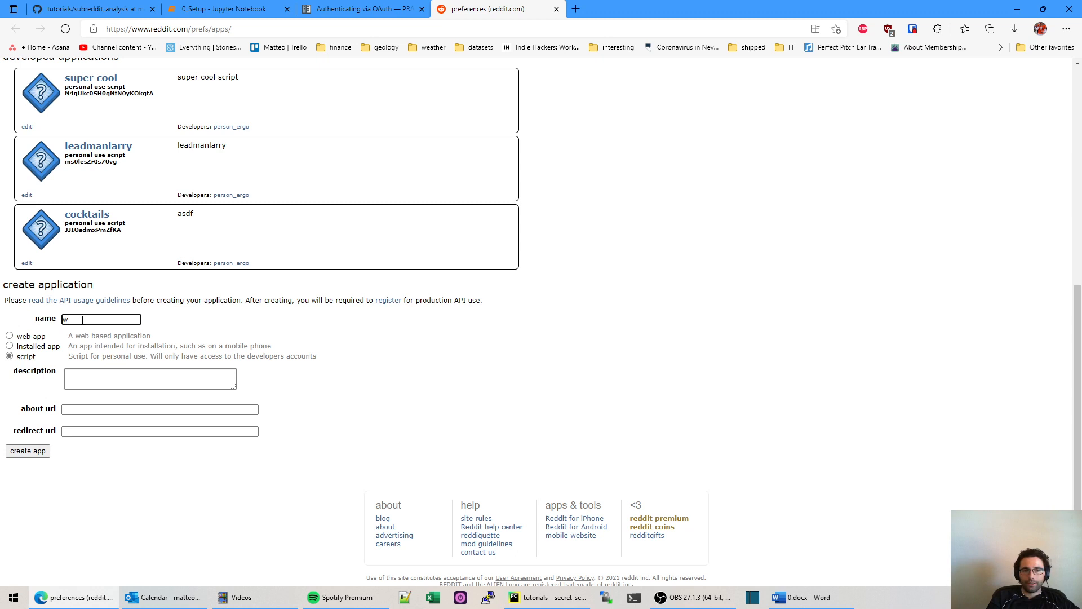
{"action": "type", "text": "video_live_tutorial"}
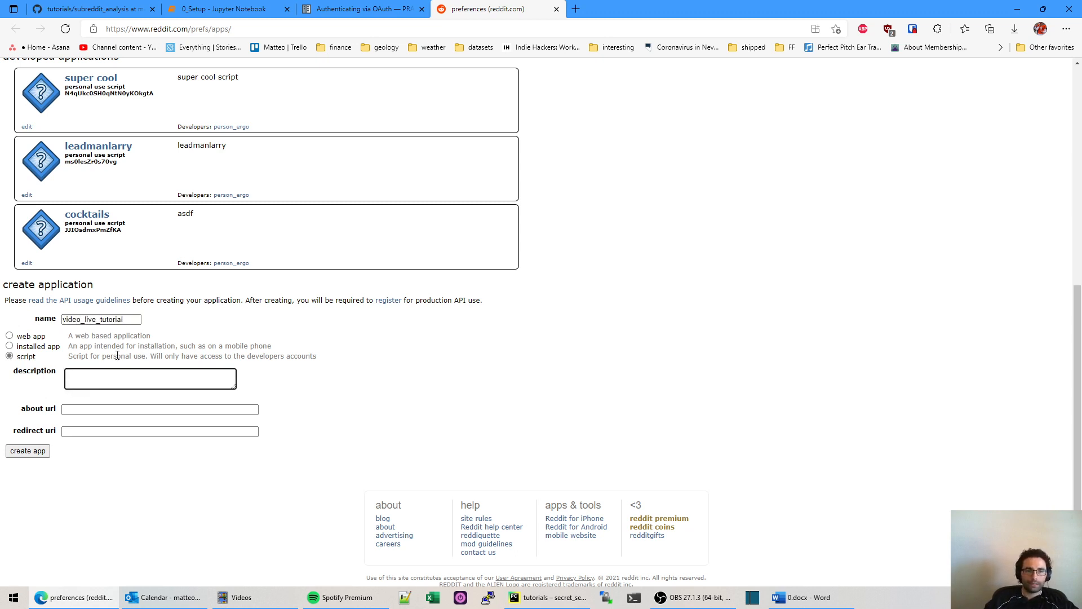
{"action": "type", "text": "someth"}
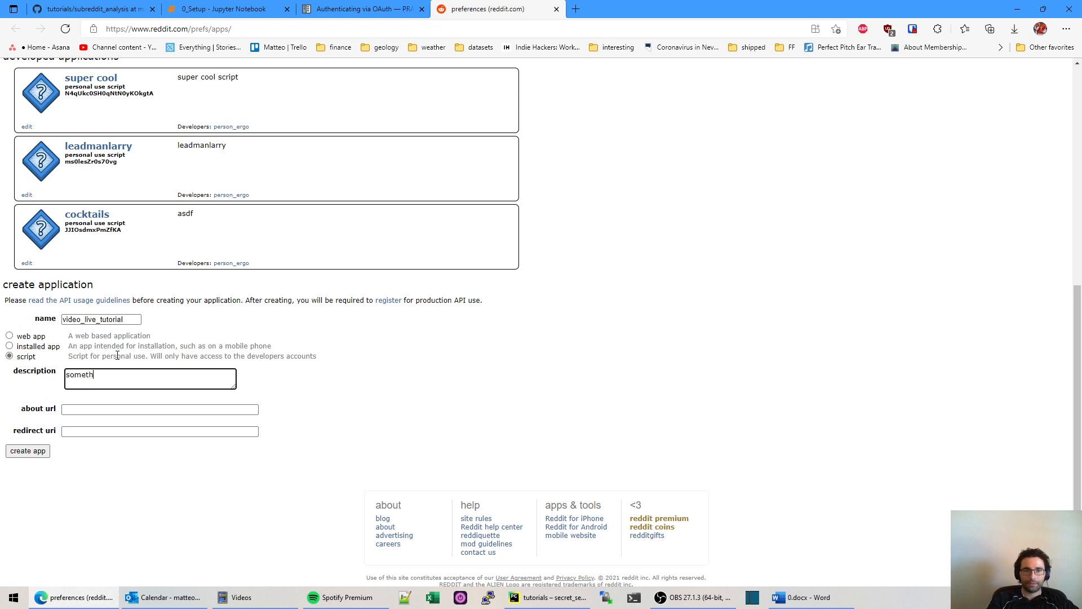
{"action": "type", "text": "ing descriptive"}
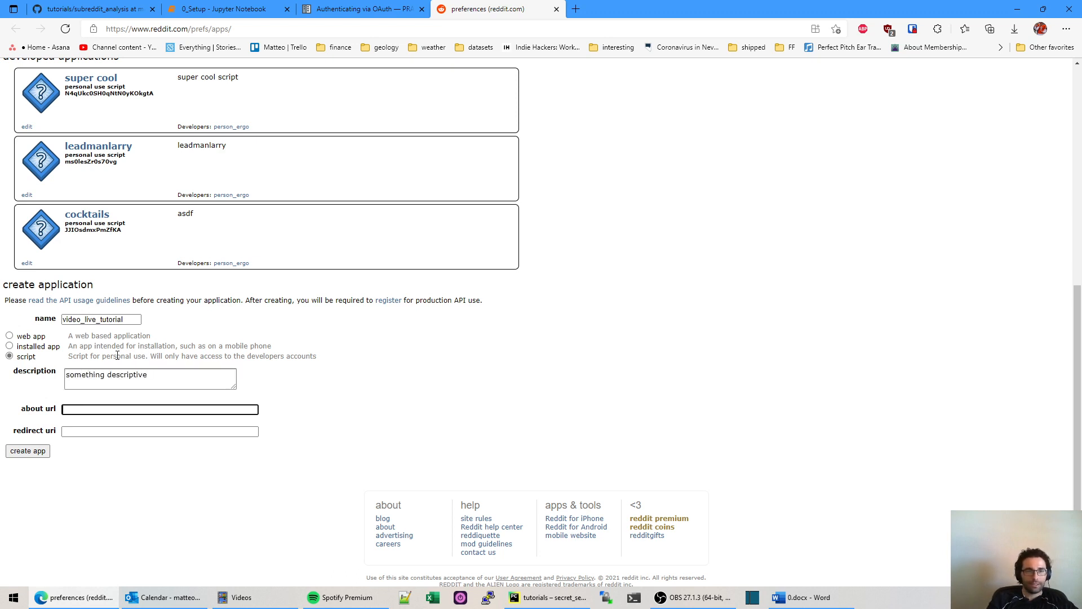
{"action": "type", "text": "htt"}
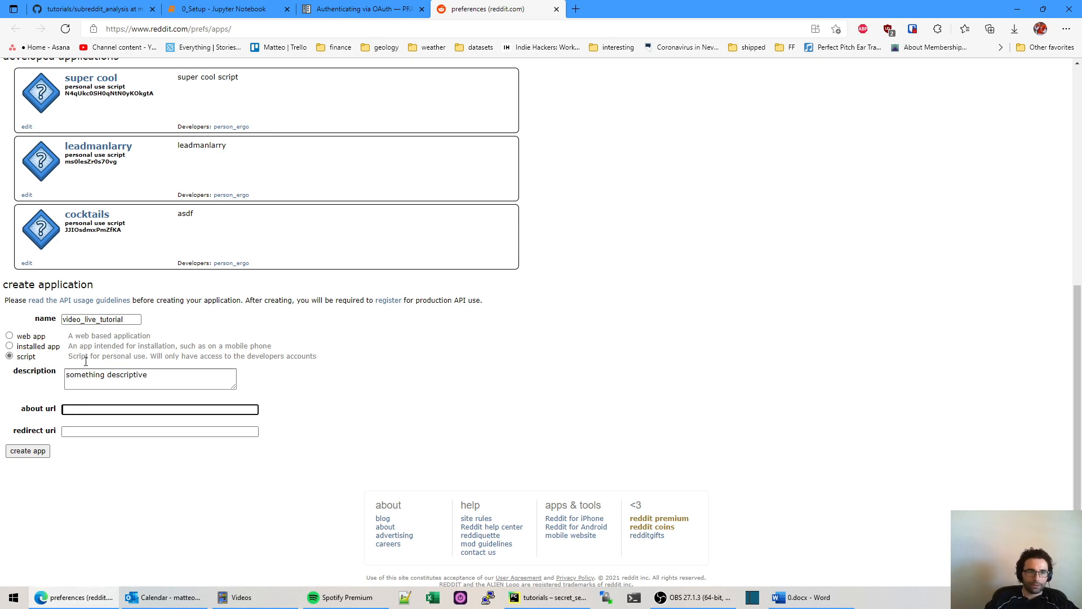
{"action": "left_click", "coordinate": [28, 451]}
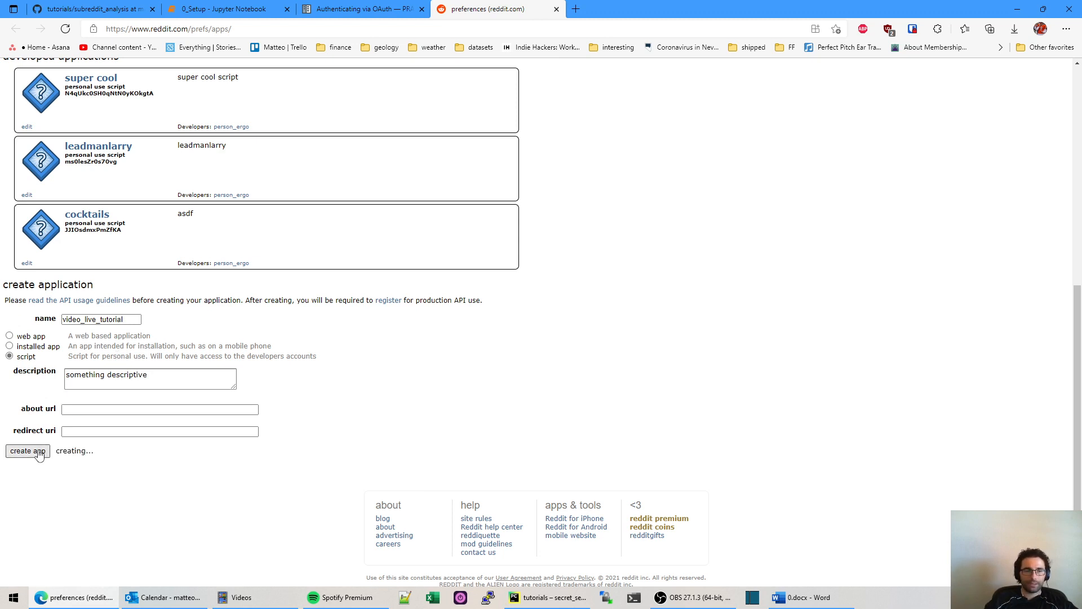
{"action": "left_click", "coordinate": [28, 451]}
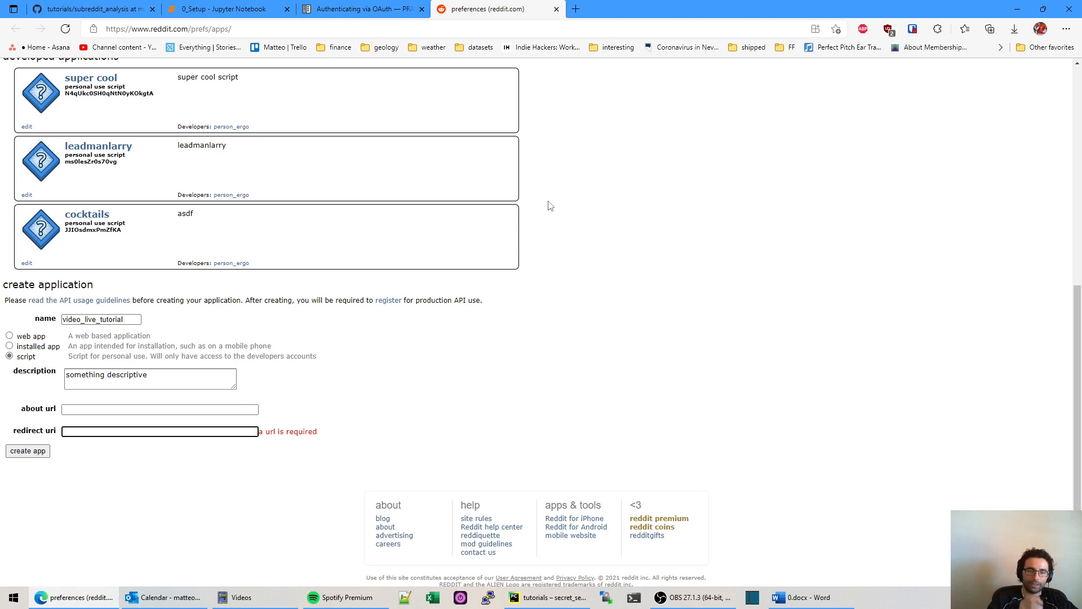
{"action": "mouse_move", "coordinate": [153, 24]}
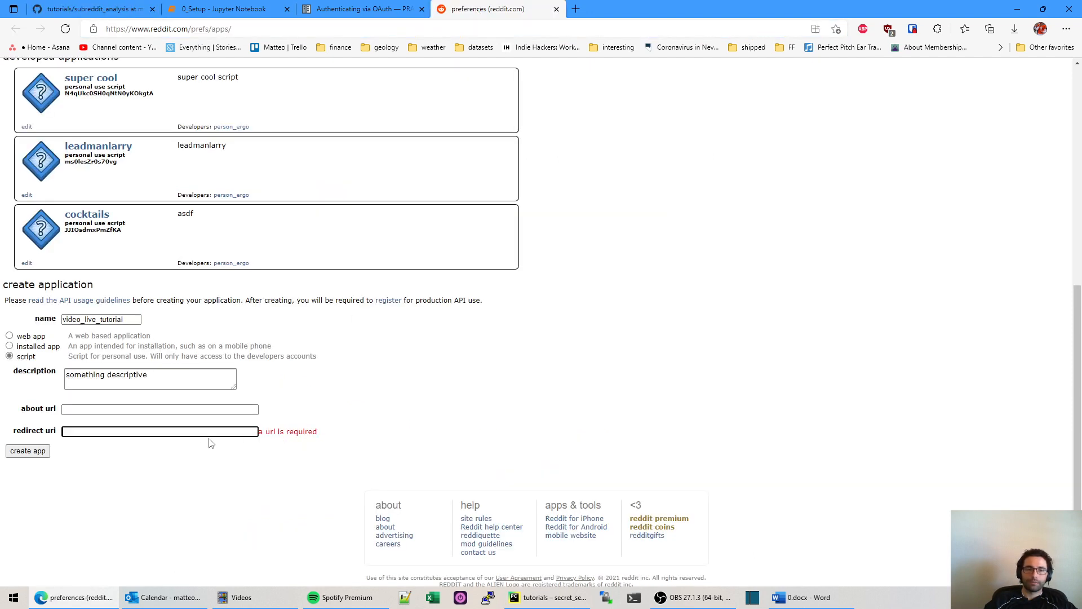
{"action": "type", "text": "github.com/rogerfitz/tutorials/tree/master/subreddit_analysis"}
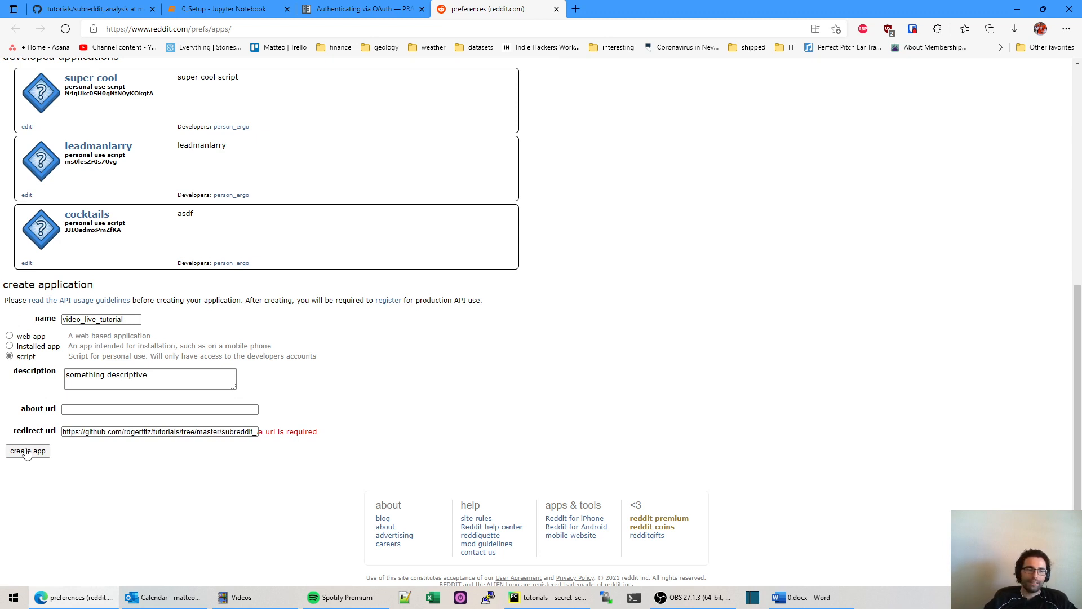
{"action": "left_click", "coordinate": [28, 451]}
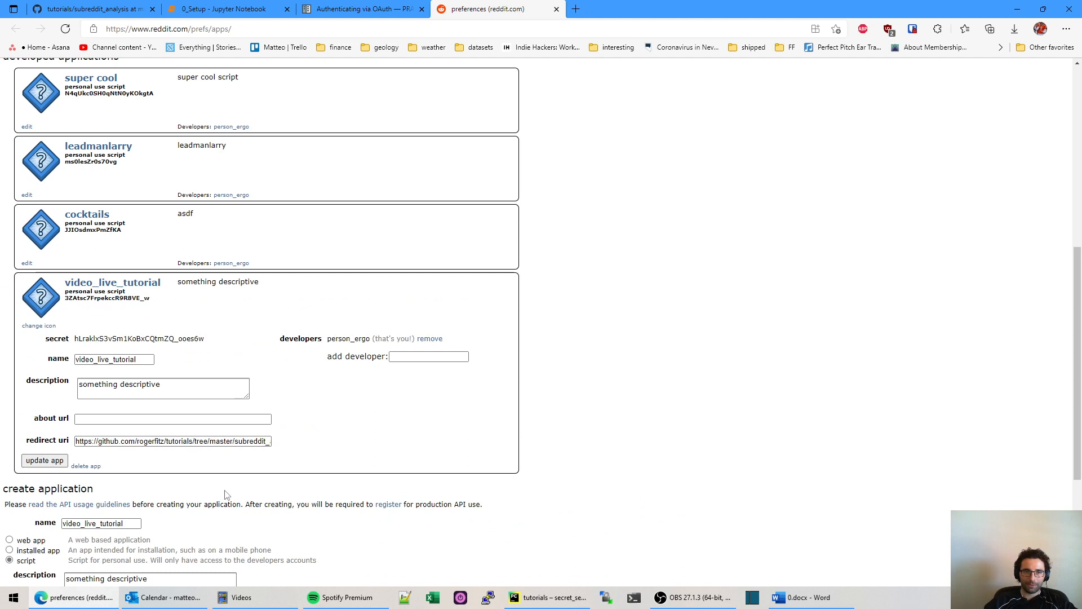
{"action": "mouse_move", "coordinate": [290, 388]}
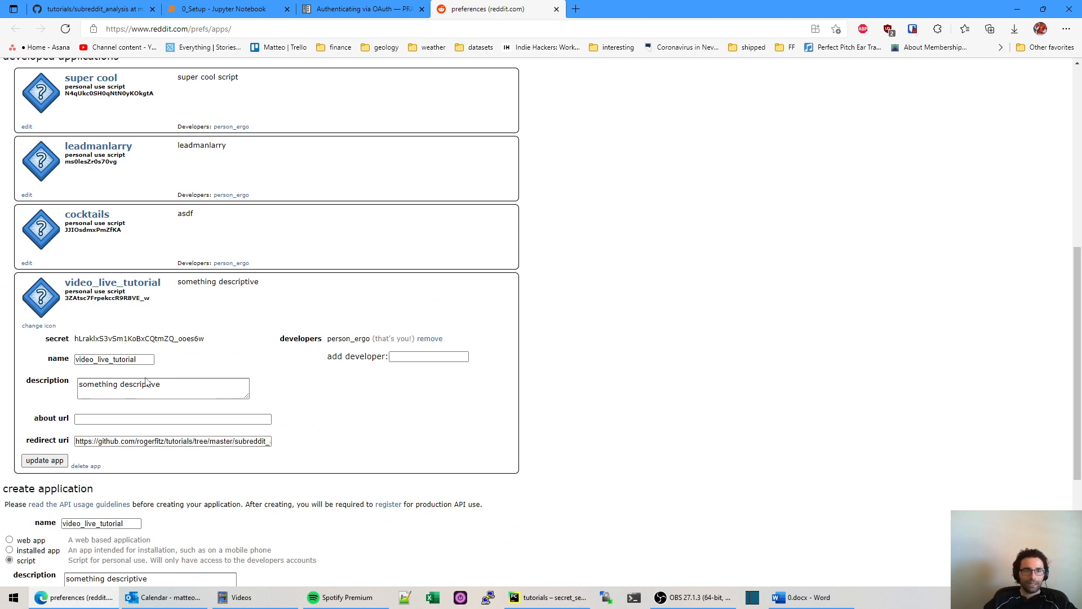
- Select the video_live_tutorial app's client ID under 'personal use script'
{"action": "scroll", "scroll_direction": "up", "scroll_amount": 3}
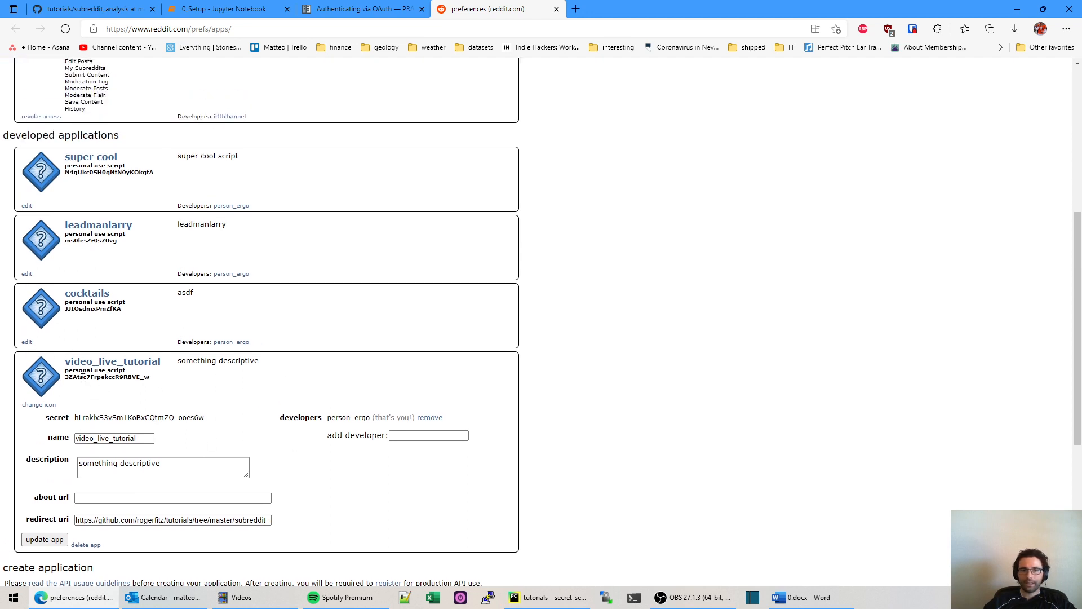
{"action": "double_click", "coordinate": [107, 377]}
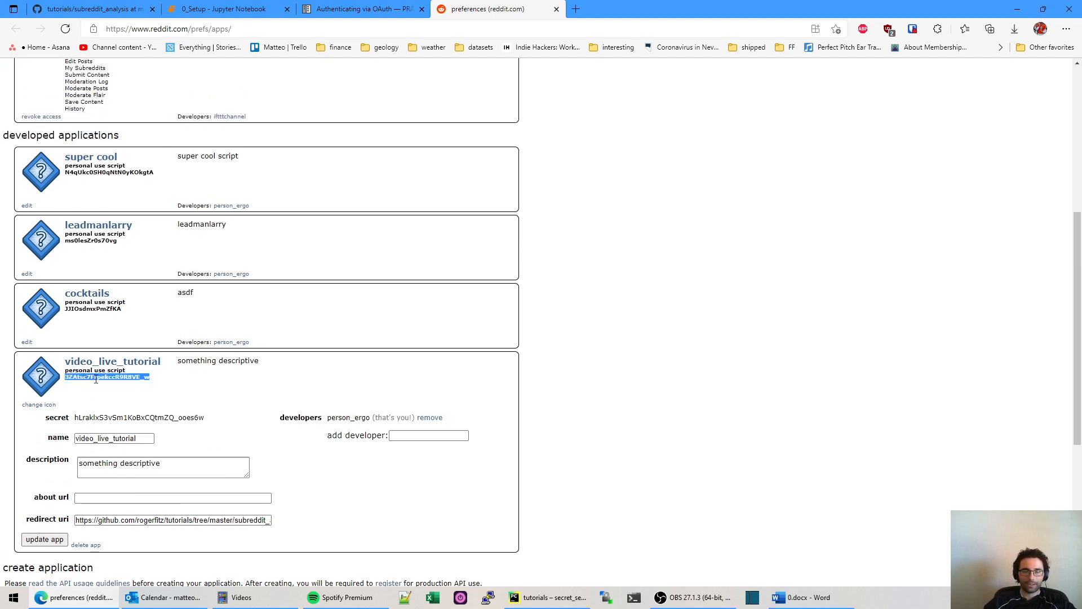
{"action": "mouse_move", "coordinate": [403, 393]}
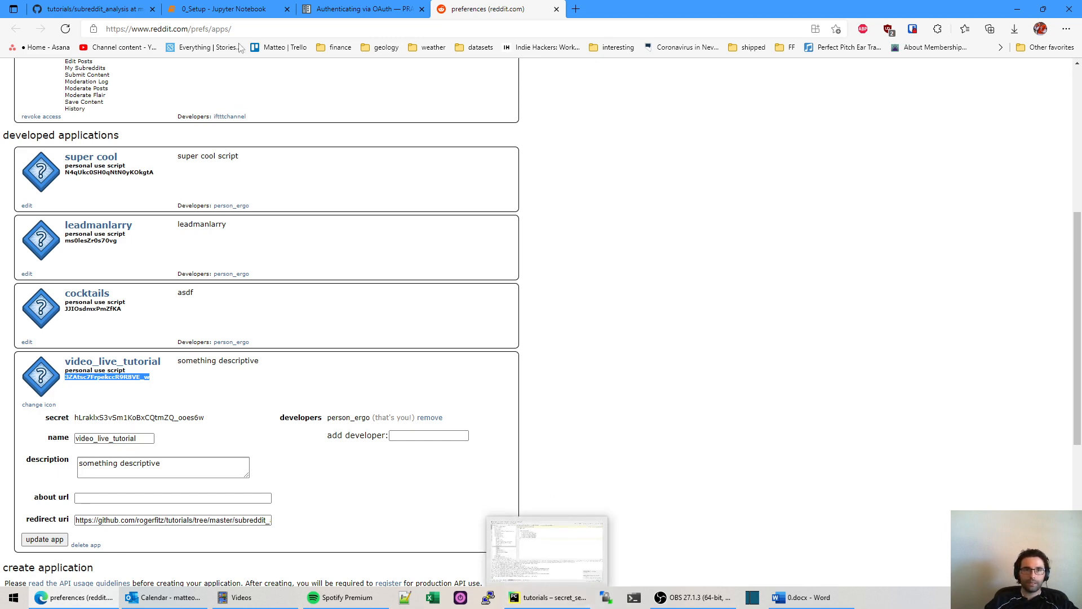
- Return to 0_Setup and scroll down to the praw.Reddit file snippet's credential lines
{"action": "left_click", "coordinate": [221, 9]}
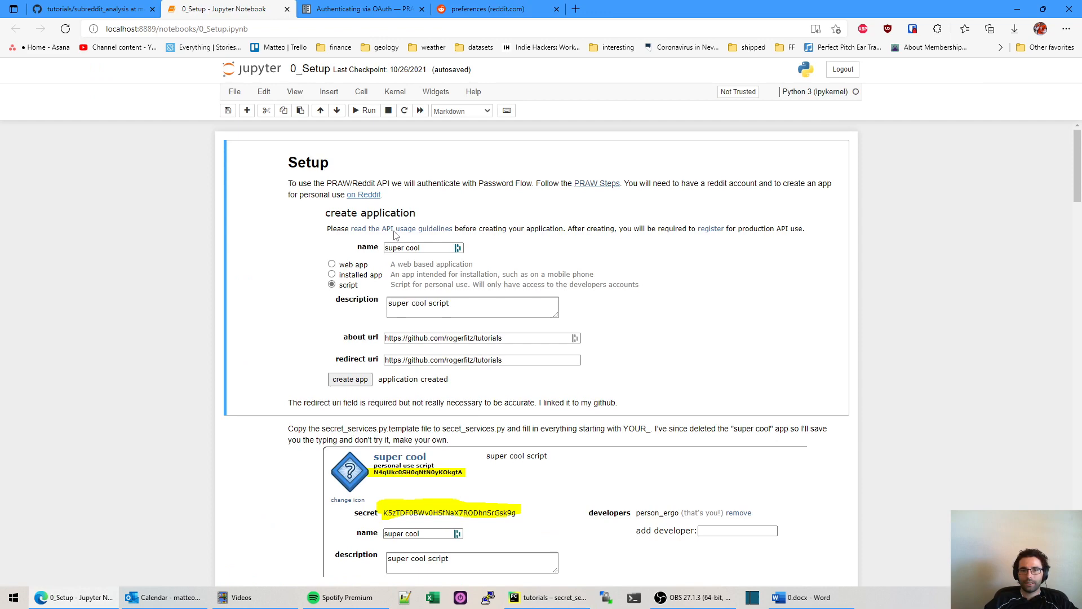
{"action": "mouse_move", "coordinate": [385, 373]}
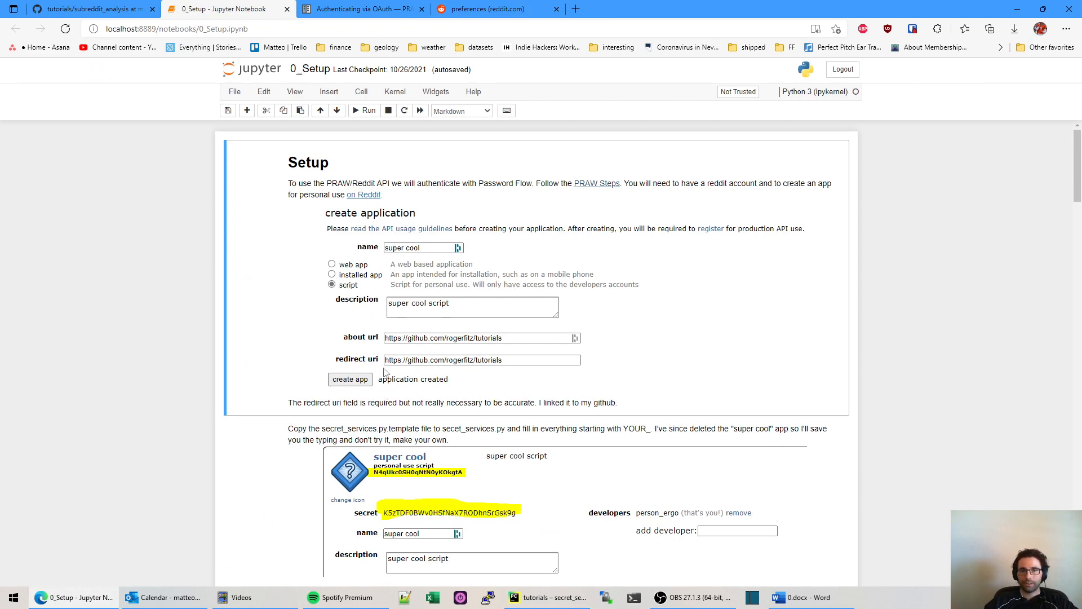
{"action": "scroll", "scroll_direction": "down", "scroll_amount": 3}
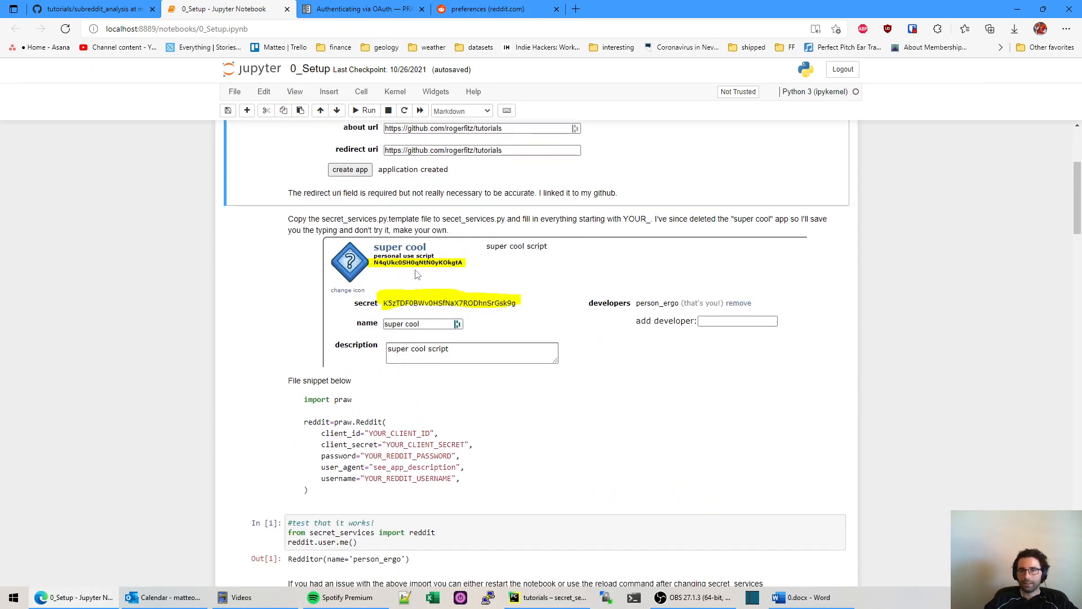
{"action": "scroll", "scroll_direction": "down", "scroll_amount": 3}
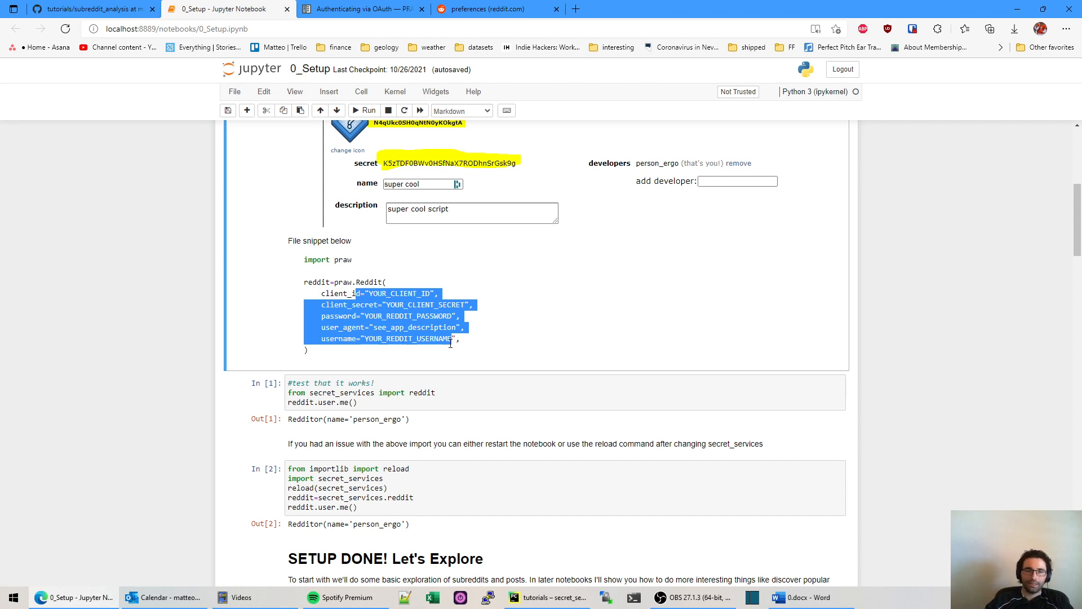
{"action": "scroll", "scroll_direction": "down", "scroll_amount": 3}
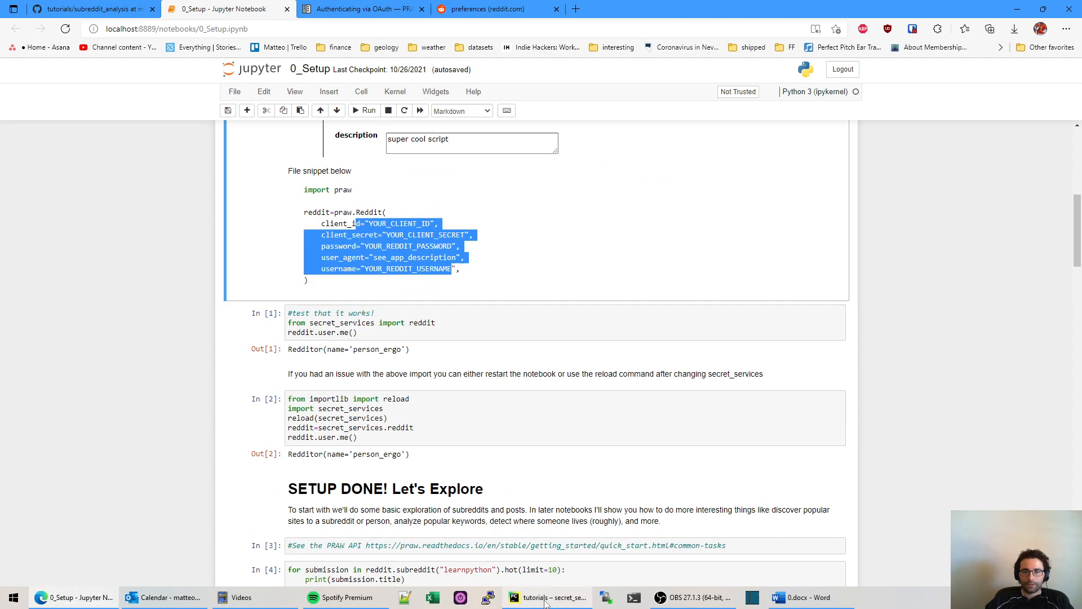
- Copy secret_services.py.template to secret_services.py and add the new file to Git
{"action": "left_click", "coordinate": [547, 597]}
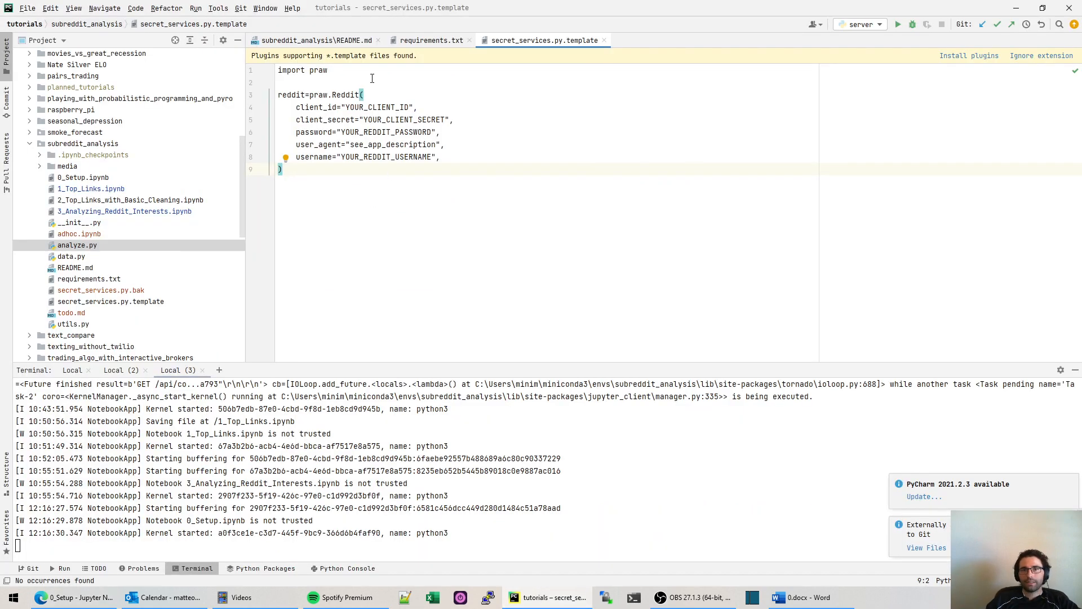
{"action": "left_click", "coordinate": [110, 301]}
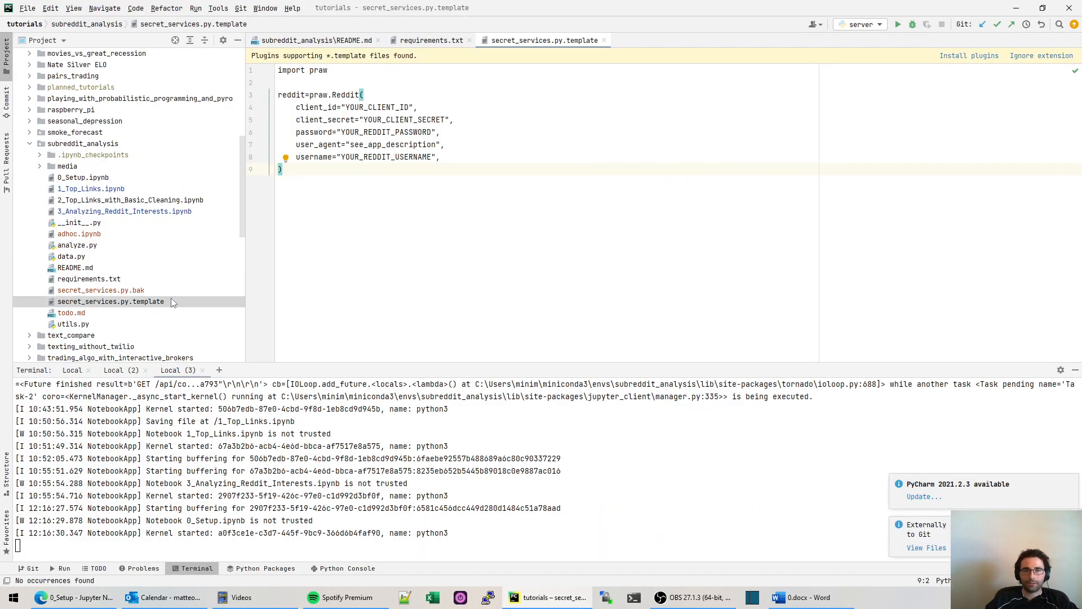
{"action": "left_click", "coordinate": [110, 301]}
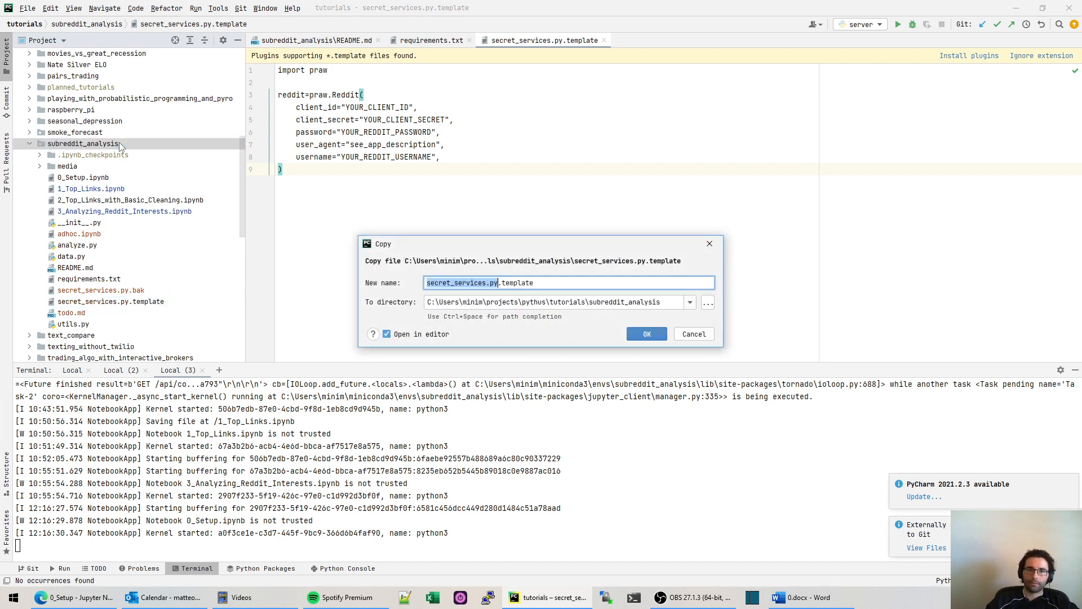
{"action": "key", "text": "Delete"}
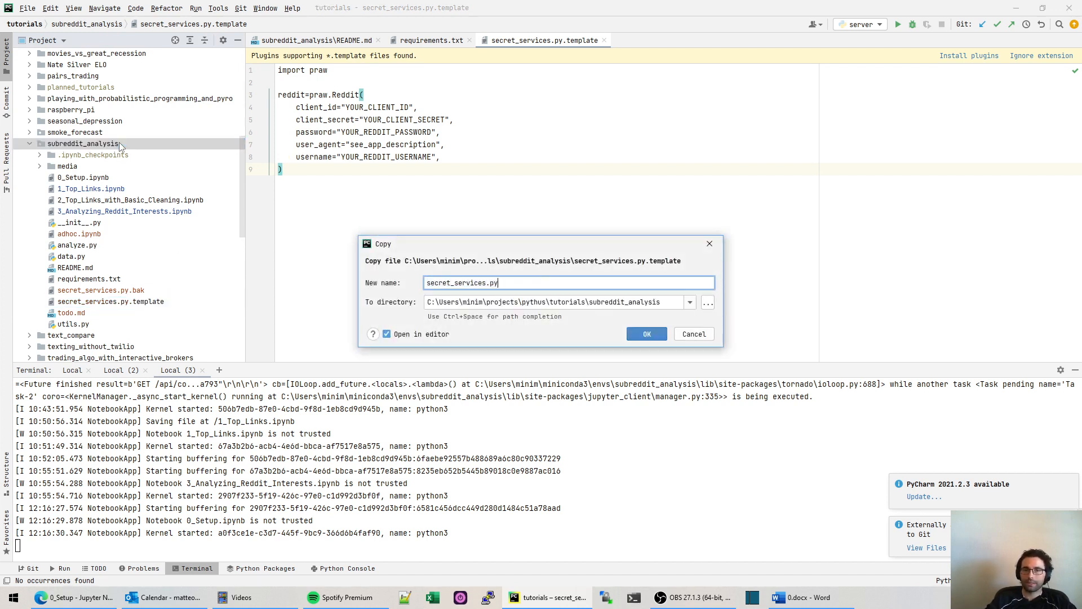
{"action": "left_click", "coordinate": [646, 333]}
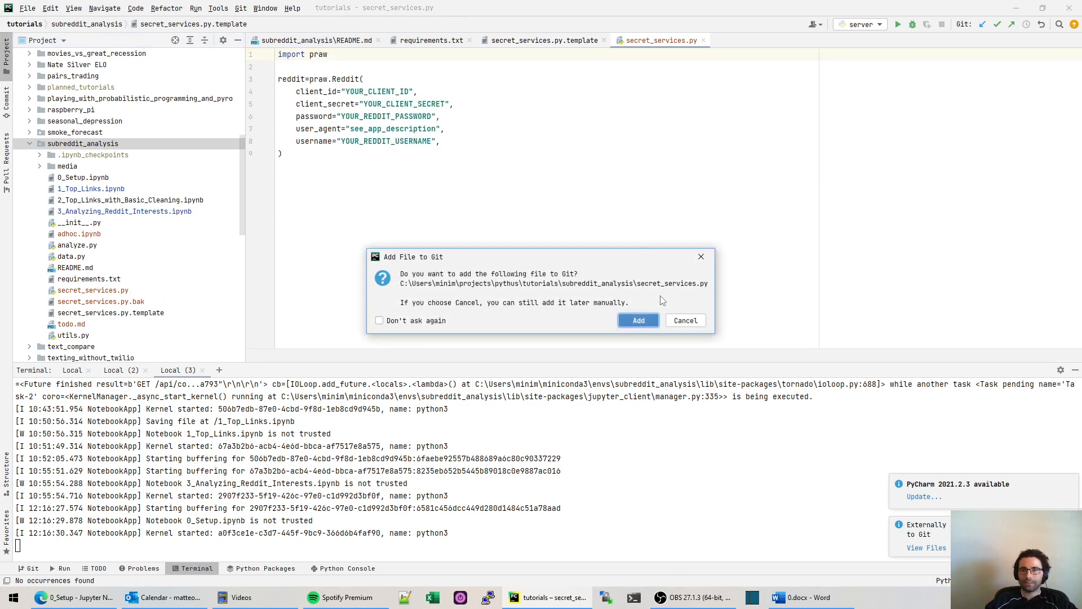
{"action": "left_click", "coordinate": [684, 320]}
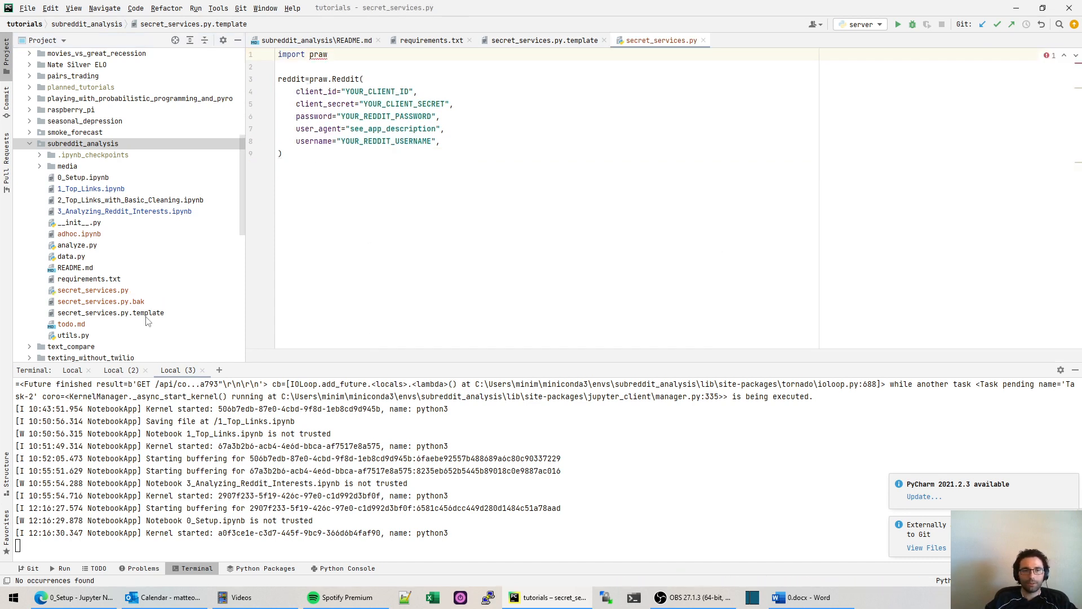
{"action": "left_click", "coordinate": [93, 290]}
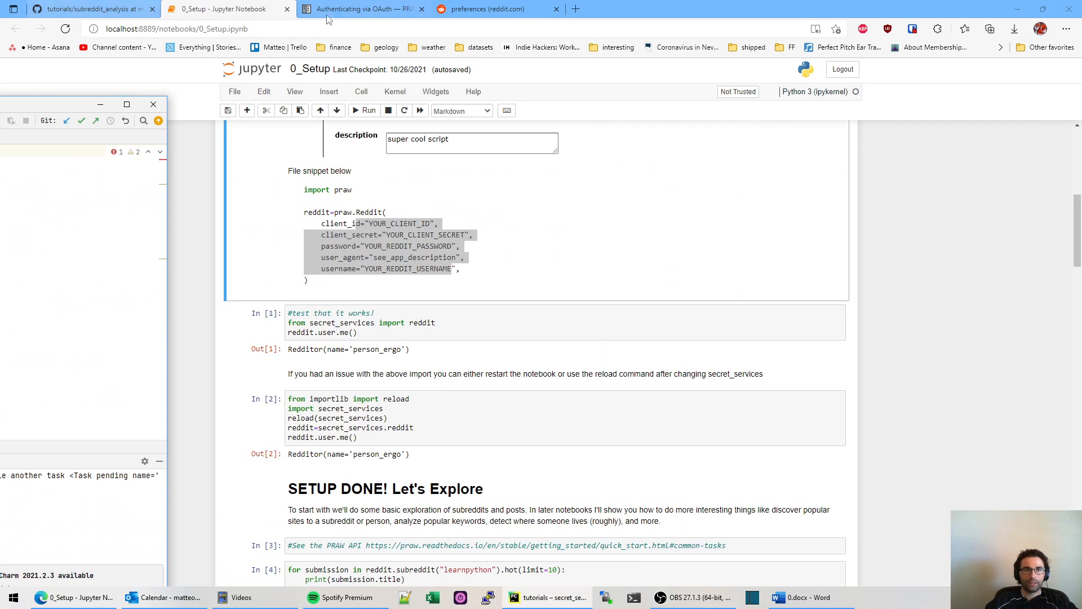
- Grab the video_live_tutorial app's client ID and secret from Reddit's preferences page
{"action": "left_click", "coordinate": [494, 9]}
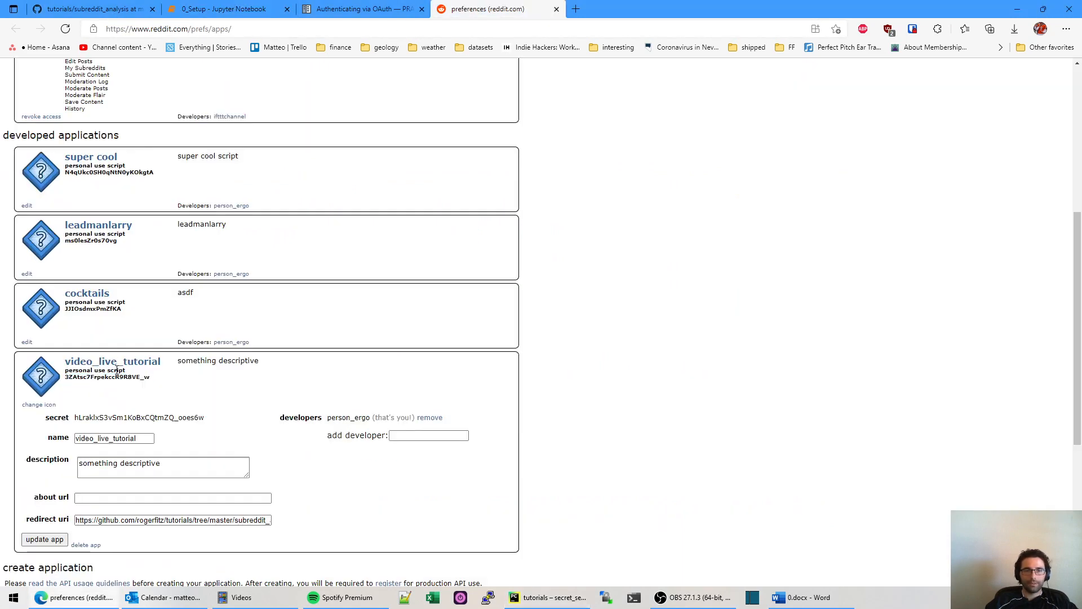
{"action": "double_click", "coordinate": [107, 376]}
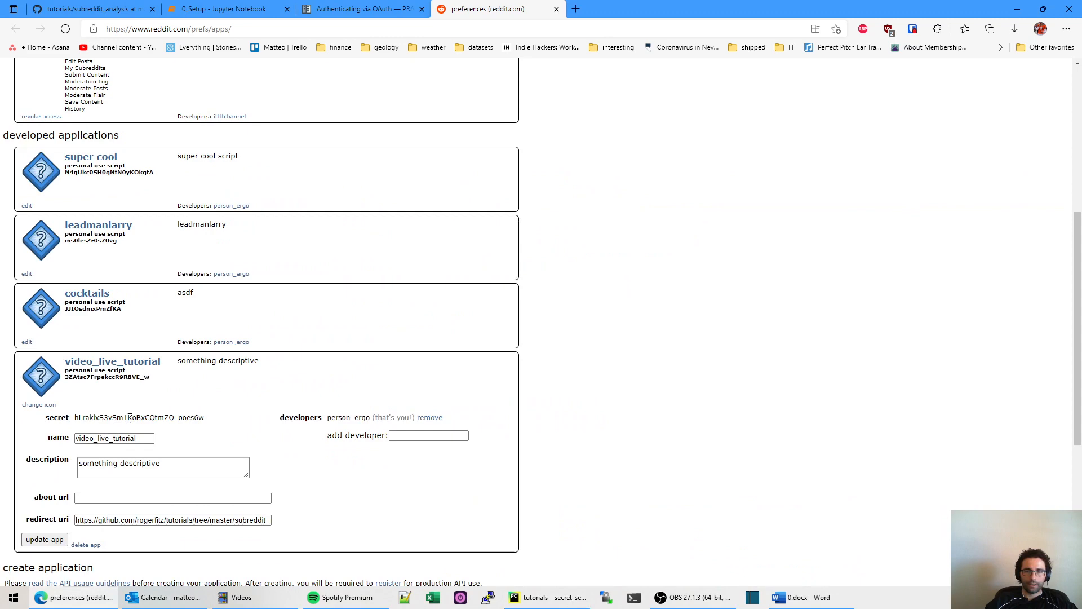
{"action": "left_click", "coordinate": [547, 597]}
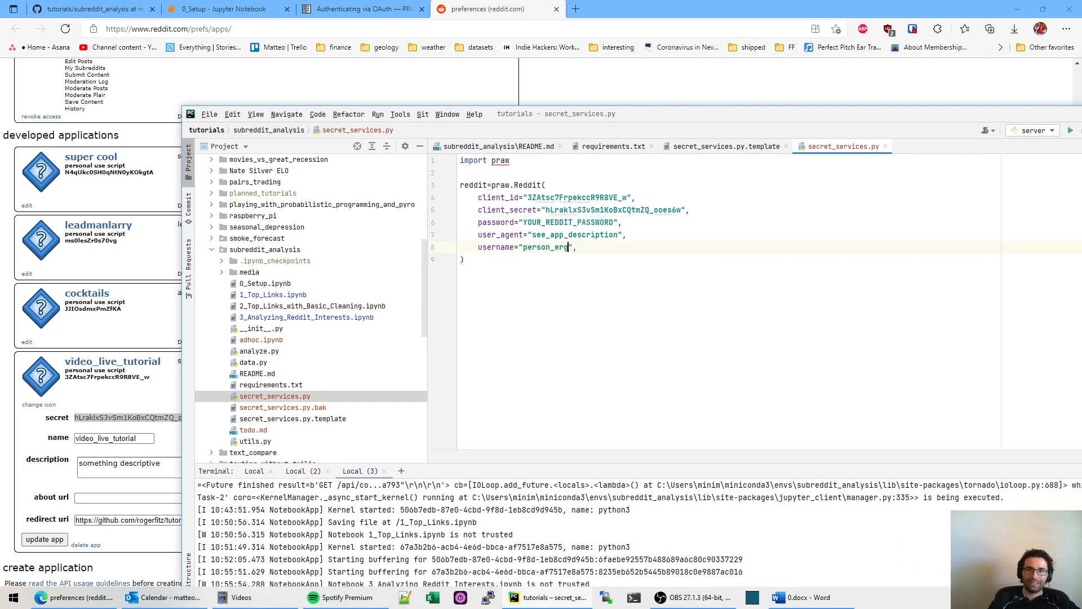
- Replace the see_app_description user agent in secret_services.py with video_live_tutorial
{"action": "double_click", "coordinate": [574, 234]}
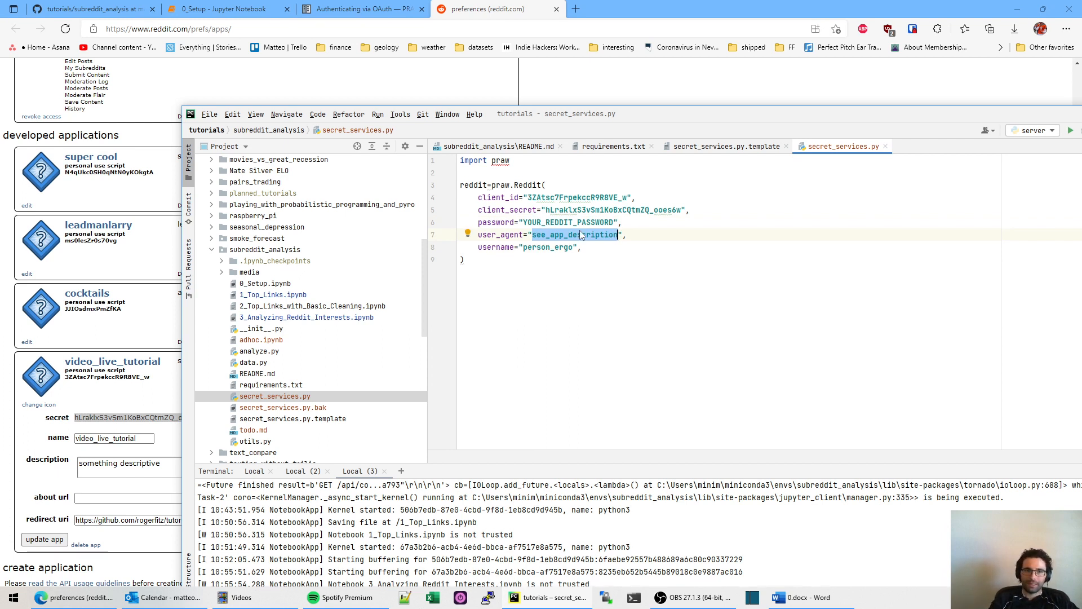
{"action": "type", "text": "video_live_tu"}
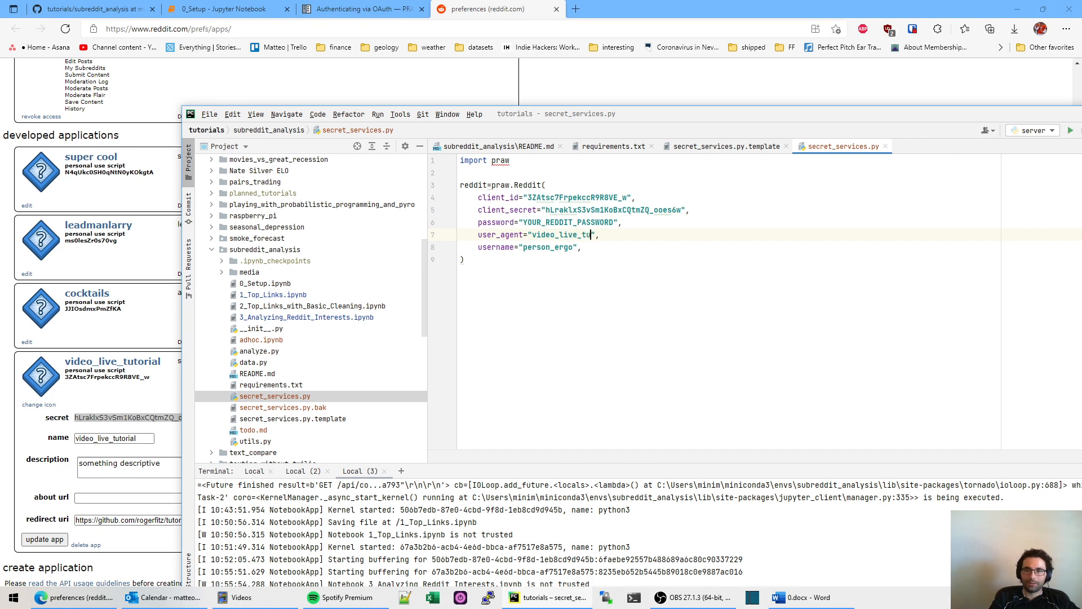
{"action": "type", "text": "torial"}
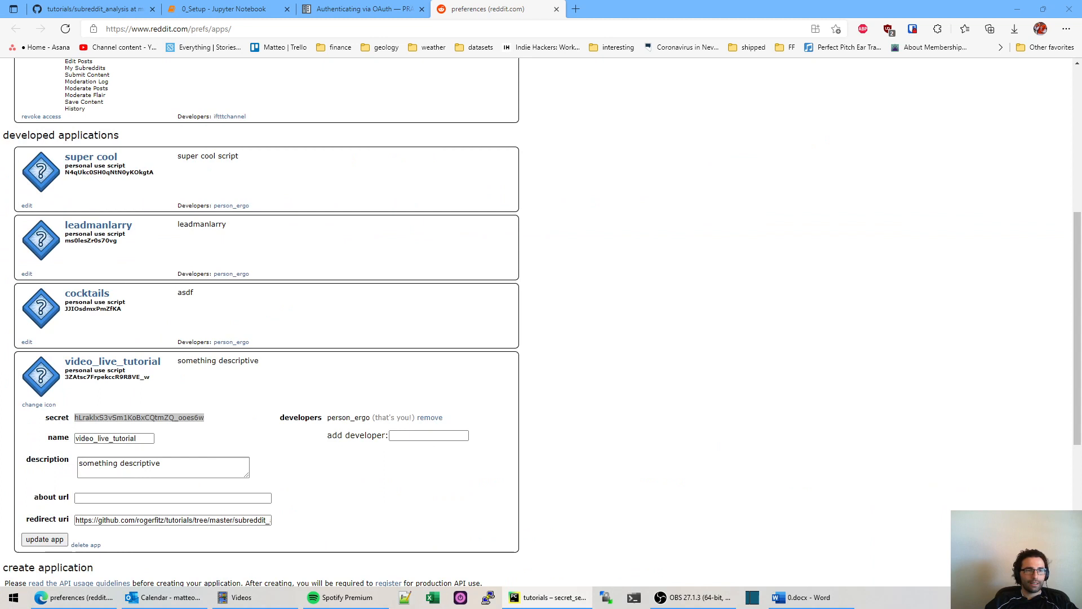
{"action": "mouse_move", "coordinate": [476, 186]}
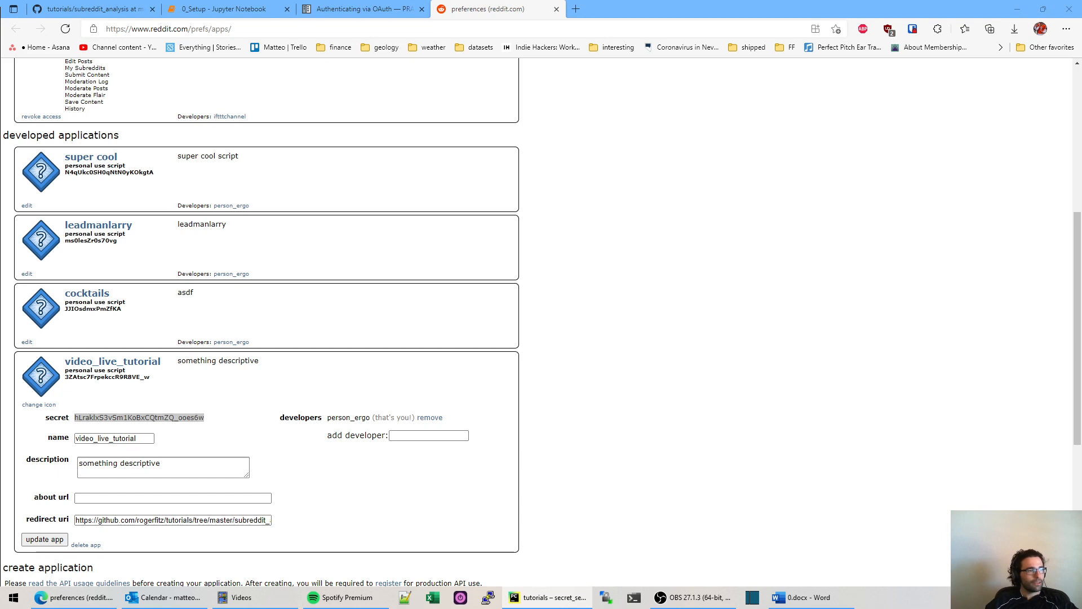
{"action": "mouse_move", "coordinate": [387, 155]}
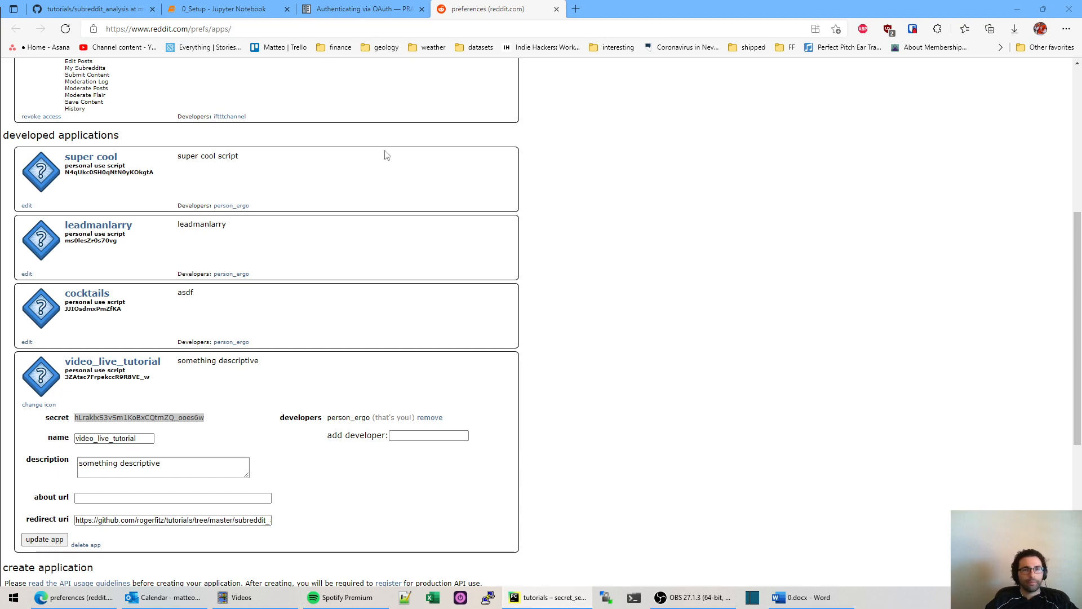
- Restart the 0_Setup kernel and rerun the cell importing reddit from secret_services
{"action": "left_click", "coordinate": [222, 9]}
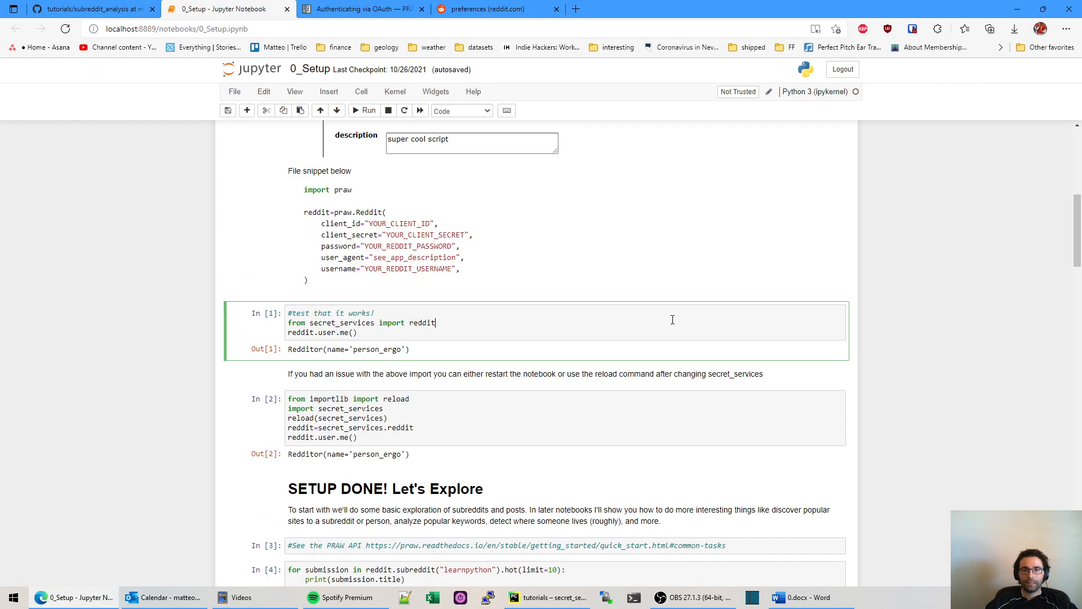
{"action": "scroll", "scroll_direction": "up", "scroll_amount": 3}
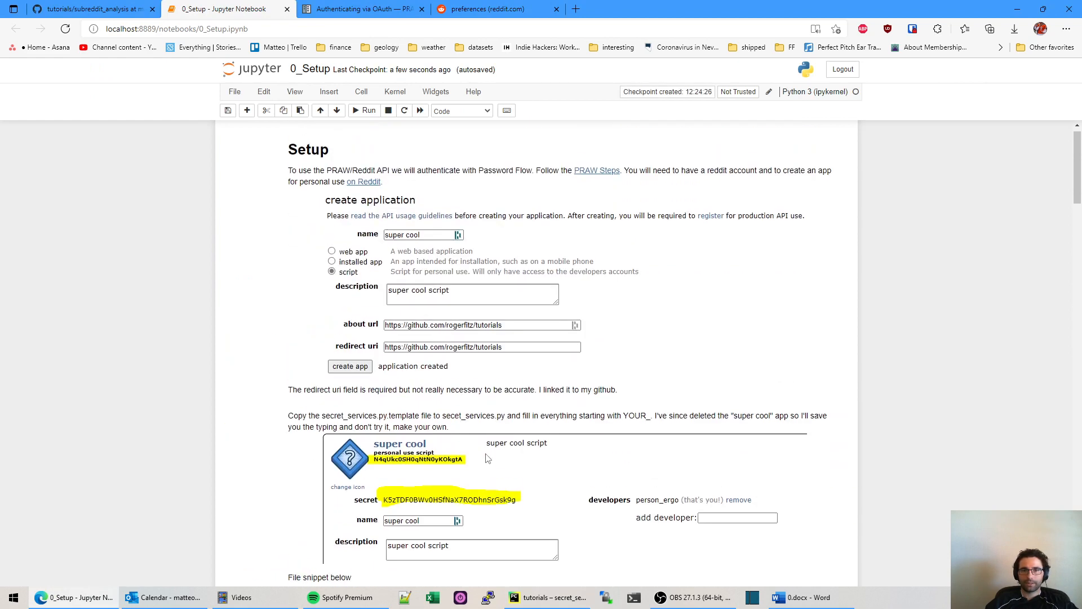
{"action": "left_click", "coordinate": [404, 110]}
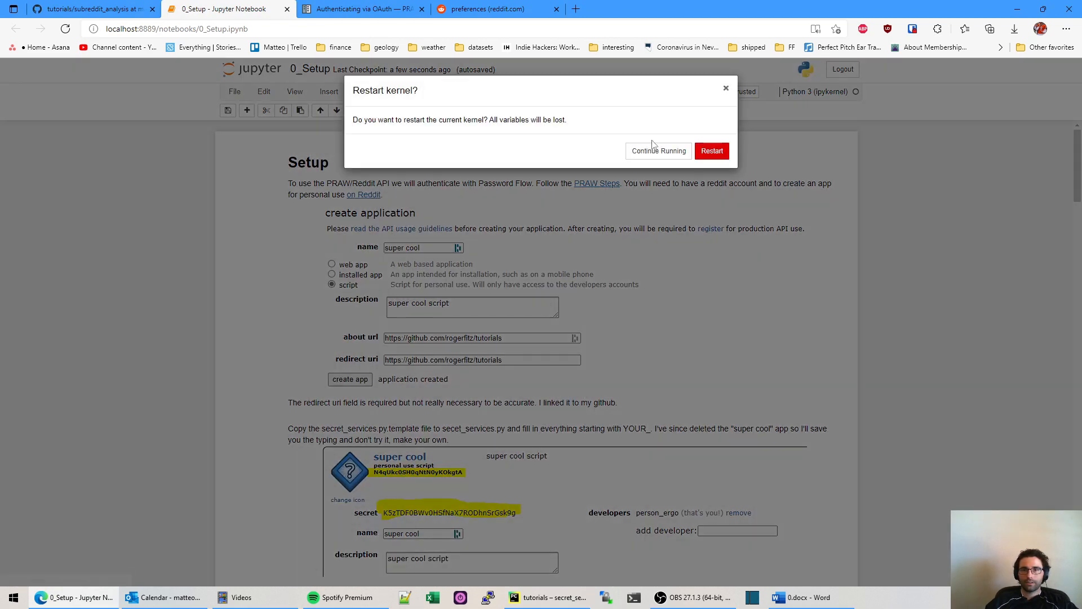
{"action": "left_click", "coordinate": [658, 150]}
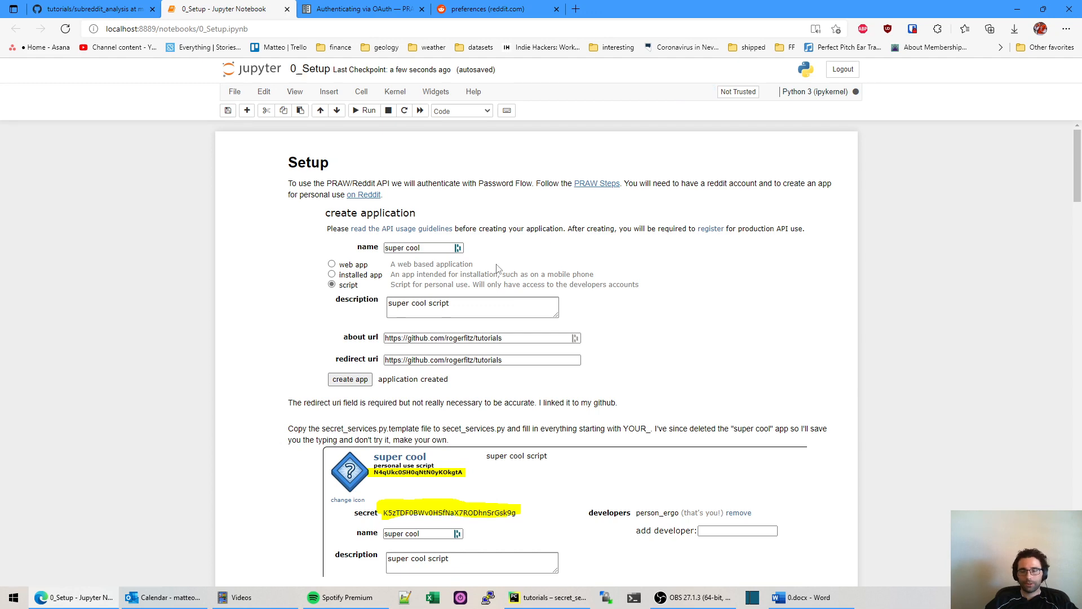
{"action": "scroll", "scroll_direction": "down", "scroll_amount": 3}
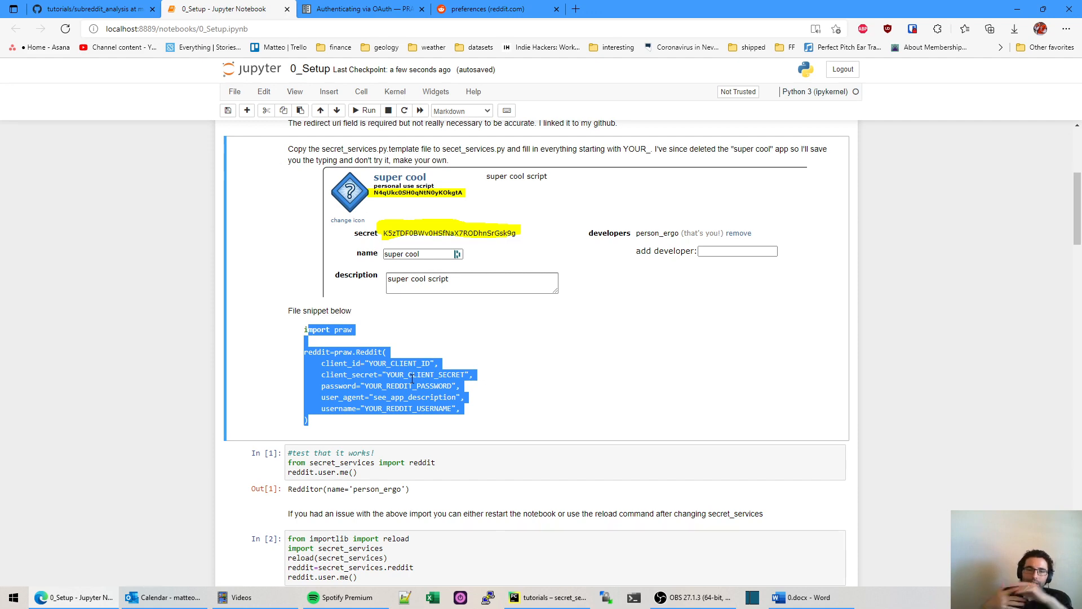
{"action": "scroll", "scroll_direction": "up", "scroll_amount": 3}
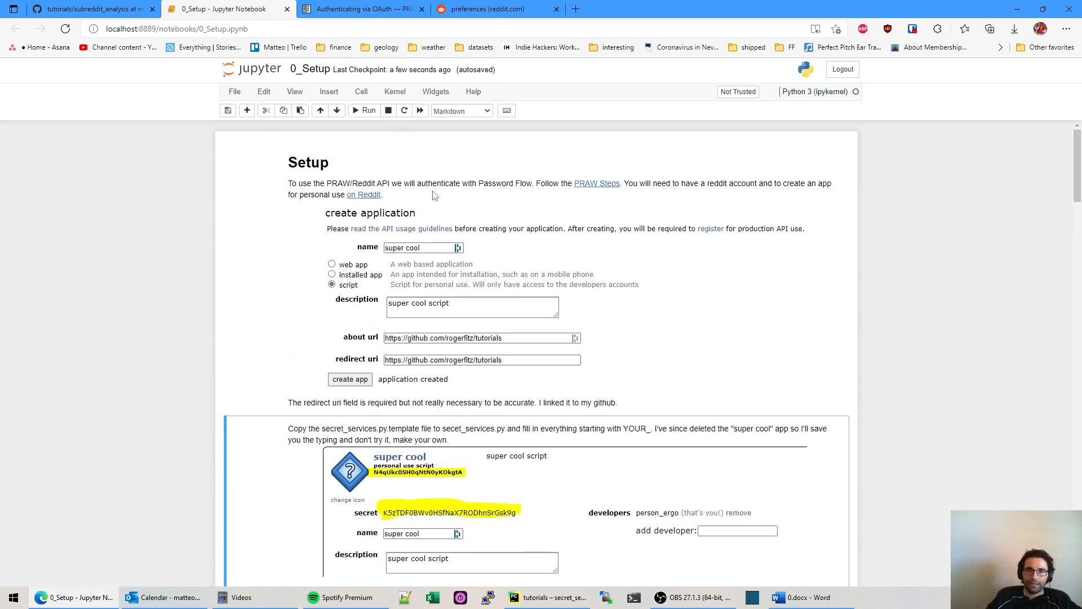
{"action": "scroll", "scroll_direction": "down", "scroll_amount": 3}
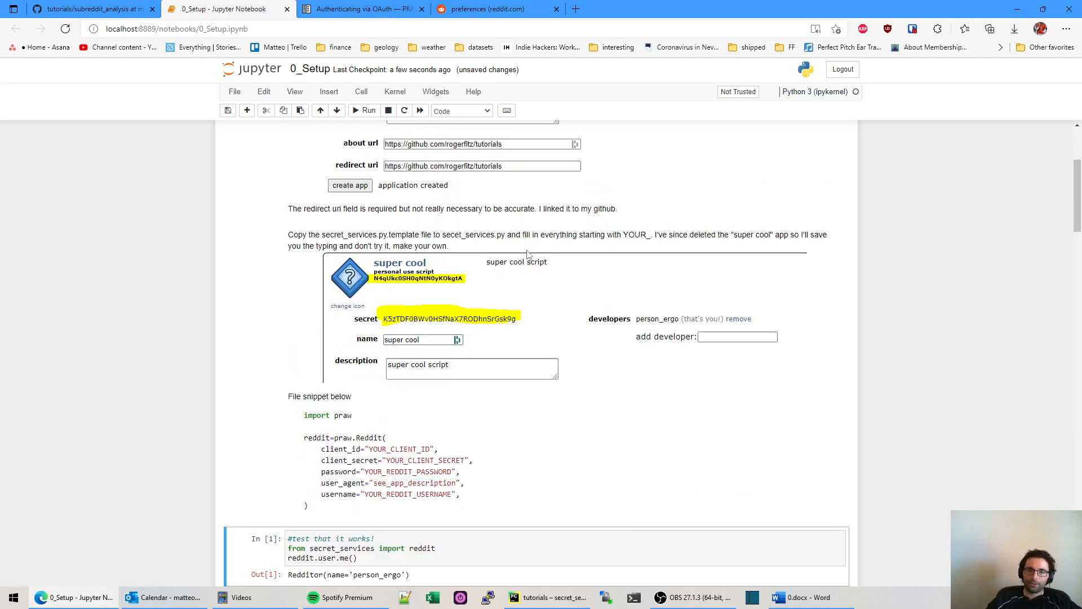
{"action": "scroll", "scroll_direction": "down", "scroll_amount": 3}
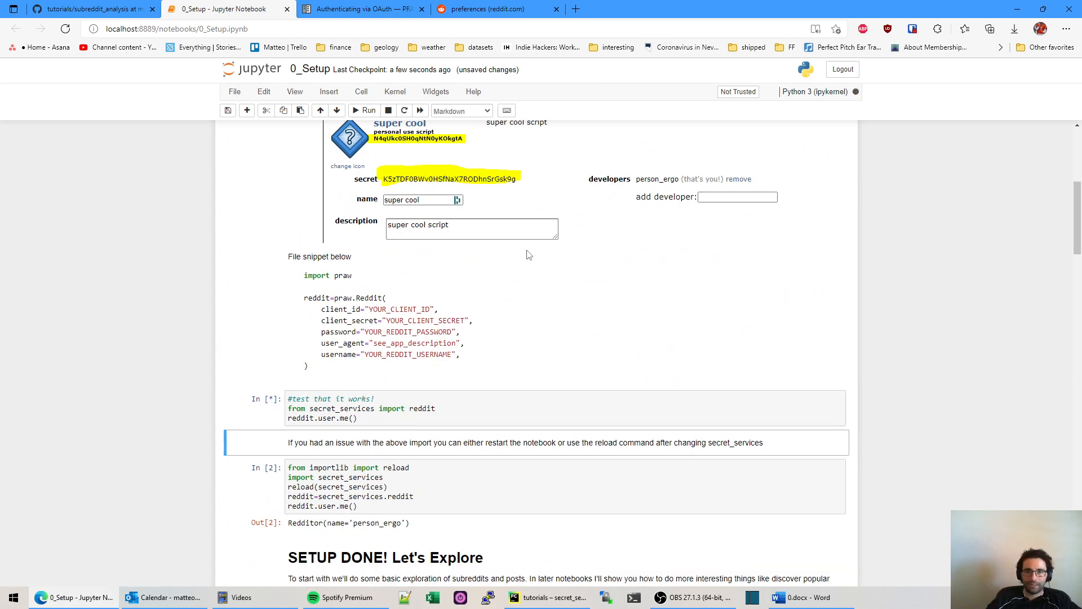
- Rerun the secret_services login test cells and scroll to the PRAW quick-start link
{"action": "left_click", "coordinate": [363, 111]}
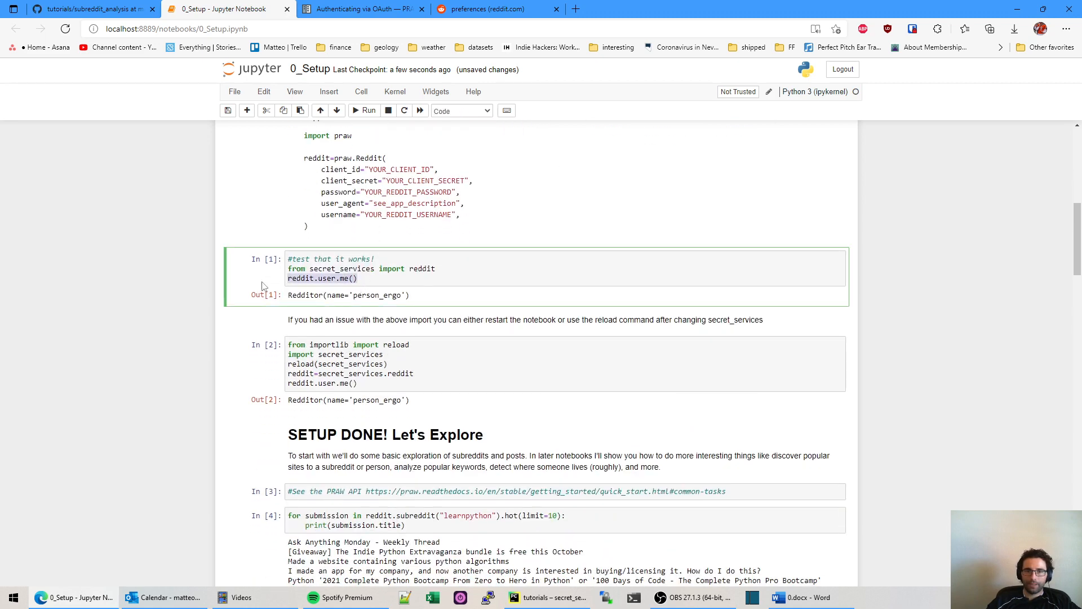
{"action": "mouse_move", "coordinate": [326, 159]}
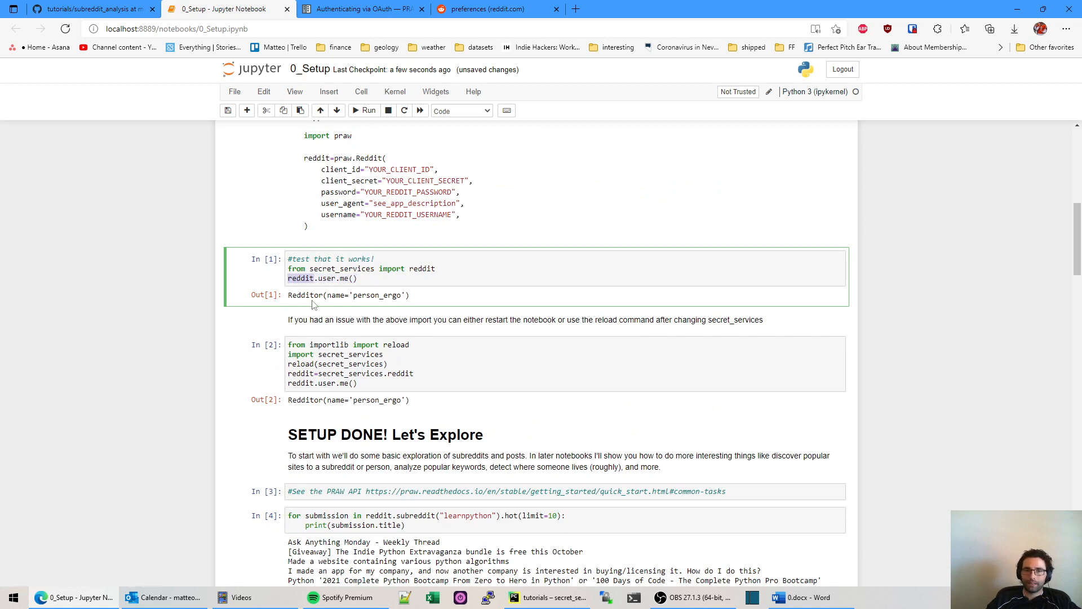
{"action": "left_click", "coordinate": [385, 373]}
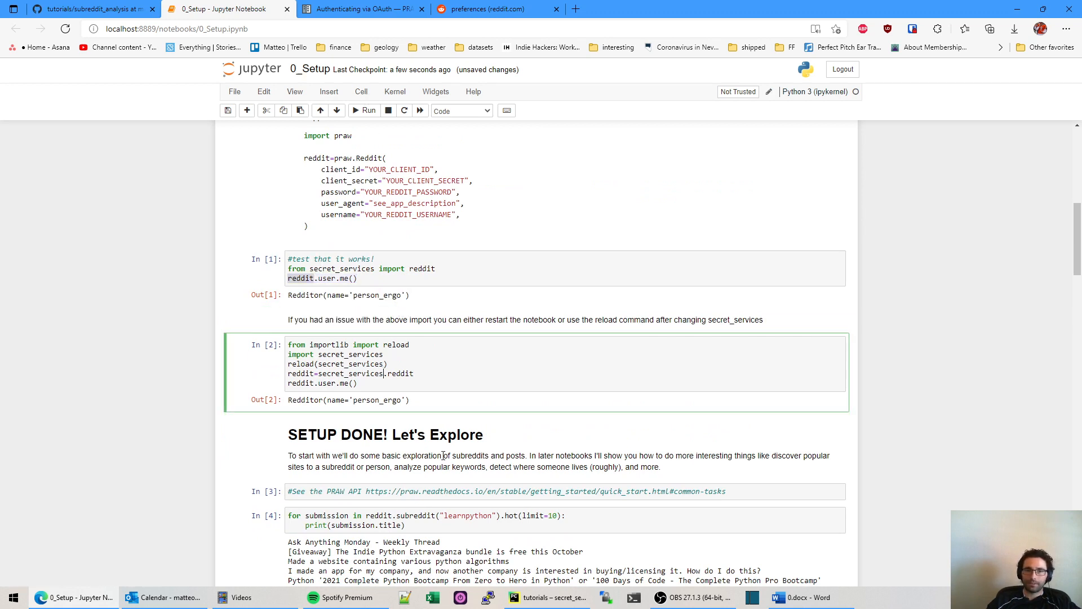
{"action": "scroll", "scroll_direction": "down", "scroll_amount": 3}
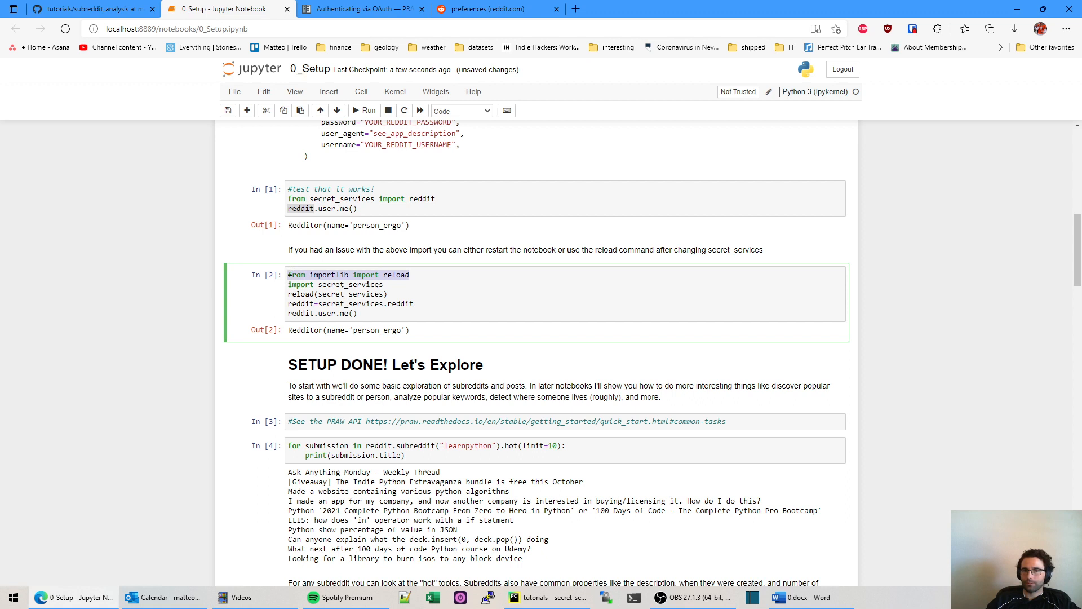
{"action": "left_click", "coordinate": [358, 312]}
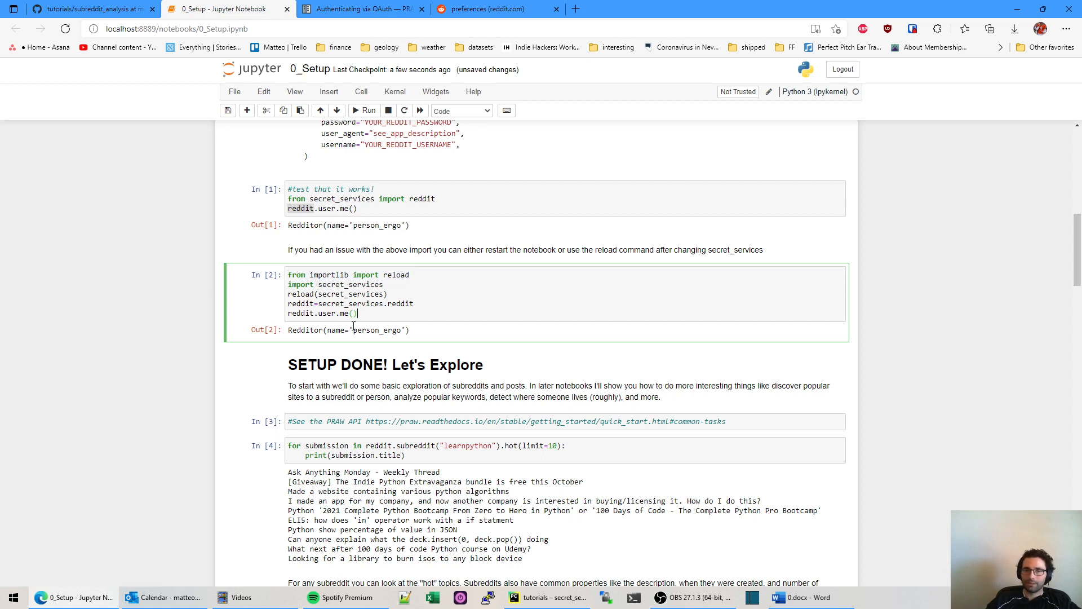
{"action": "left_click", "coordinate": [385, 379]}
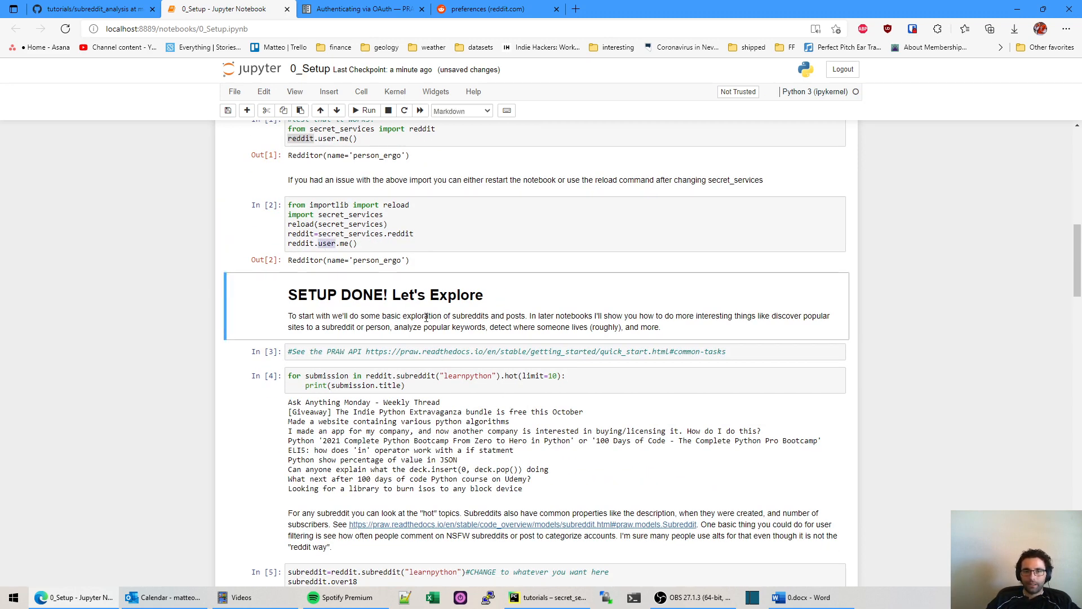
{"action": "mouse_move", "coordinate": [422, 325]}
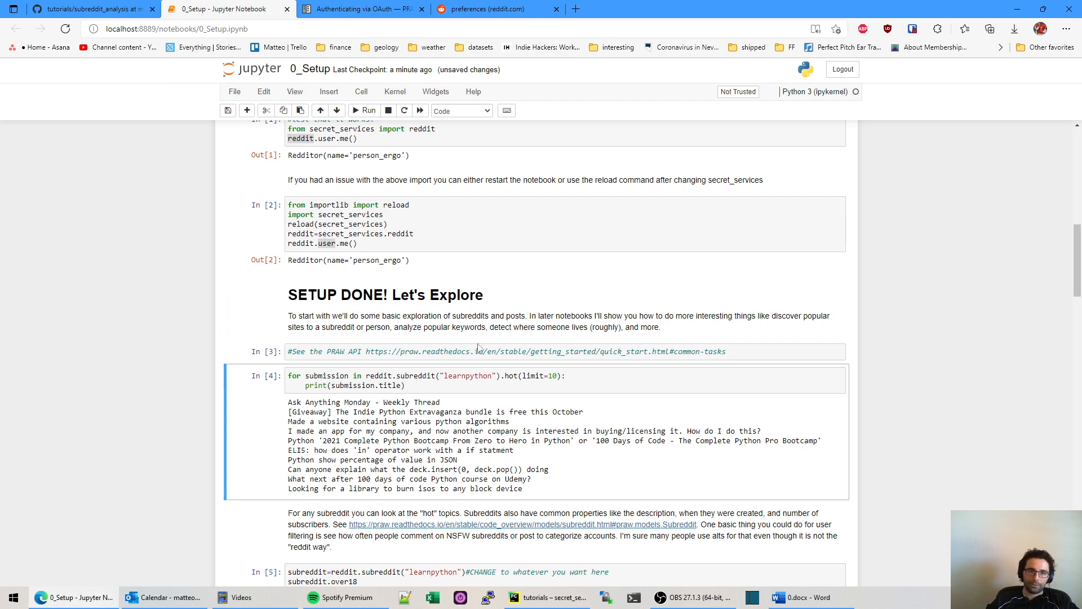
{"action": "scroll", "scroll_direction": "down", "scroll_amount": 3}
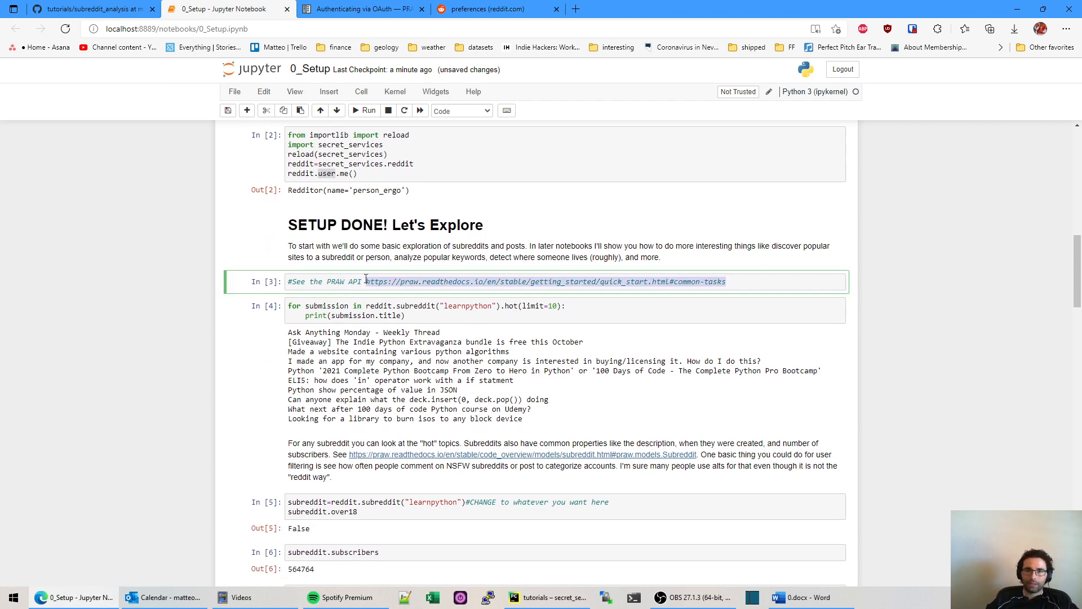
- Read PRAW Quick Start's Common Tasks hot-submissions example, then go back to the notebook
{"action": "left_click", "coordinate": [545, 280]}
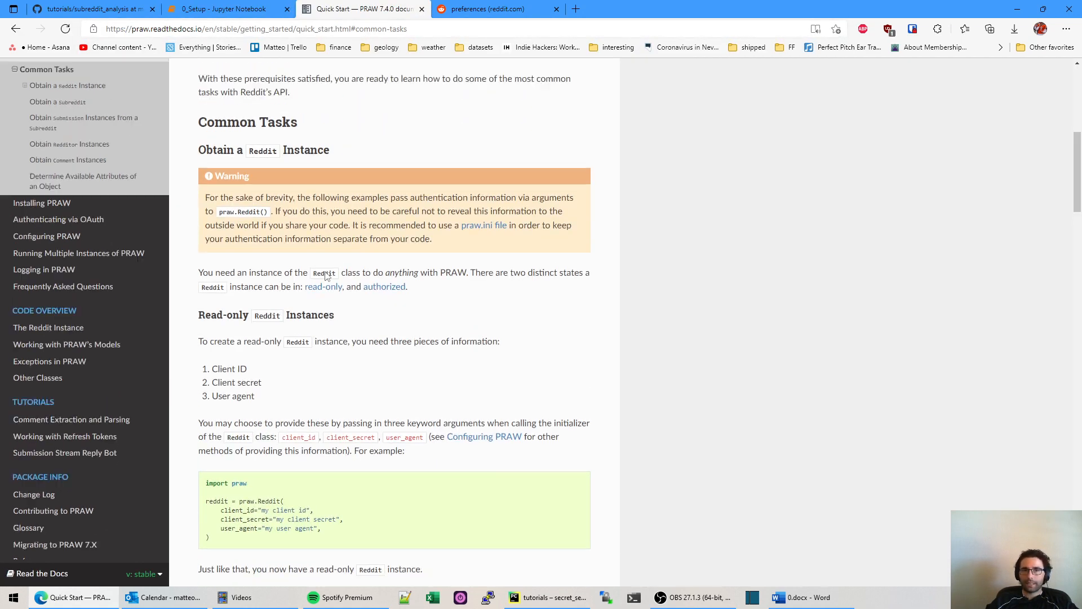
{"action": "scroll", "scroll_direction": "down", "scroll_amount": 3}
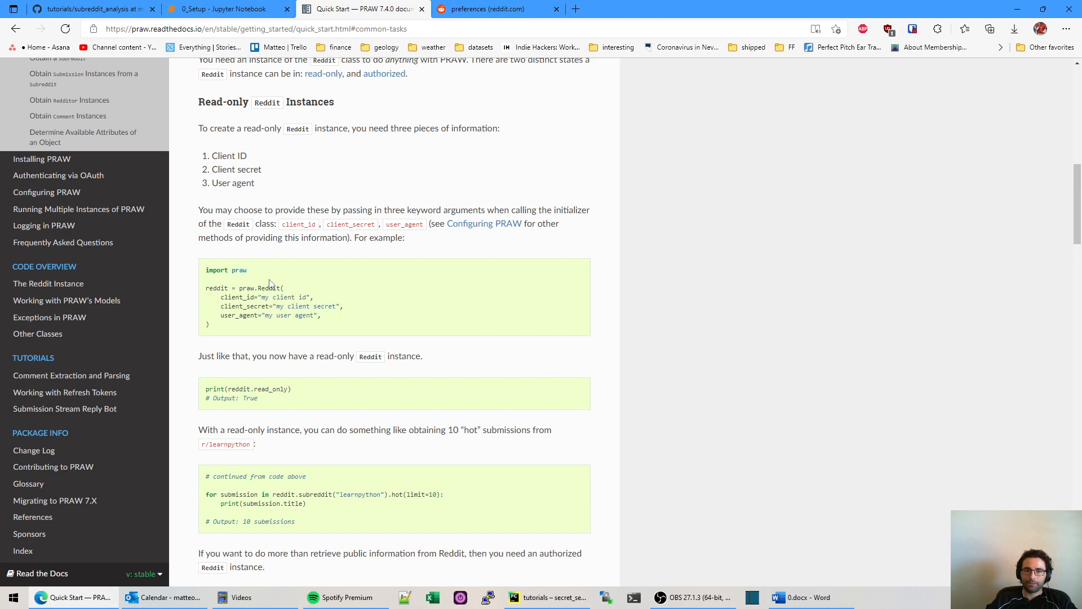
{"action": "scroll", "scroll_direction": "down", "scroll_amount": 3}
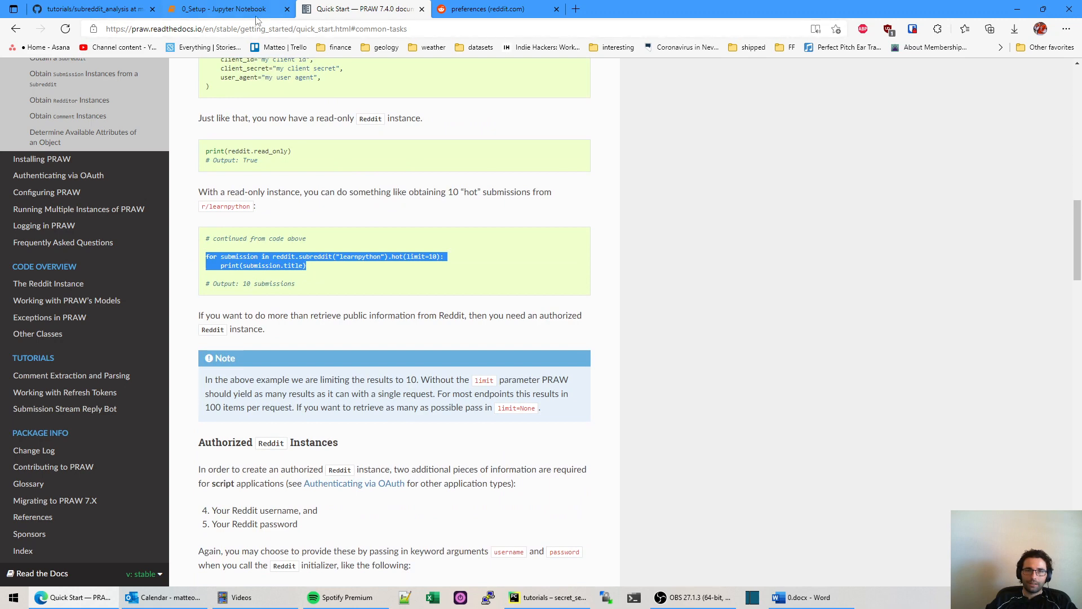
{"action": "left_click", "coordinate": [225, 9]}
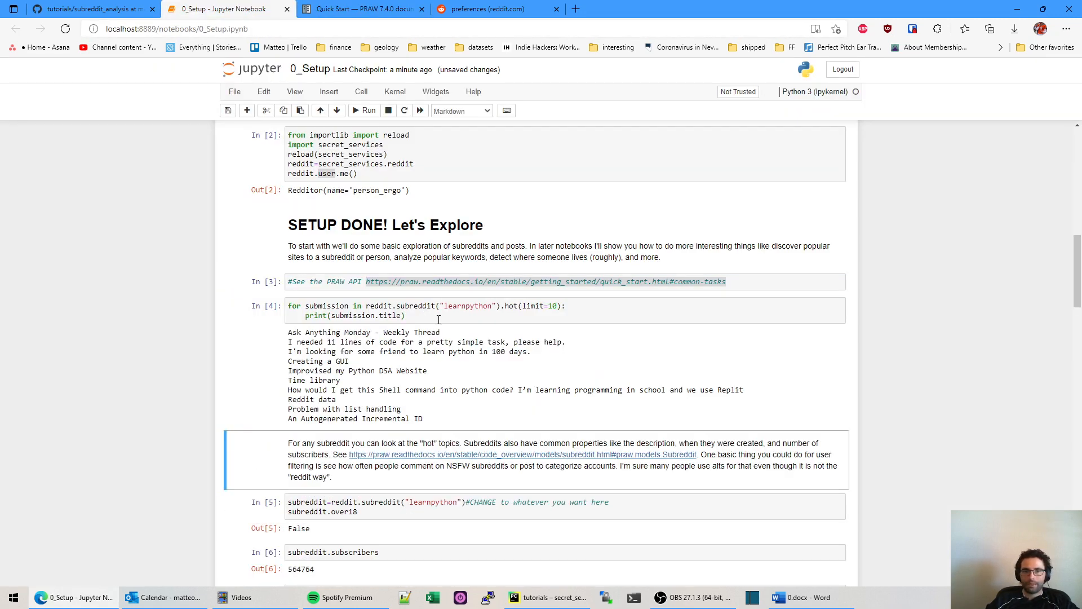
- Rerun the hot-posts cell and compare its ten titles with r/learnpython's Hot feed
{"action": "scroll", "scroll_direction": "down", "scroll_amount": 3}
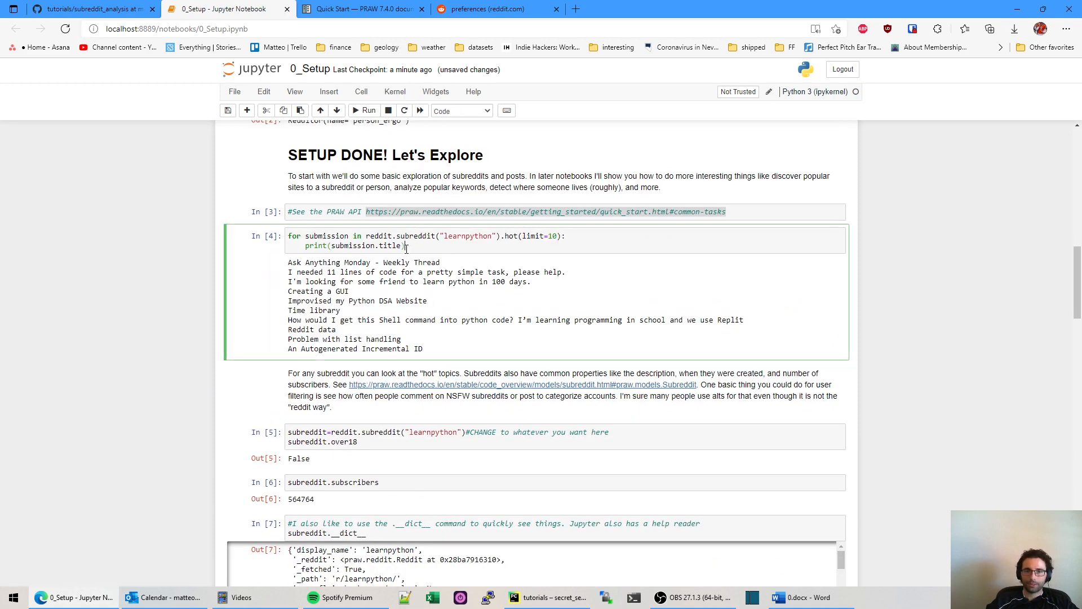
{"action": "double_click", "coordinate": [352, 246]}
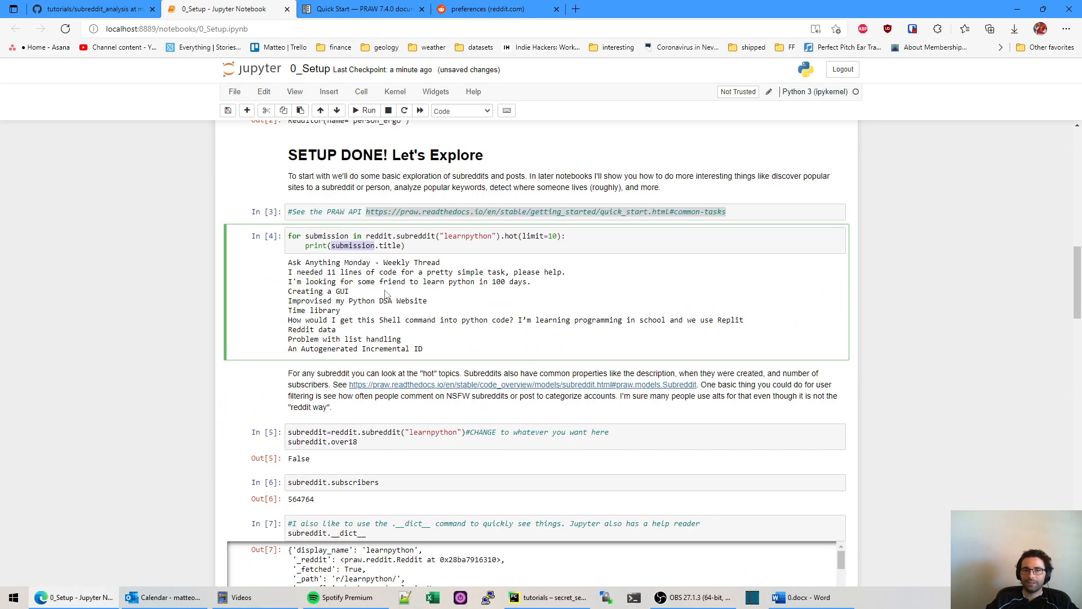
{"action": "scroll", "scroll_direction": "down", "scroll_amount": 3}
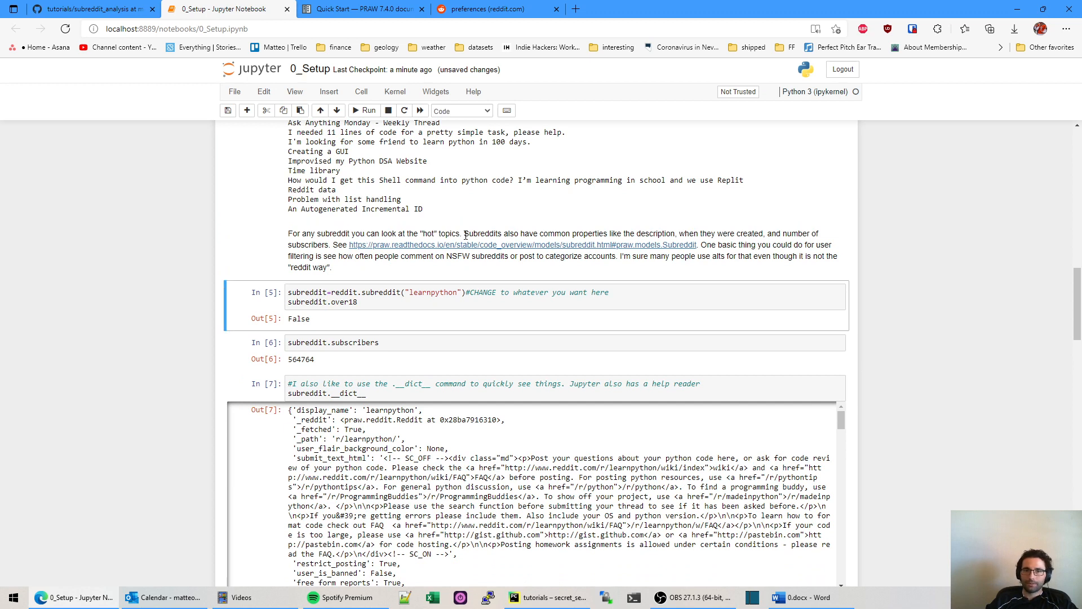
{"action": "scroll", "scroll_direction": "up", "scroll_amount": 3}
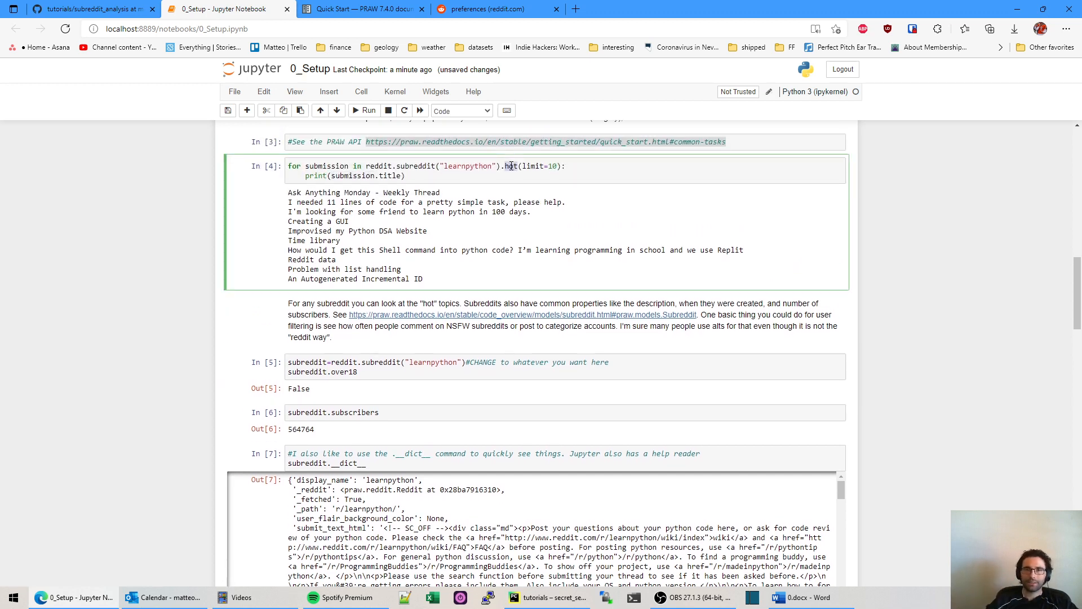
{"action": "left_click", "coordinate": [494, 9]}
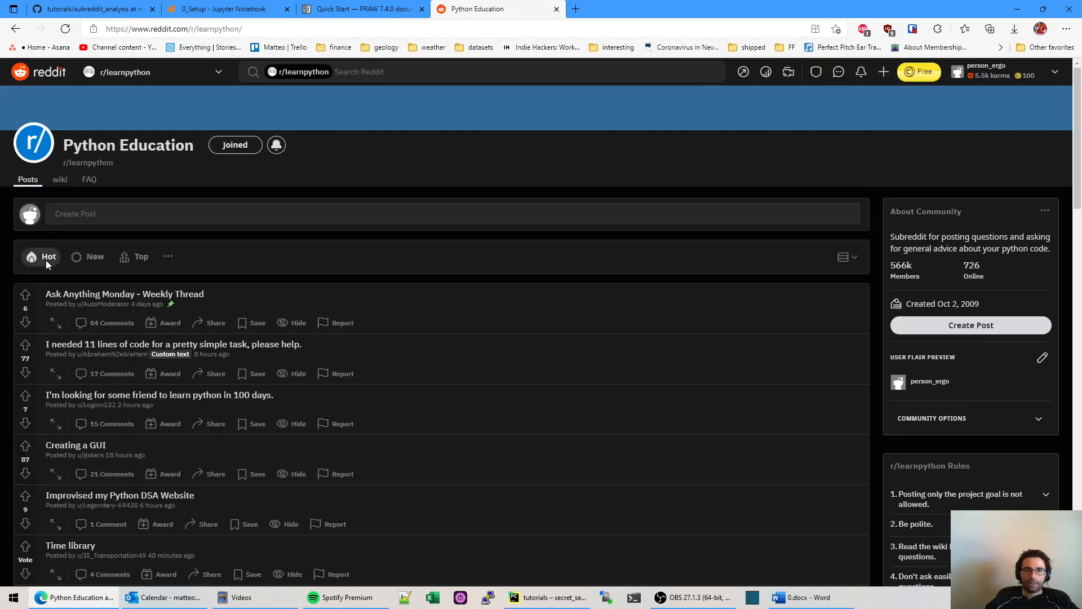
{"action": "scroll", "scroll_direction": "down", "scroll_amount": 3}
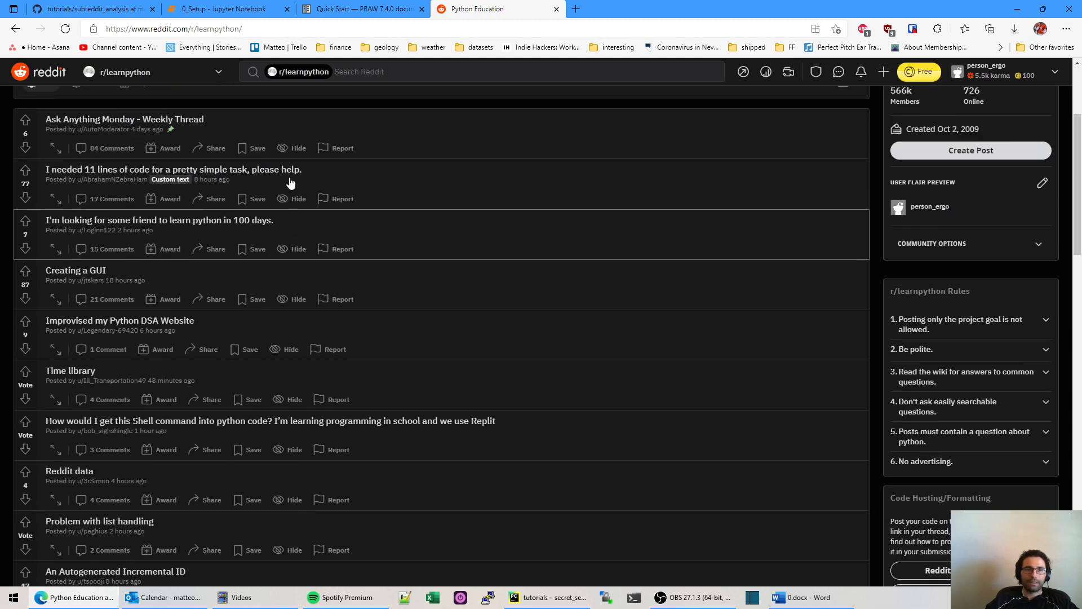
{"action": "scroll", "scroll_direction": "down", "scroll_amount": 3}
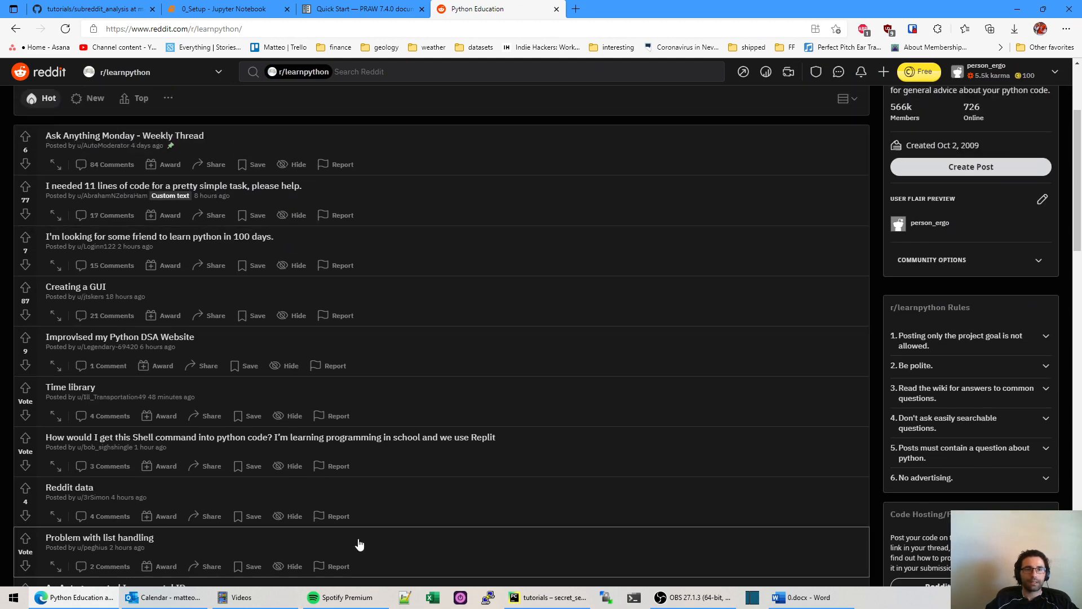
{"action": "left_click", "coordinate": [221, 9]}
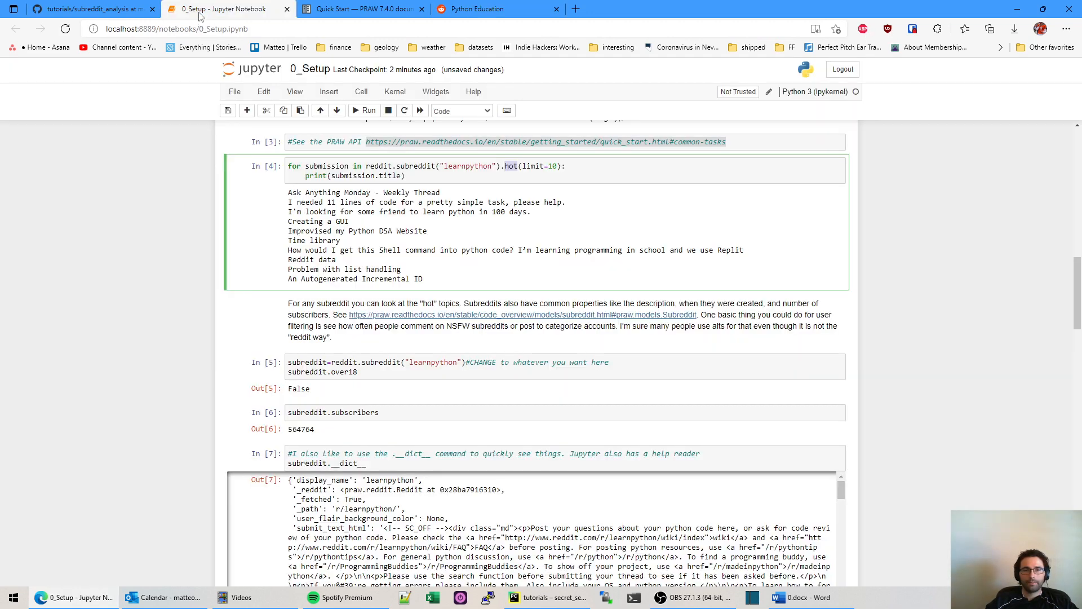
- Rerun the over18 and subscriber cells, getting False and 566877 subscribers
{"action": "double_click", "coordinate": [323, 191]}
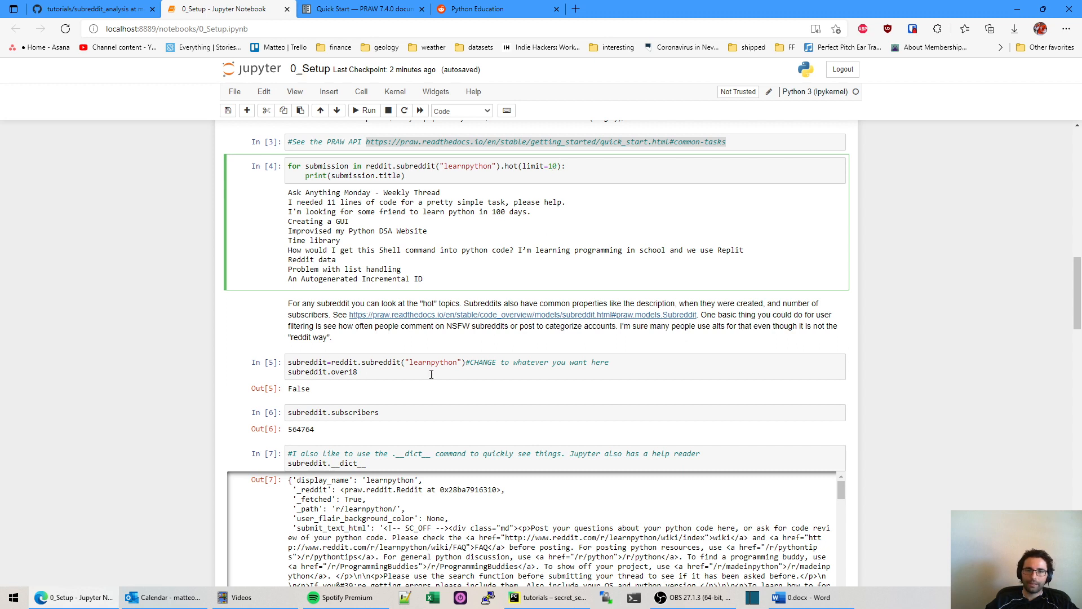
{"action": "left_click", "coordinate": [426, 366]}
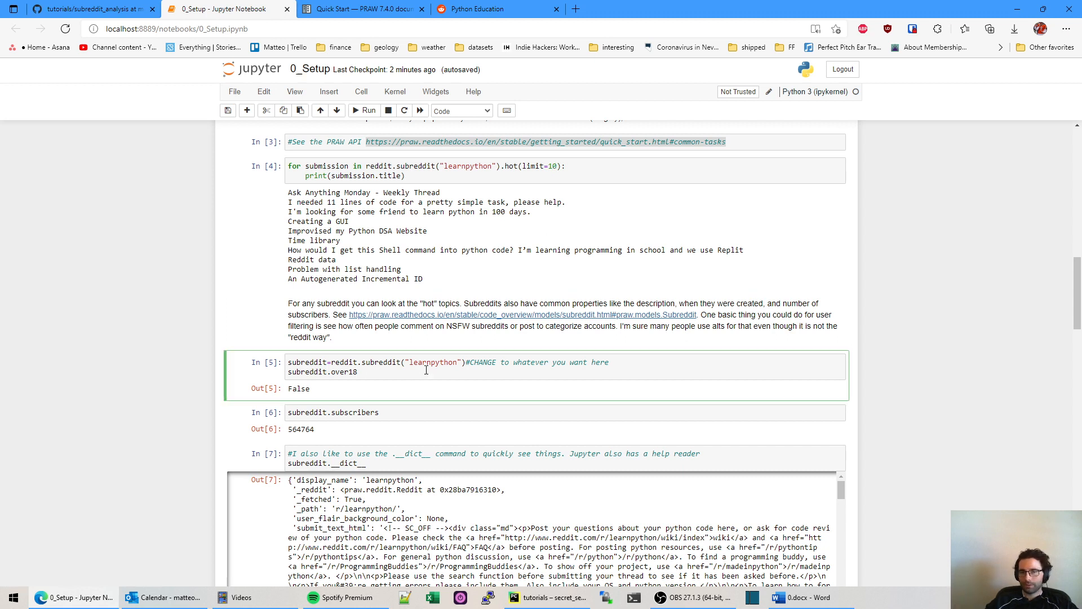
{"action": "left_click", "coordinate": [358, 371]}
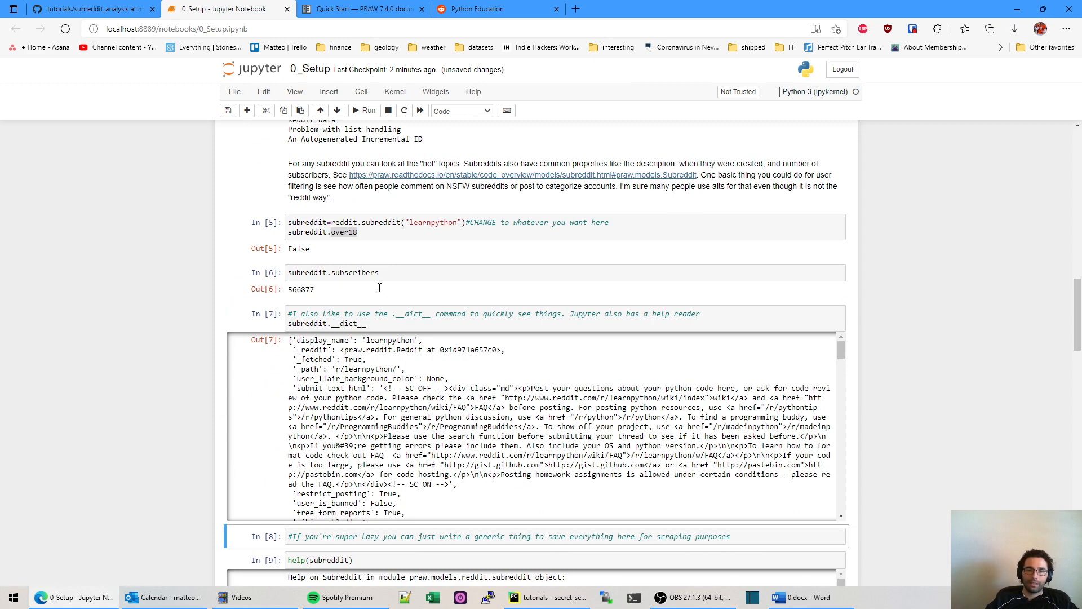
{"action": "scroll", "scroll_direction": "down", "scroll_amount": 3}
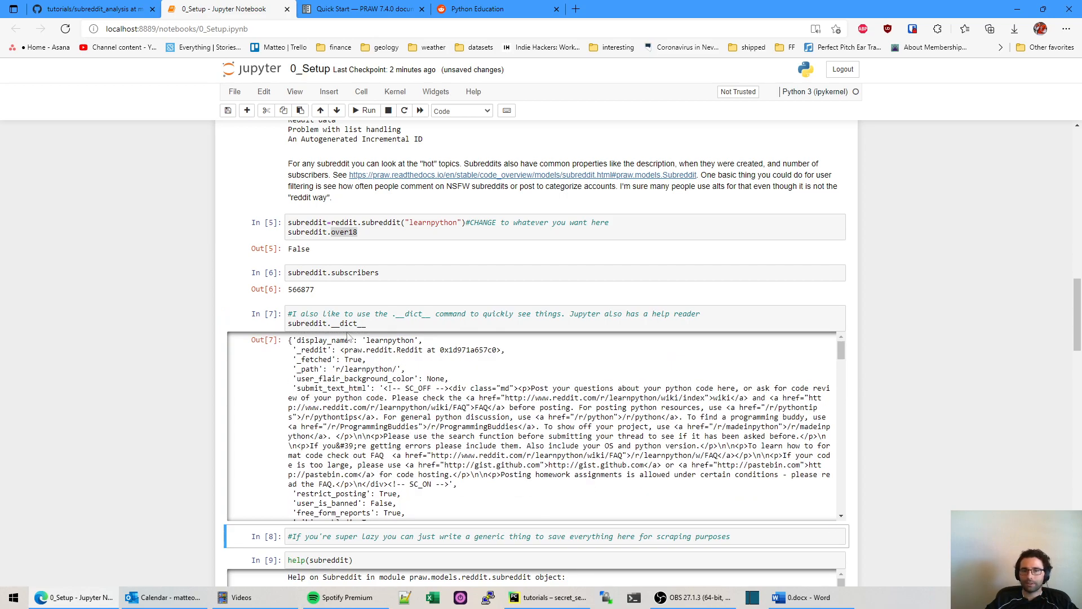
{"action": "left_click", "coordinate": [338, 323]}
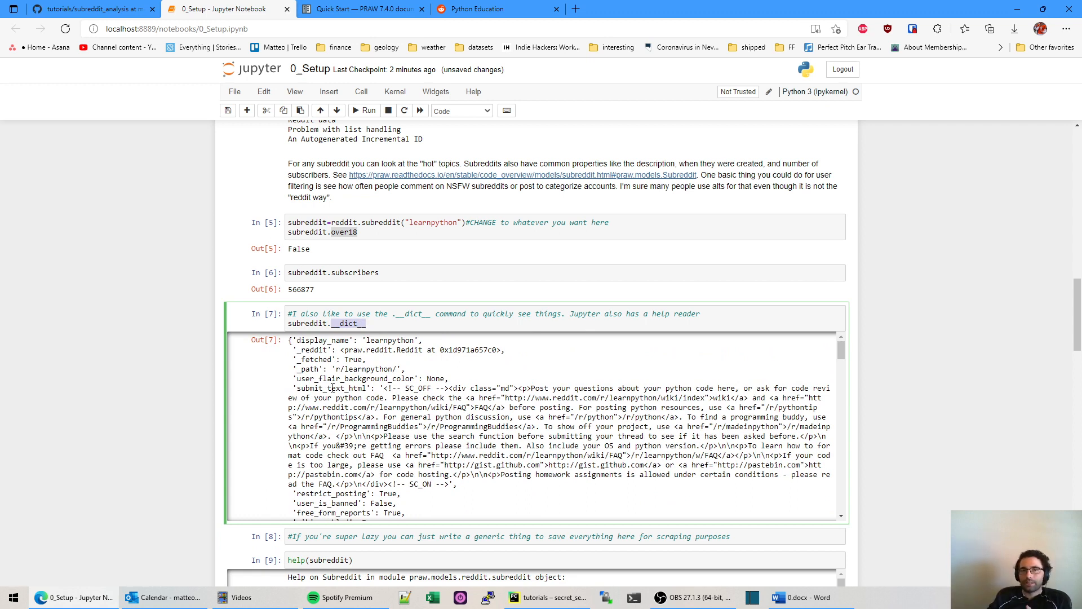
{"action": "left_click", "coordinate": [358, 232]}
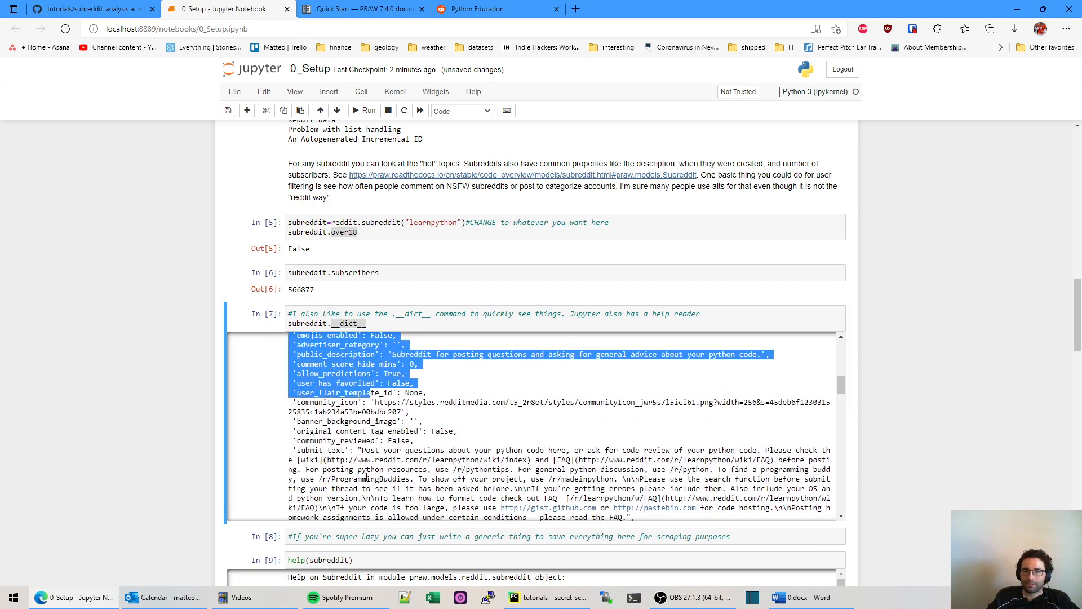
{"action": "scroll", "scroll_direction": "down", "scroll_amount": 3}
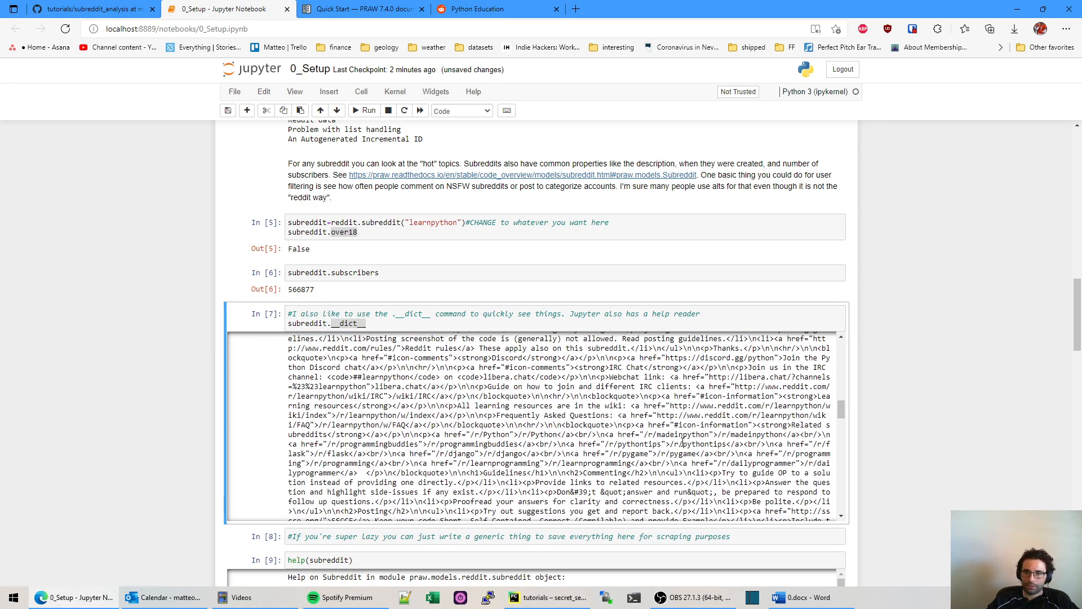
{"action": "scroll", "scroll_direction": "down", "scroll_amount": 3}
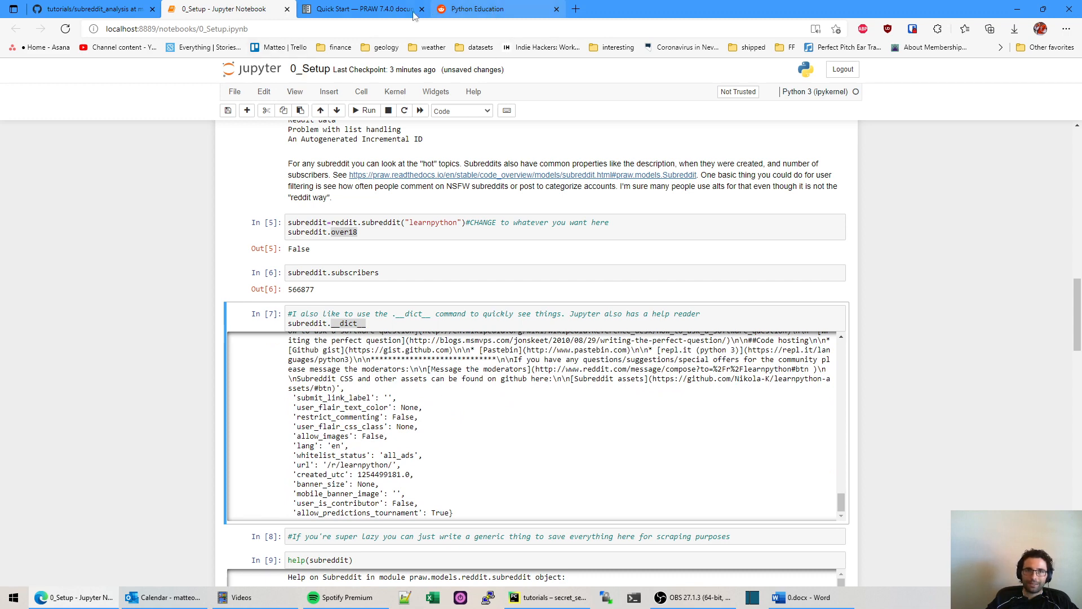
{"action": "scroll", "scroll_direction": "down", "scroll_amount": 3}
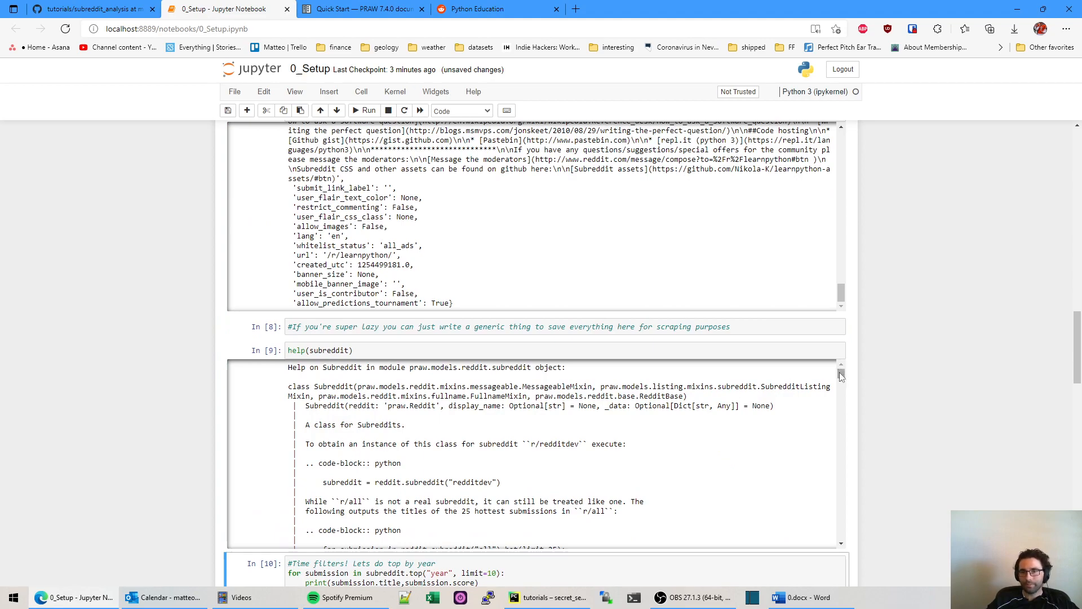
{"action": "scroll", "scroll_direction": "down", "scroll_amount": 3}
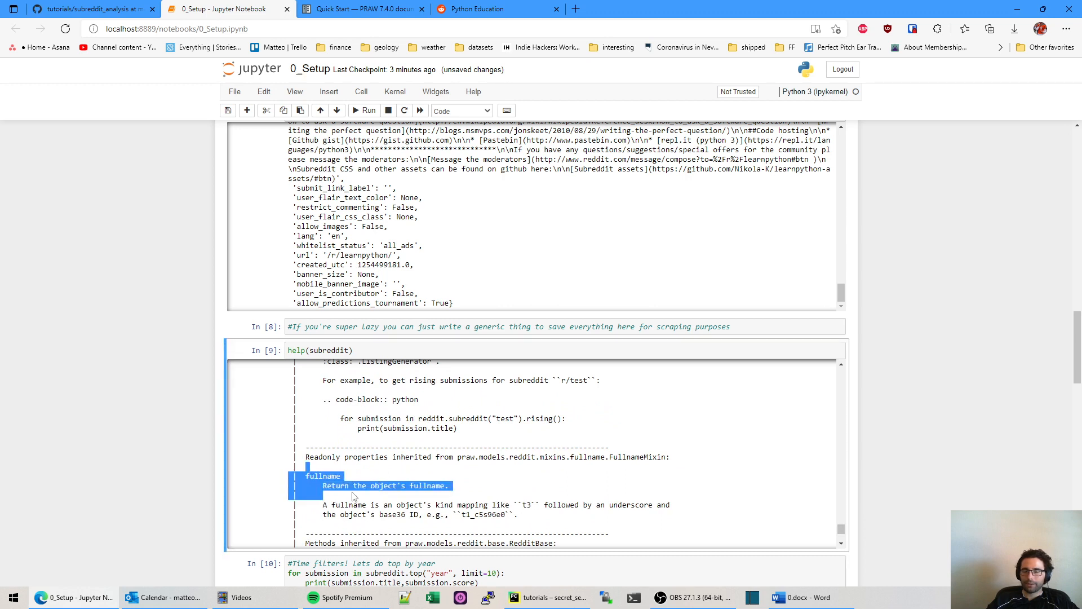
{"action": "scroll", "scroll_direction": "down", "scroll_amount": 3}
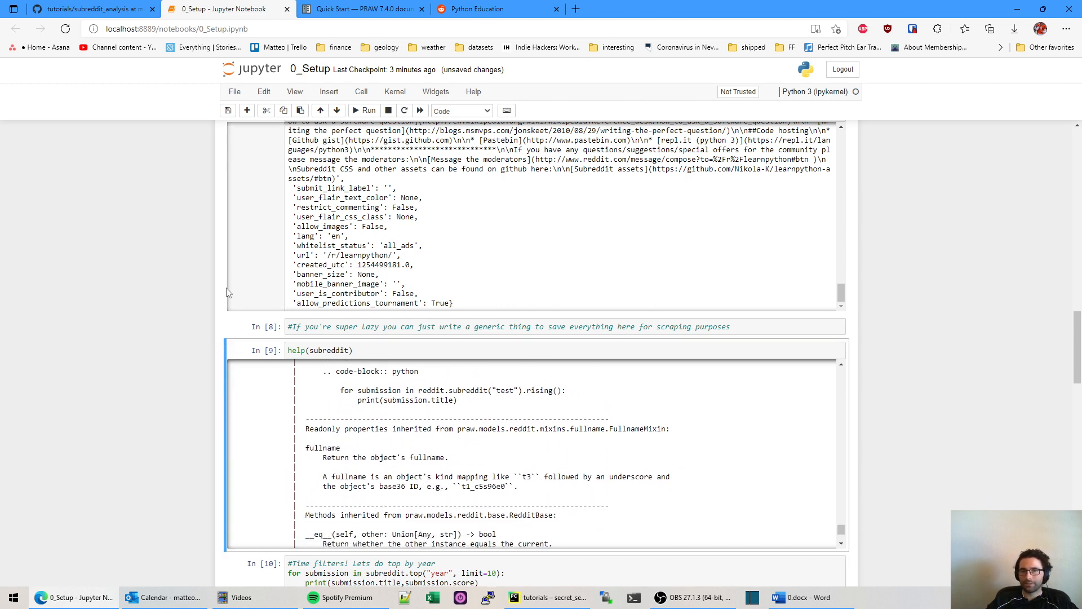
{"action": "mouse_move", "coordinate": [311, 242]}
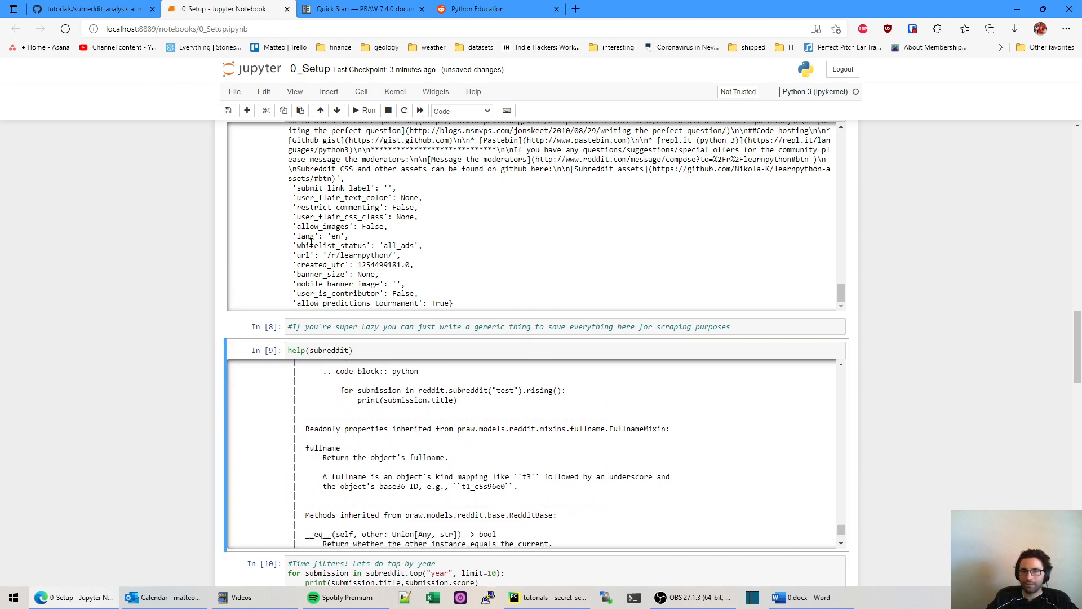
{"action": "left_click", "coordinate": [352, 350]}
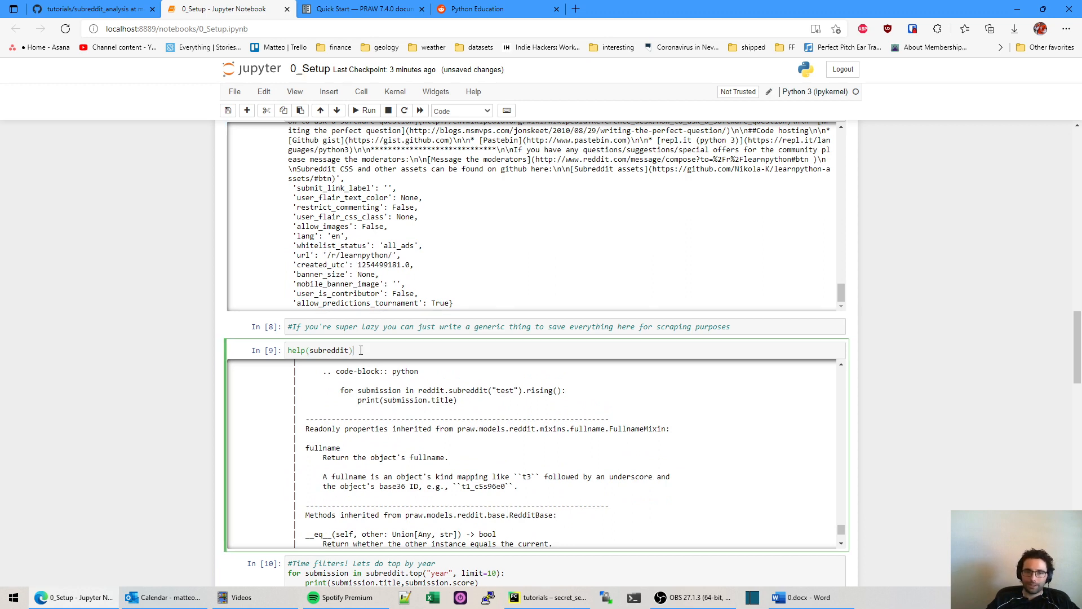
{"action": "mouse_move", "coordinate": [356, 352]}
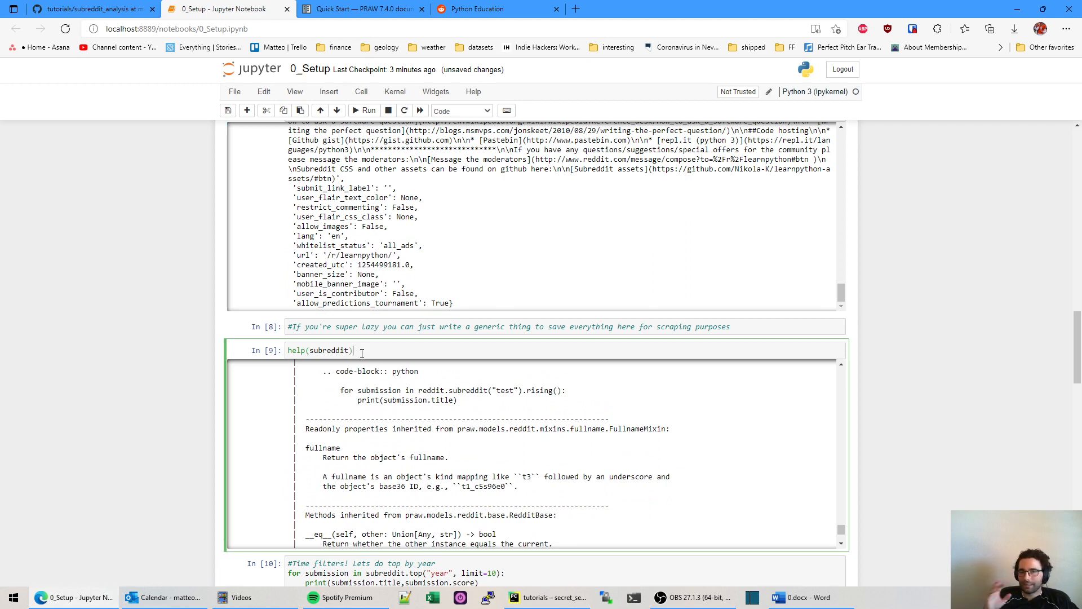
{"action": "mouse_move", "coordinate": [166, 348]}
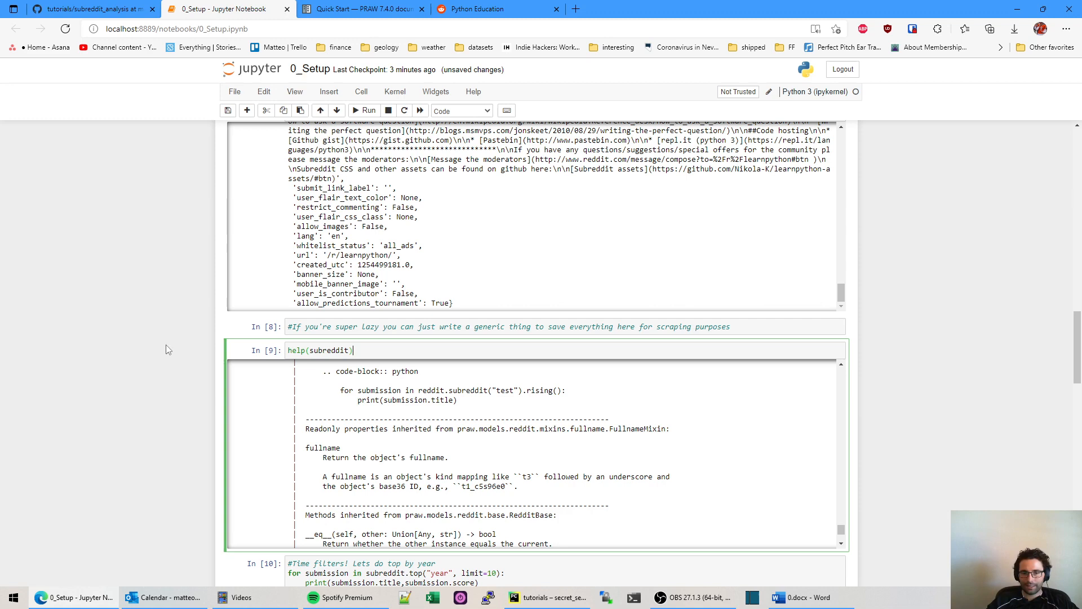
{"action": "scroll", "scroll_direction": "down", "scroll_amount": 3}
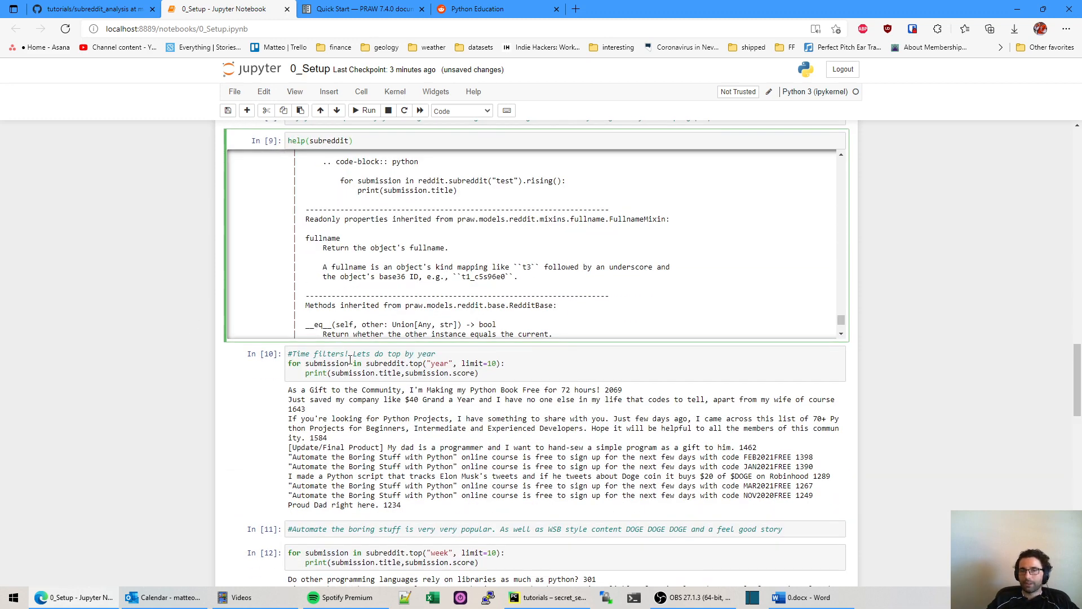
- Change the top-by-year limit to 100, run it, and scroll through the scored titles
{"action": "left_click", "coordinate": [359, 363]}
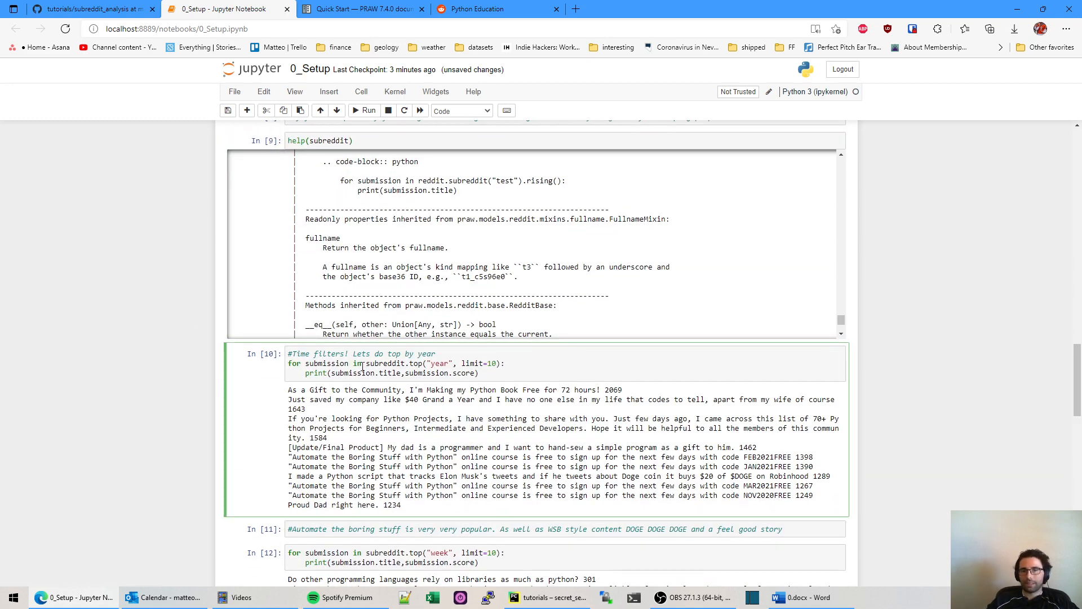
{"action": "left_click", "coordinate": [364, 111]}
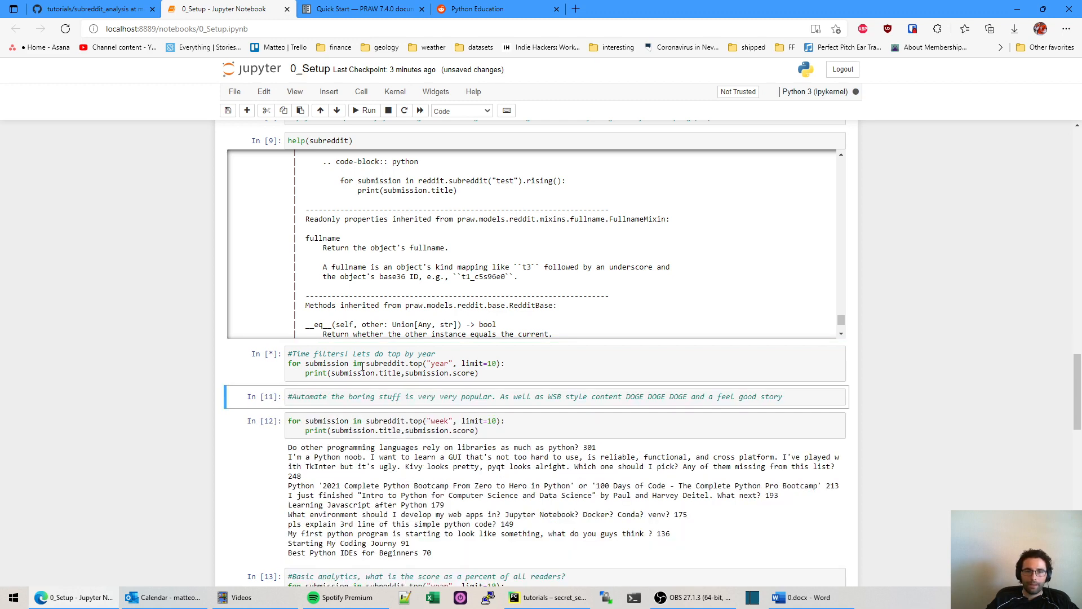
{"action": "left_click", "coordinate": [364, 111]}
{"action": "type", "text": "0"}
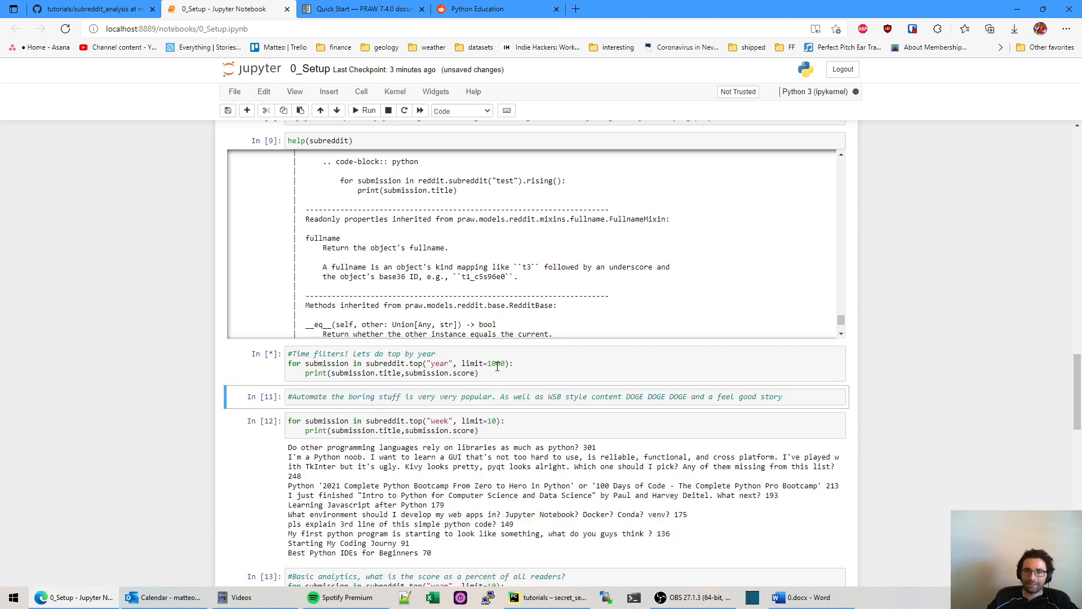
{"action": "left_click", "coordinate": [388, 110]}
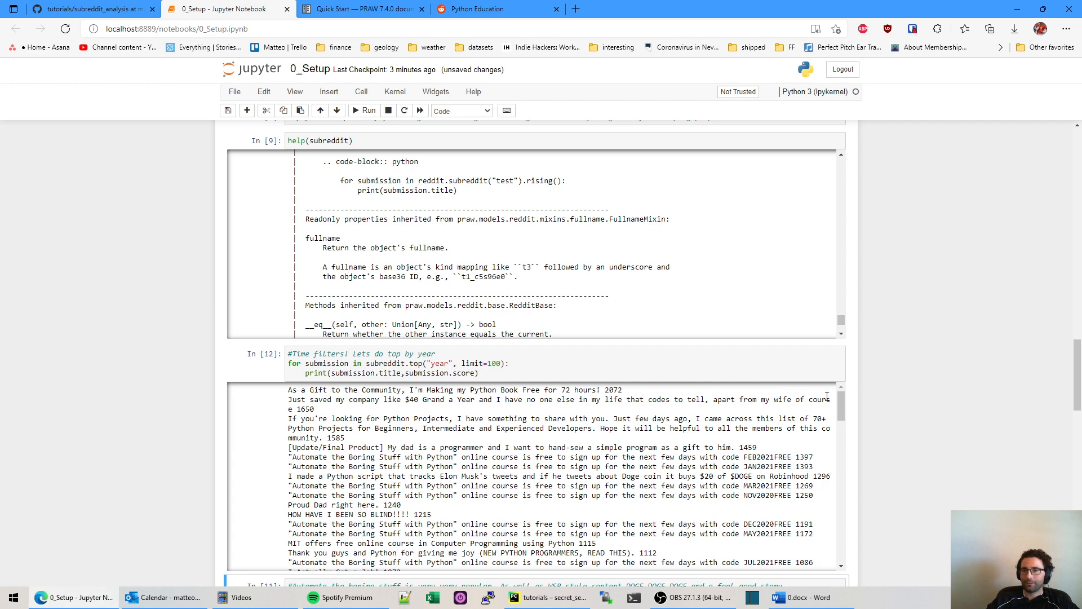
{"action": "scroll", "scroll_direction": "down", "scroll_amount": 3}
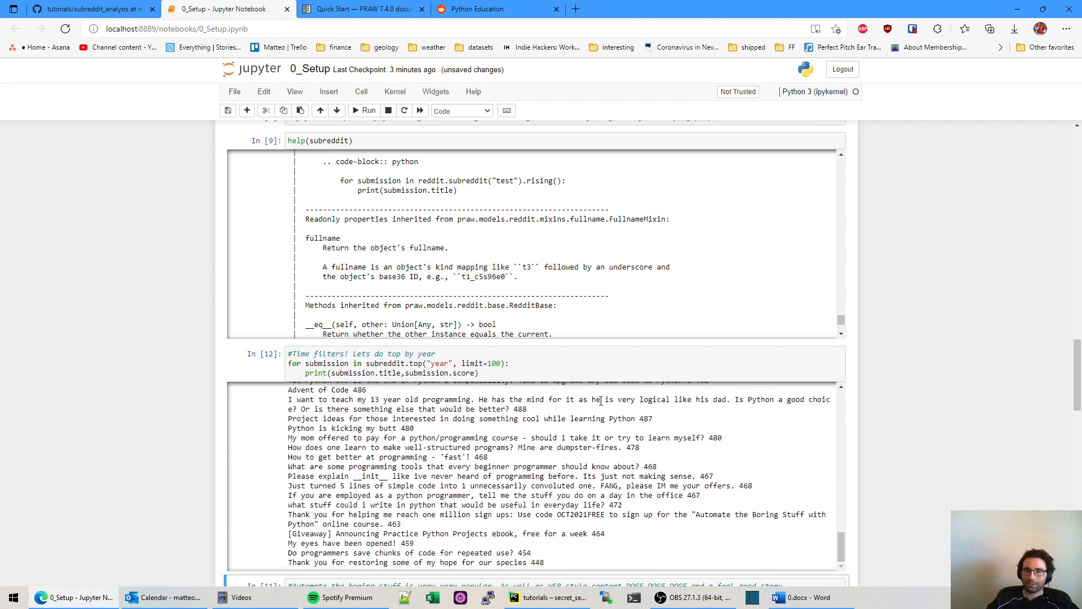
{"action": "mouse_move", "coordinate": [524, 352]}
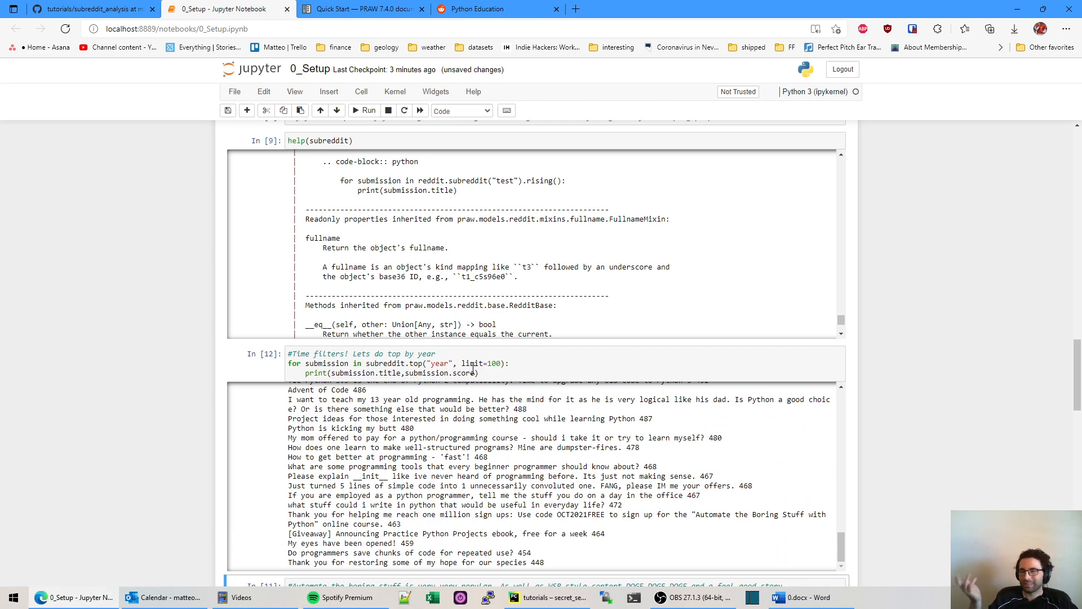
{"action": "scroll", "scroll_direction": "down", "scroll_amount": 3}
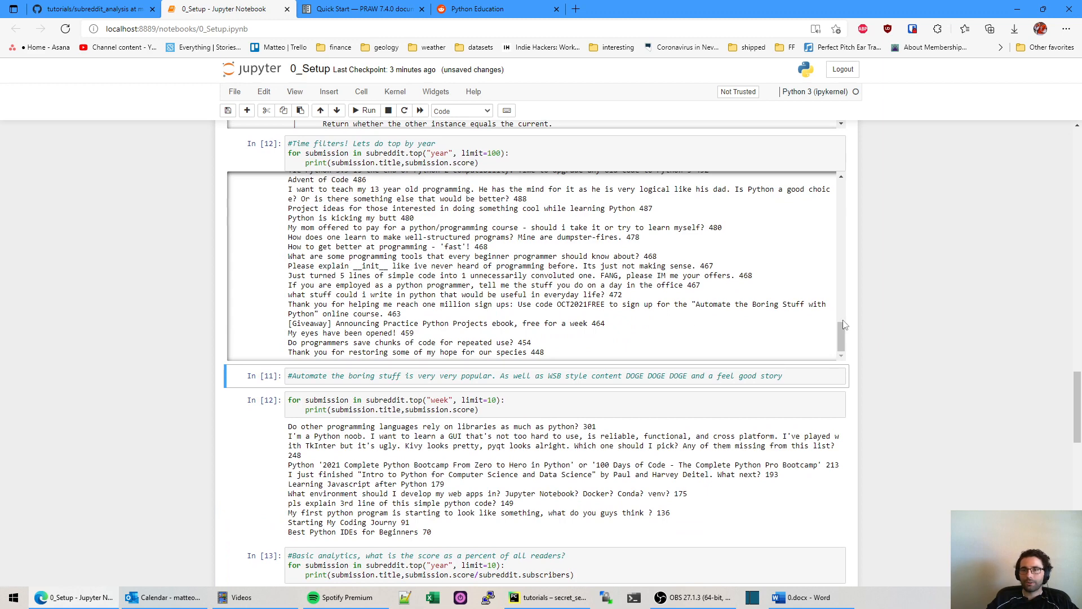
{"action": "mouse_move", "coordinate": [697, 365]}
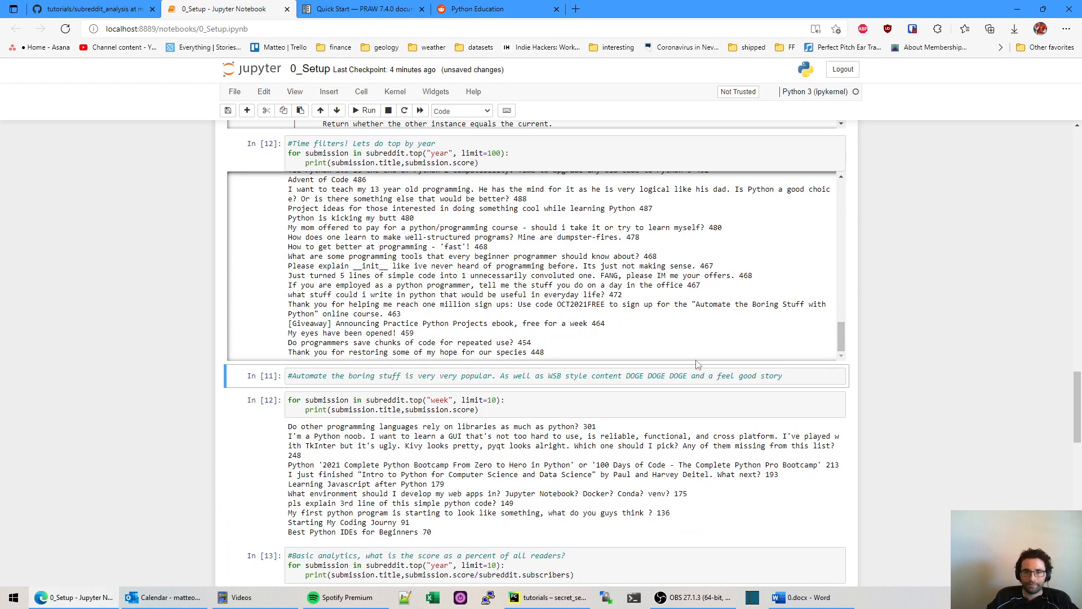
{"action": "left_click", "coordinate": [491, 153]}
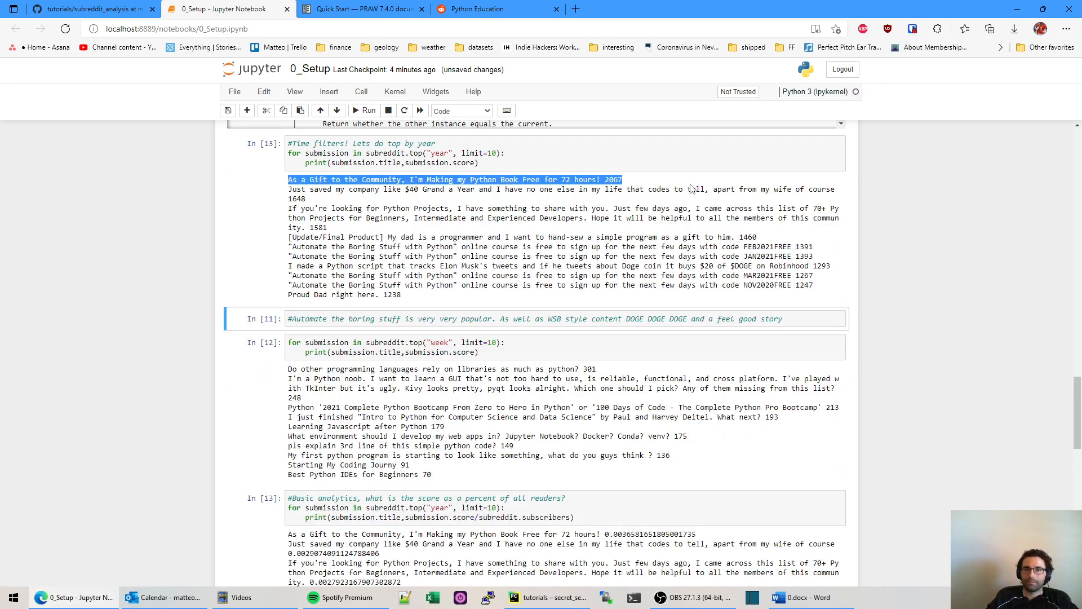
- Reset the year query to limit 10 and add submission.url to the print call
{"action": "left_click", "coordinate": [545, 200]}
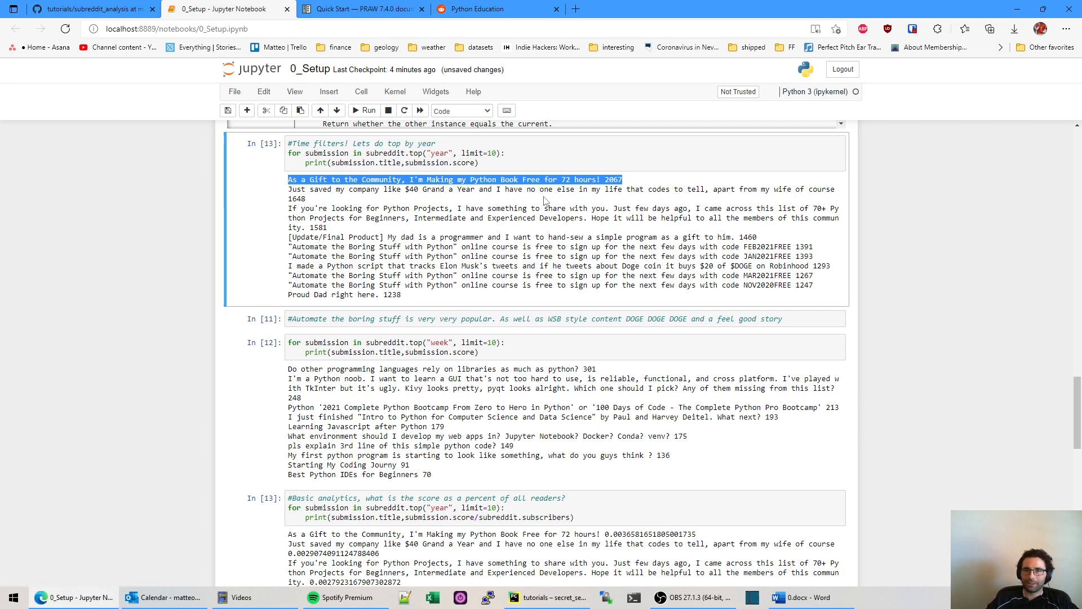
{"action": "mouse_move", "coordinate": [410, 322]}
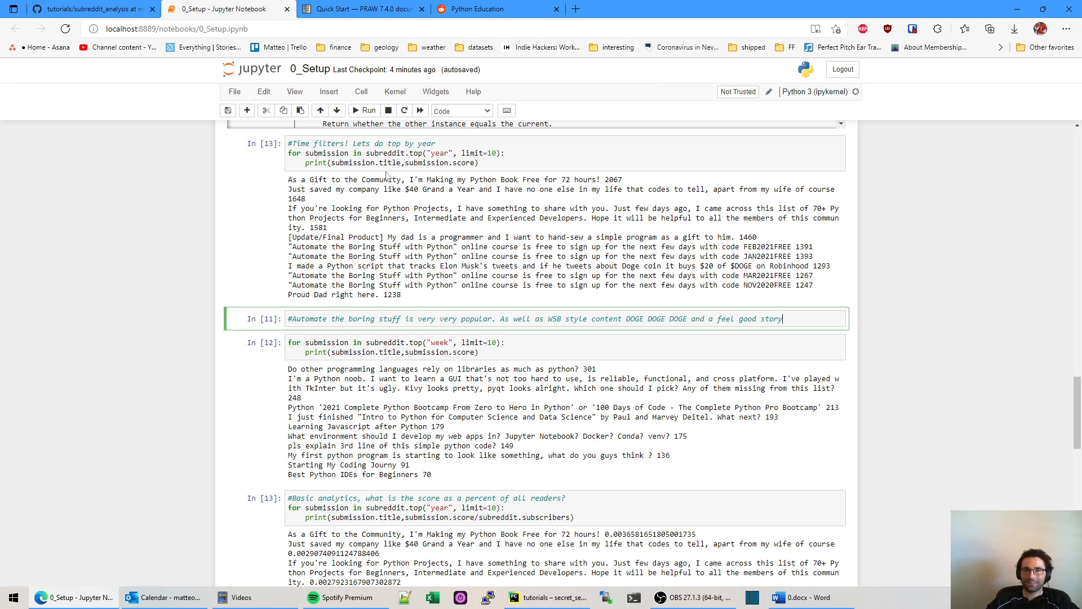
{"action": "left_click", "coordinate": [474, 163]}
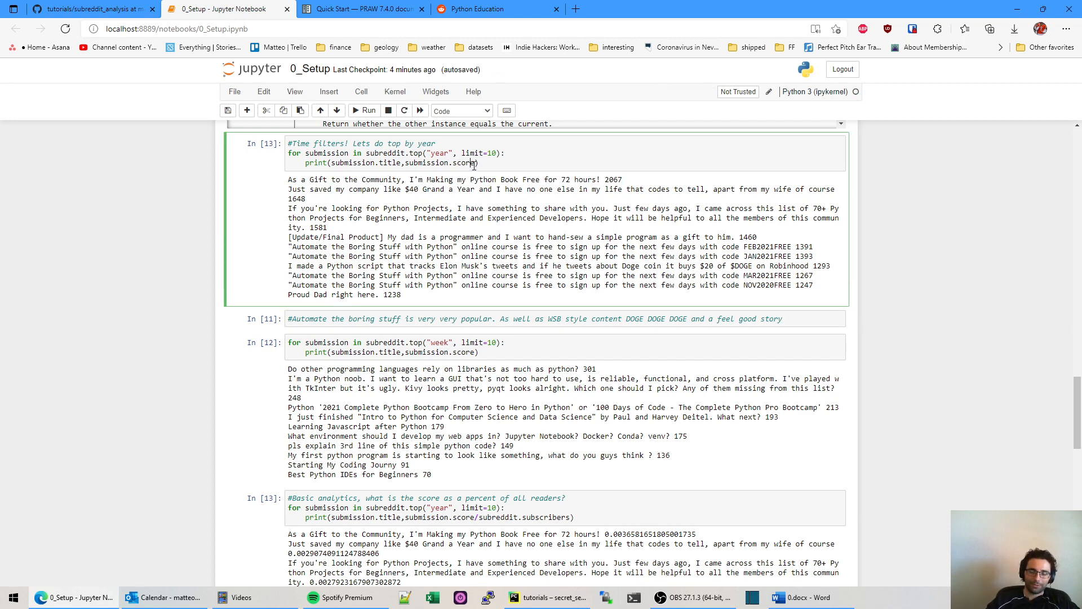
{"action": "type", "text": ", submissi"}
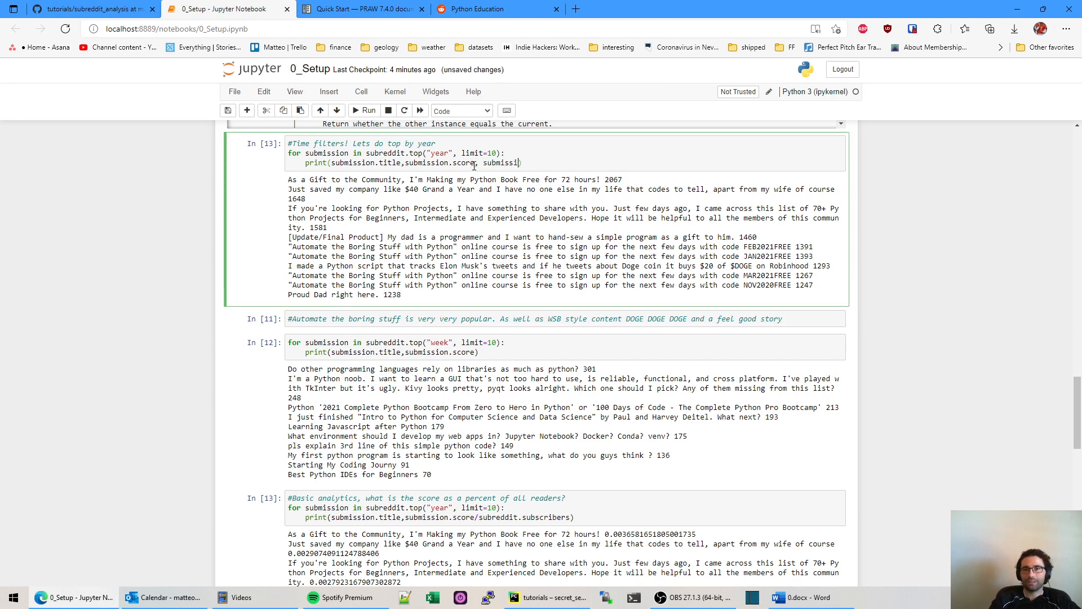
{"action": "left_click", "coordinate": [365, 111]}
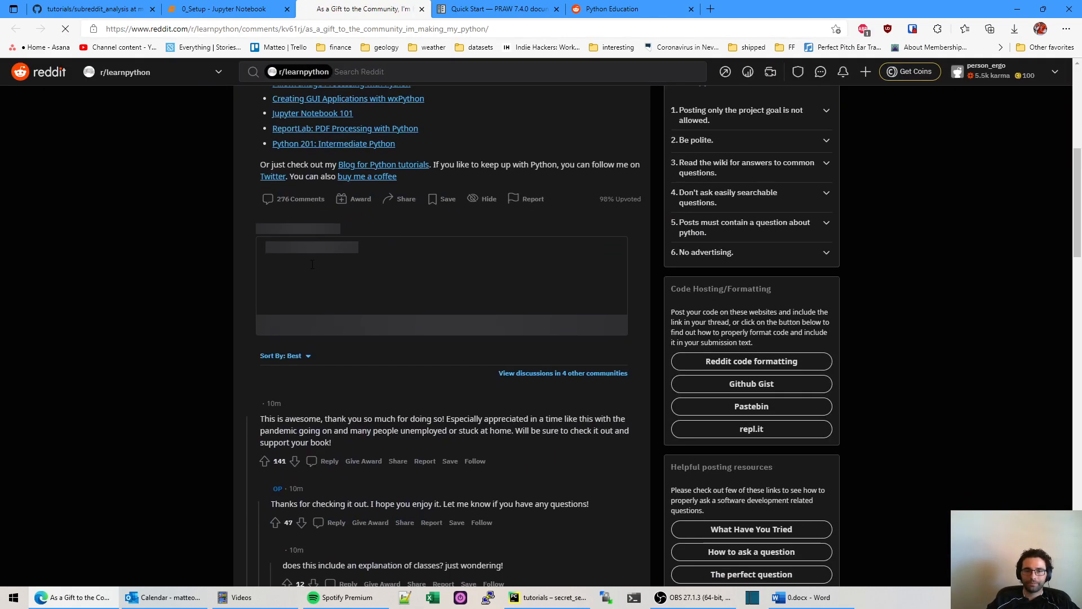
- Look over the free Python book giveaway post, then return to the 0_Setup notebook
{"action": "scroll", "scroll_direction": "up", "scroll_amount": 3}
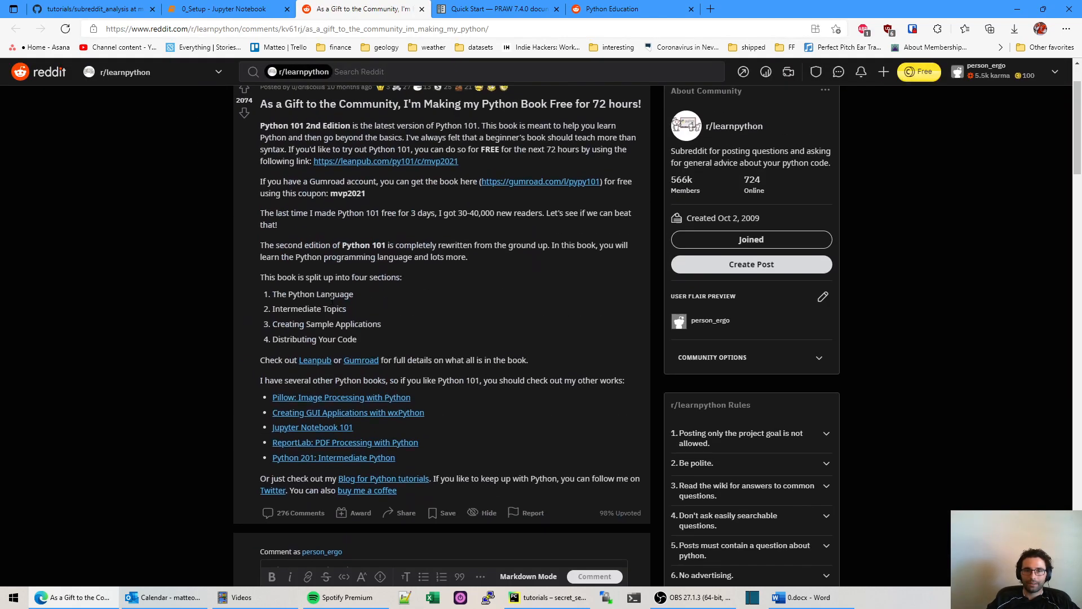
{"action": "scroll", "scroll_direction": "up", "scroll_amount": 3}
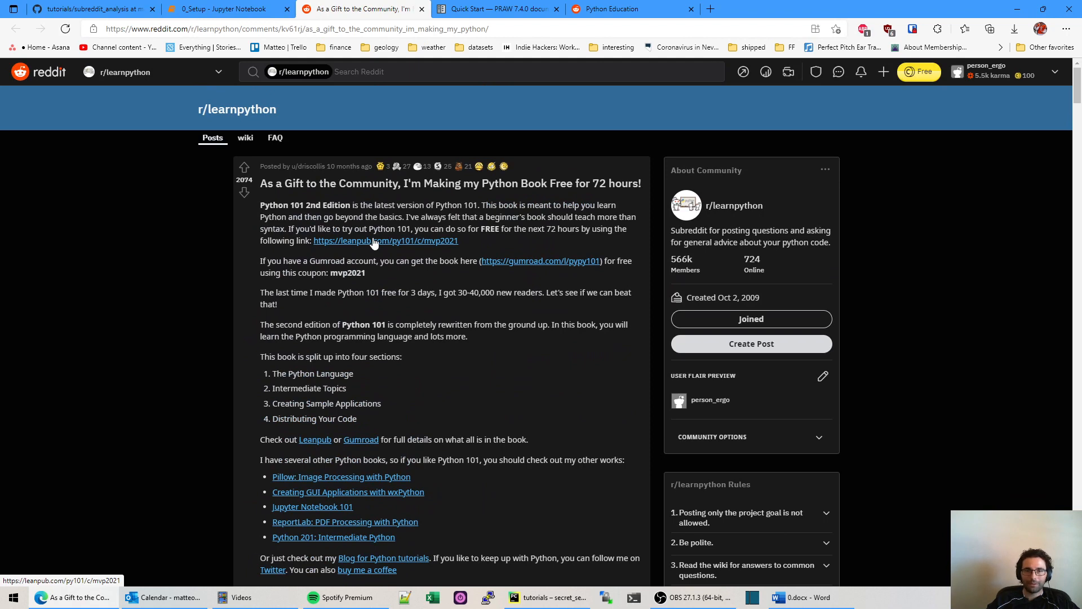
{"action": "mouse_move", "coordinate": [375, 246]}
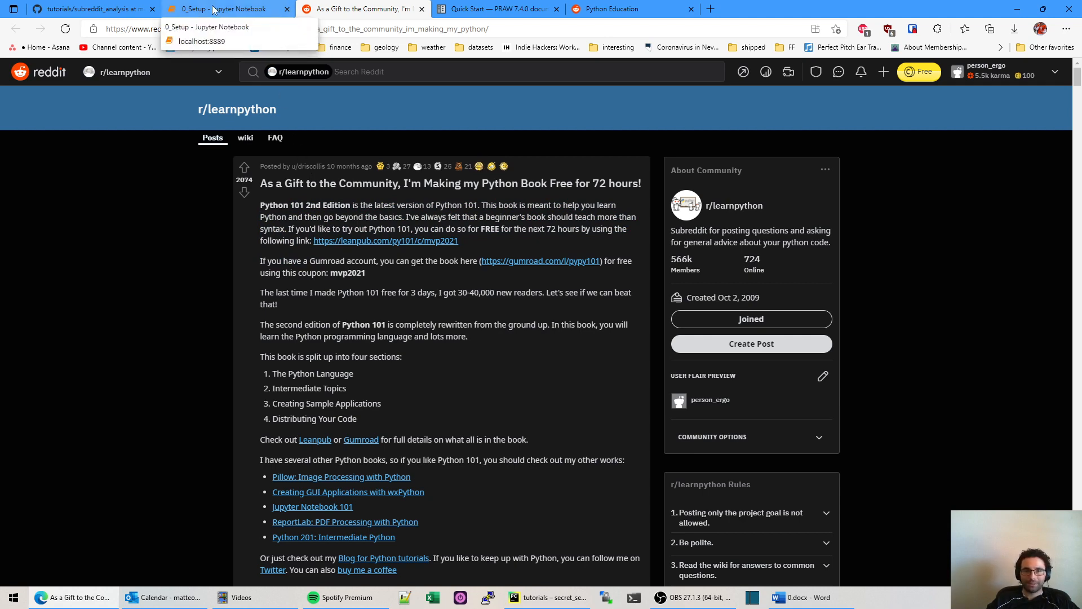
{"action": "left_click", "coordinate": [227, 9]}
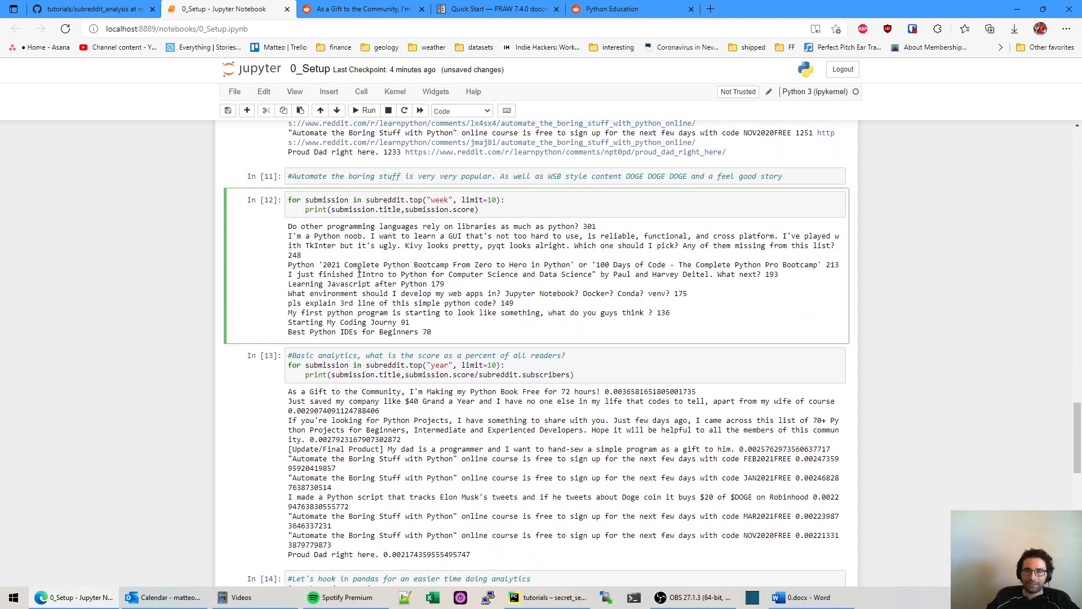
{"action": "scroll", "scroll_direction": "down", "scroll_amount": 3}
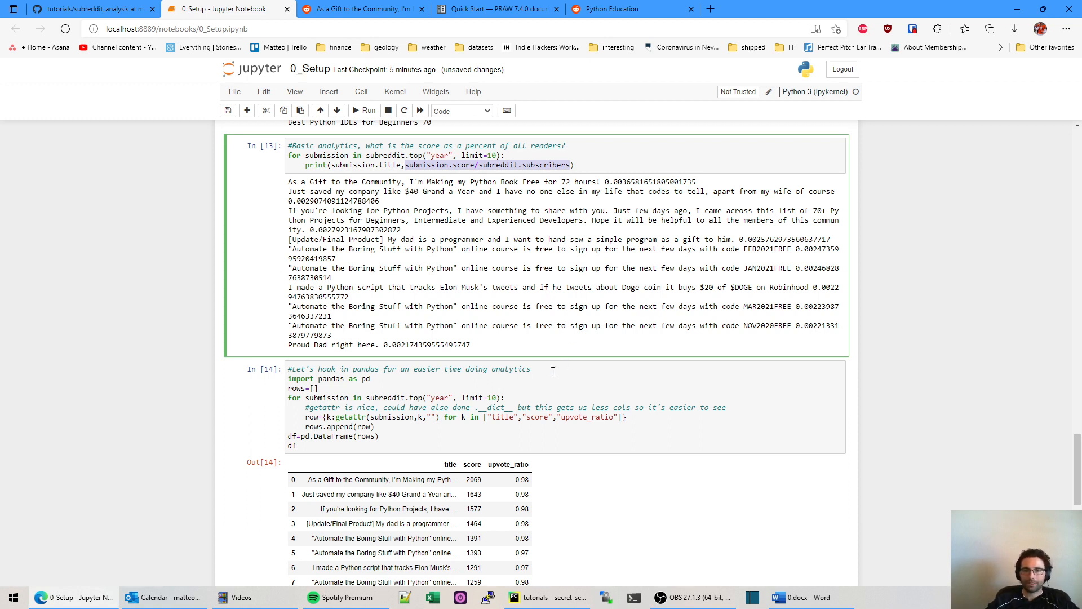
{"action": "left_click", "coordinate": [525, 372]}
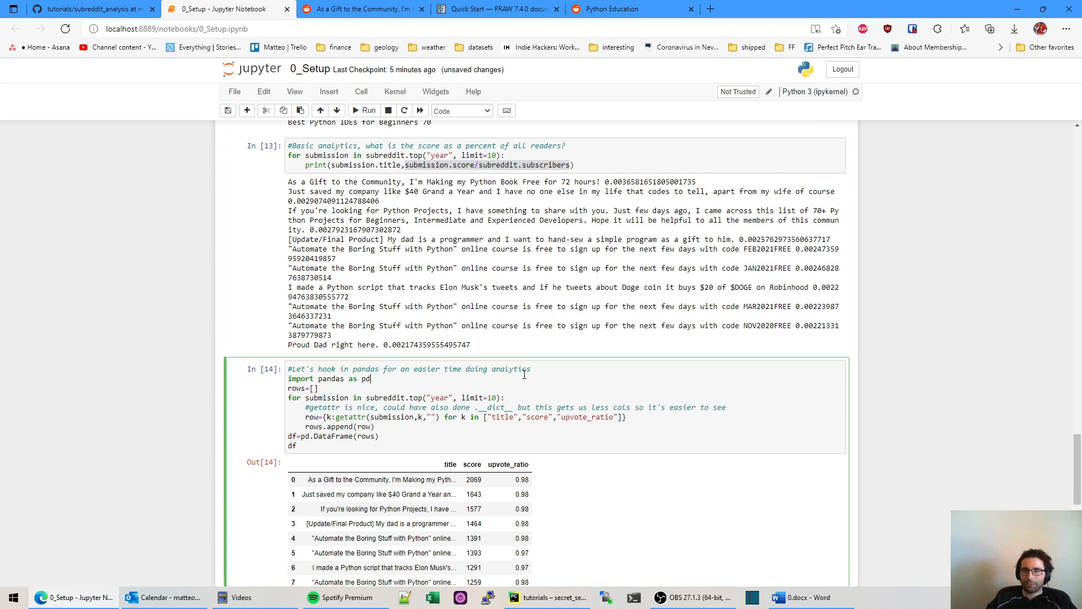
- Scroll through the rerun DataFrame with upvotes, downvotes and upvotes/subscribers columns
{"action": "scroll", "scroll_direction": "down", "scroll_amount": 3}
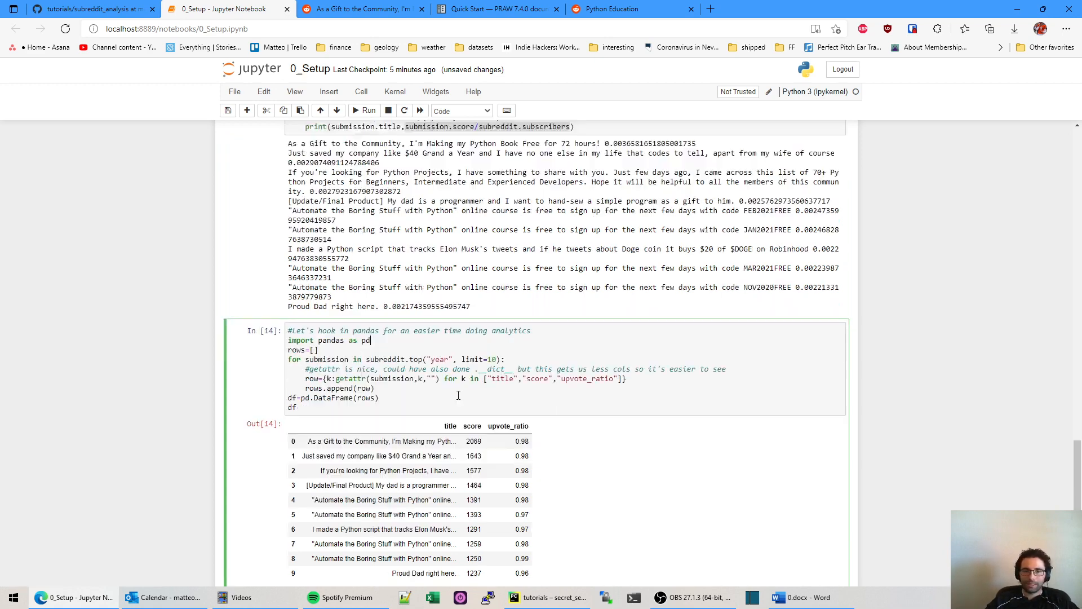
{"action": "scroll", "scroll_direction": "down", "scroll_amount": 3}
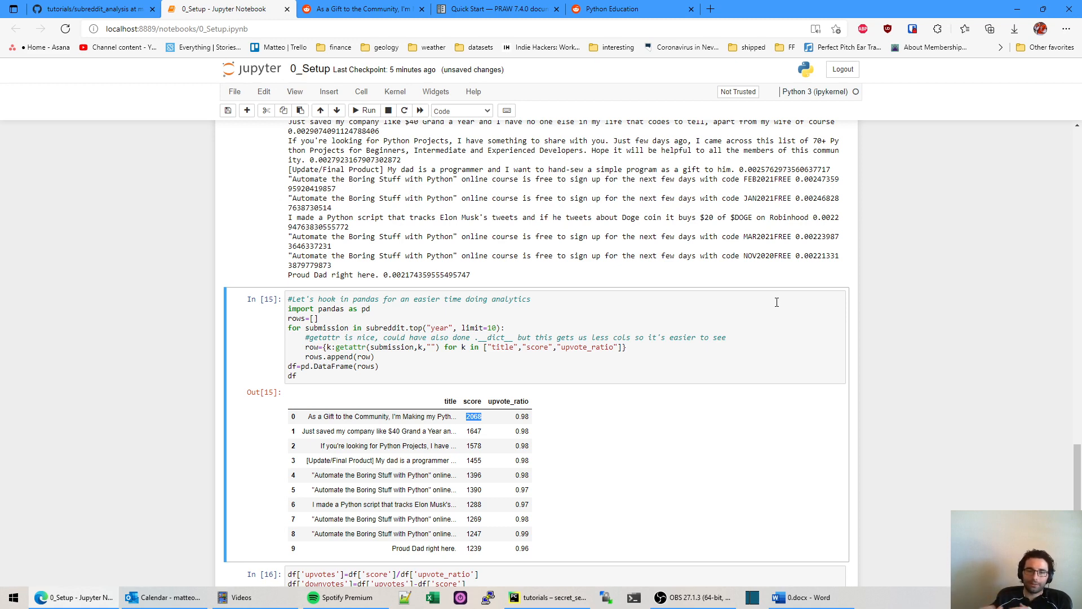
{"action": "scroll", "scroll_direction": "down", "scroll_amount": 3}
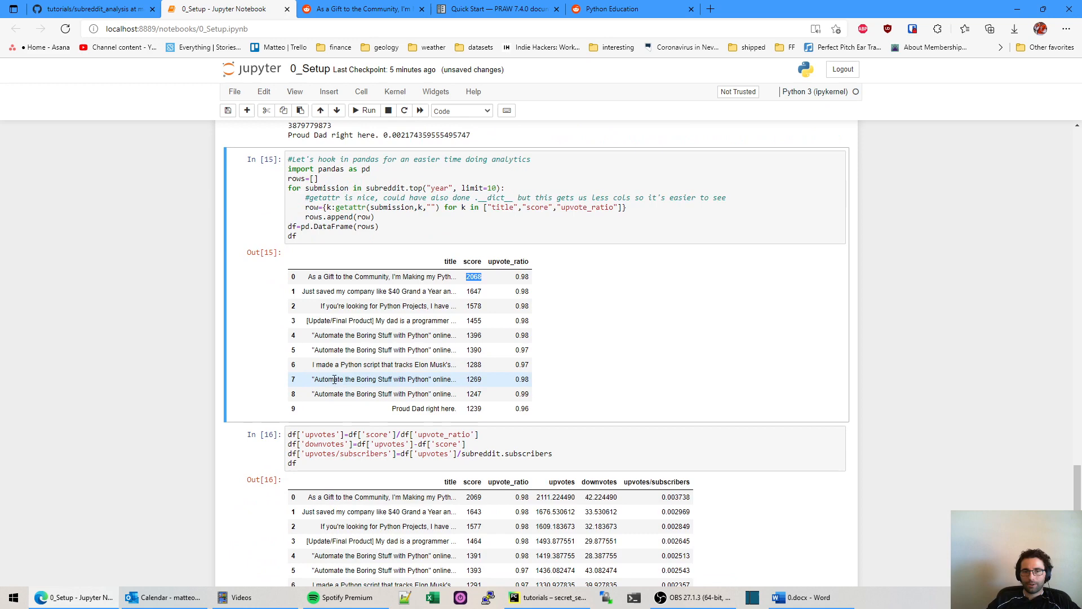
{"action": "scroll", "scroll_direction": "down", "scroll_amount": 3}
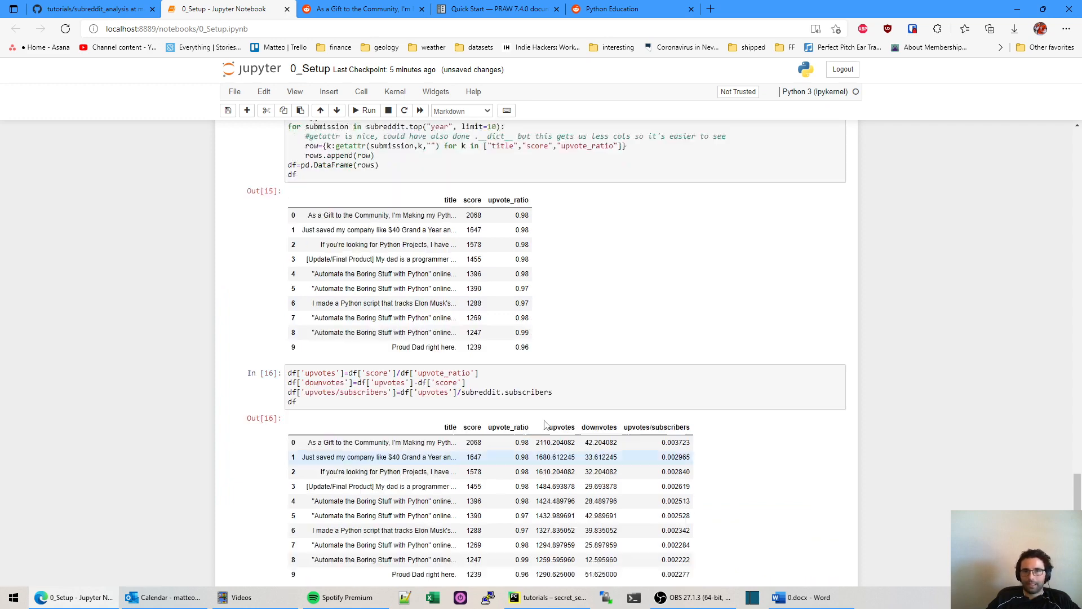
{"action": "scroll", "scroll_direction": "down", "scroll_amount": 3}
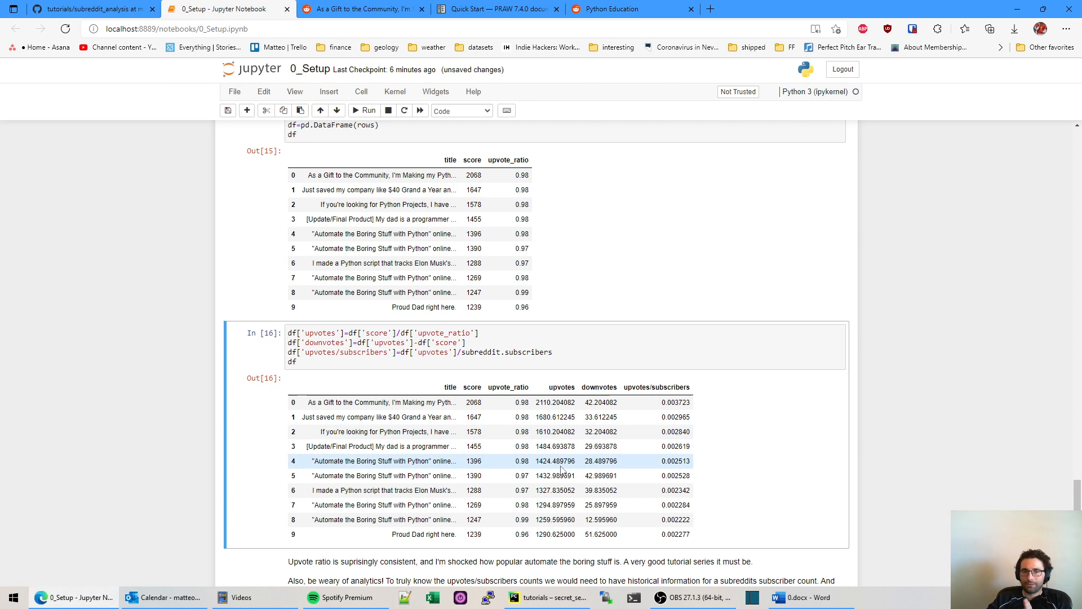
{"action": "mouse_move", "coordinate": [438, 355]}
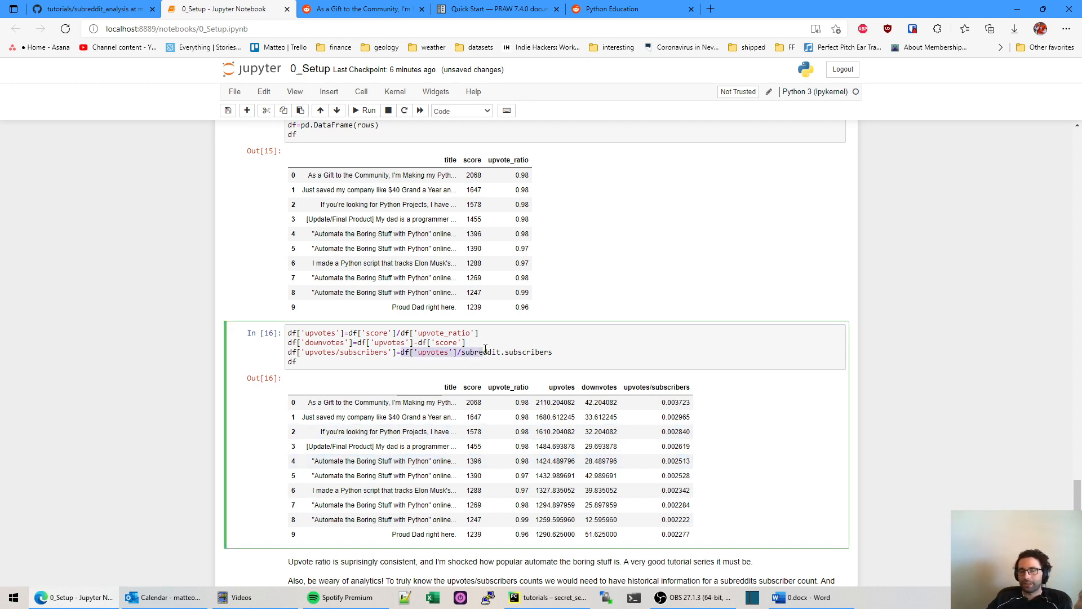
{"action": "scroll", "scroll_direction": "down", "scroll_amount": 3}
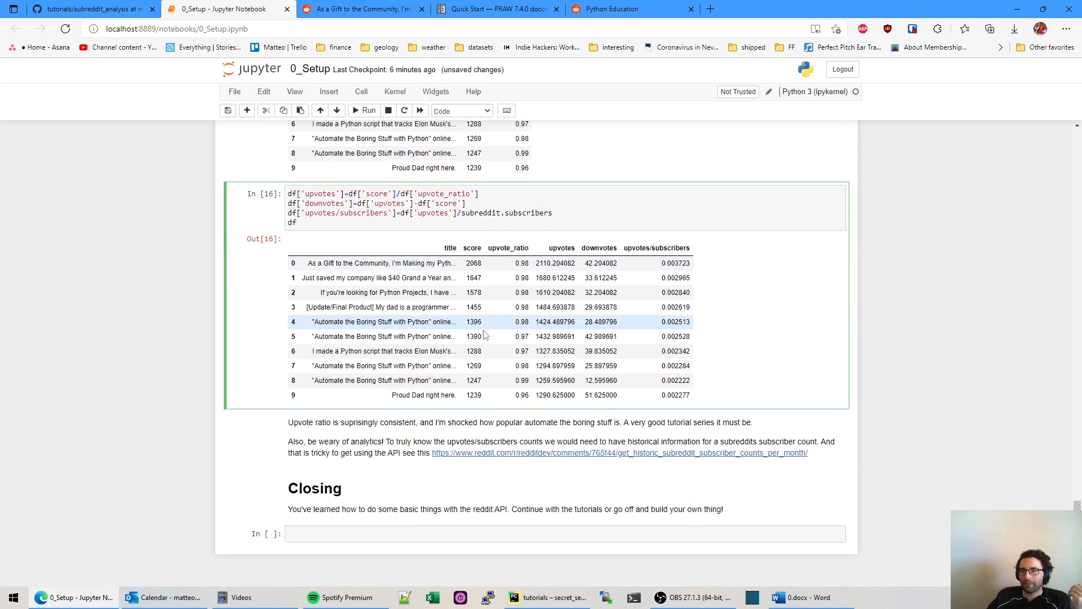